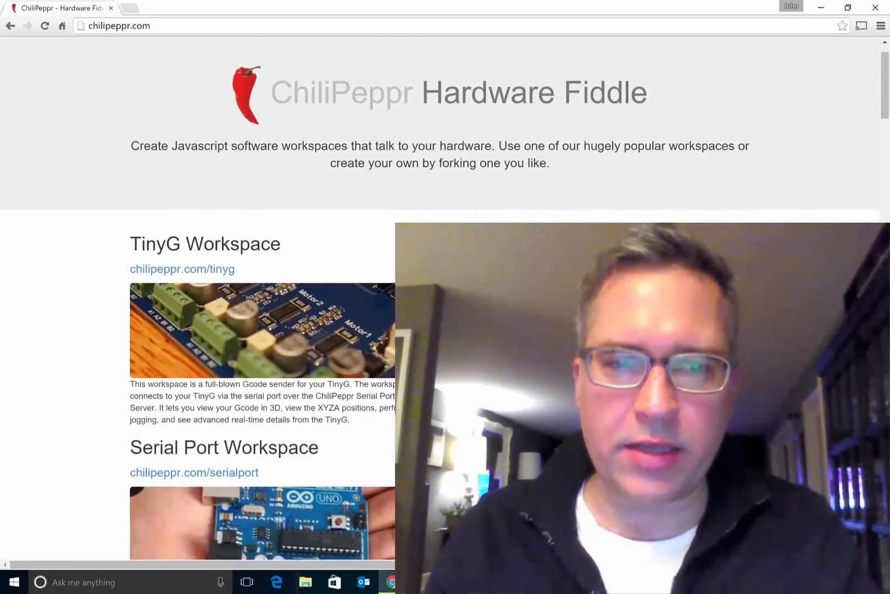
- Open the NodeMCU workspace from the chilipeppr.com/nodemcu link on the home page
scroll(down, 3)
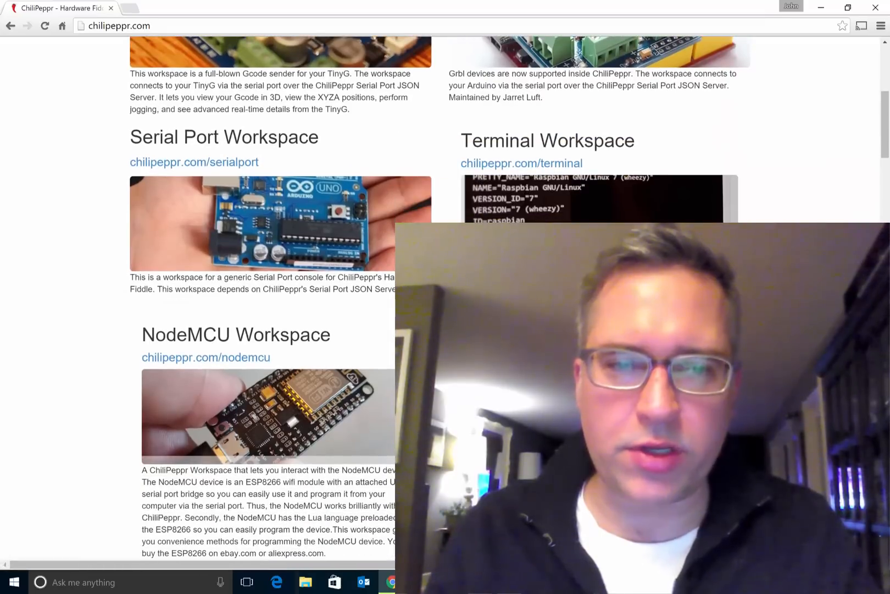
scroll(down, 3)
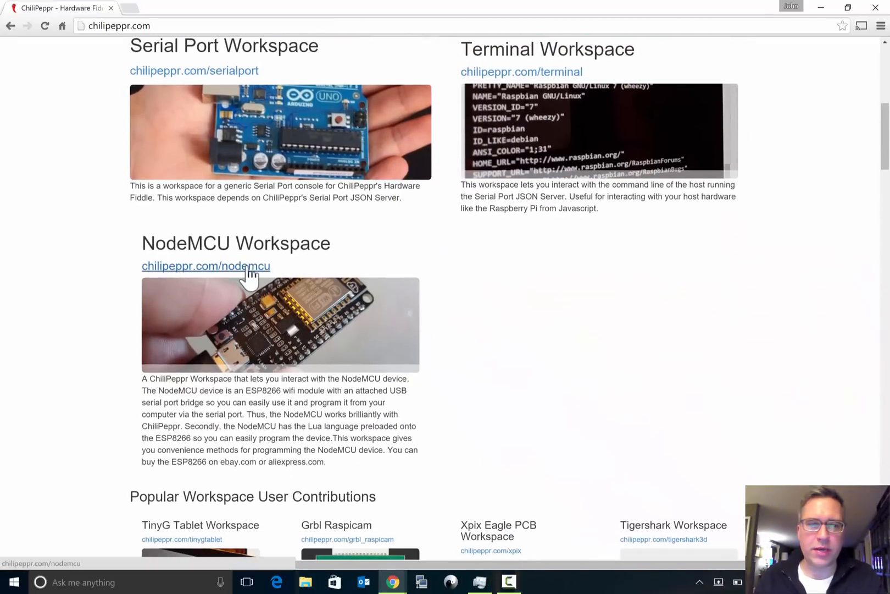
click(207, 266)
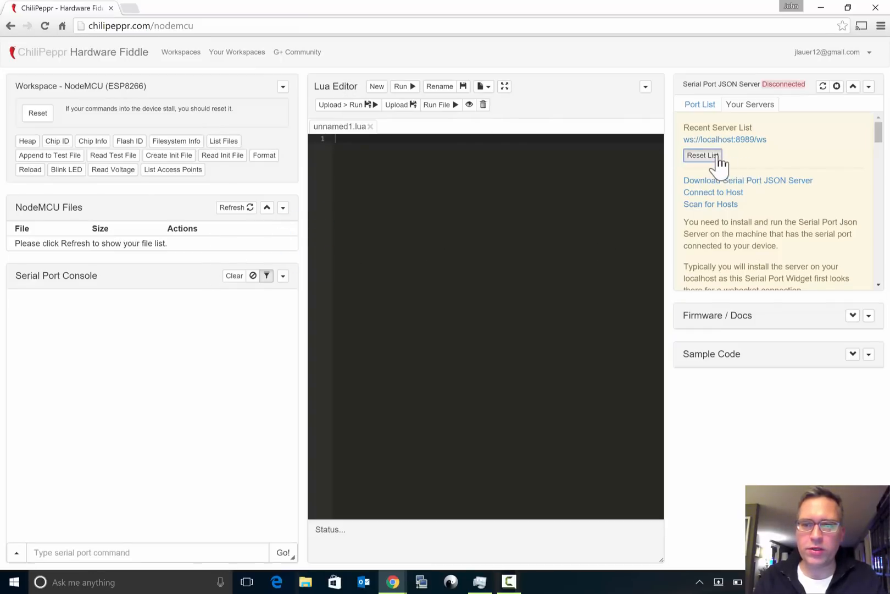
- Reset the recent server list and download the Windows x64 Serial Port JSON Server 1.88 zip
click(750, 105)
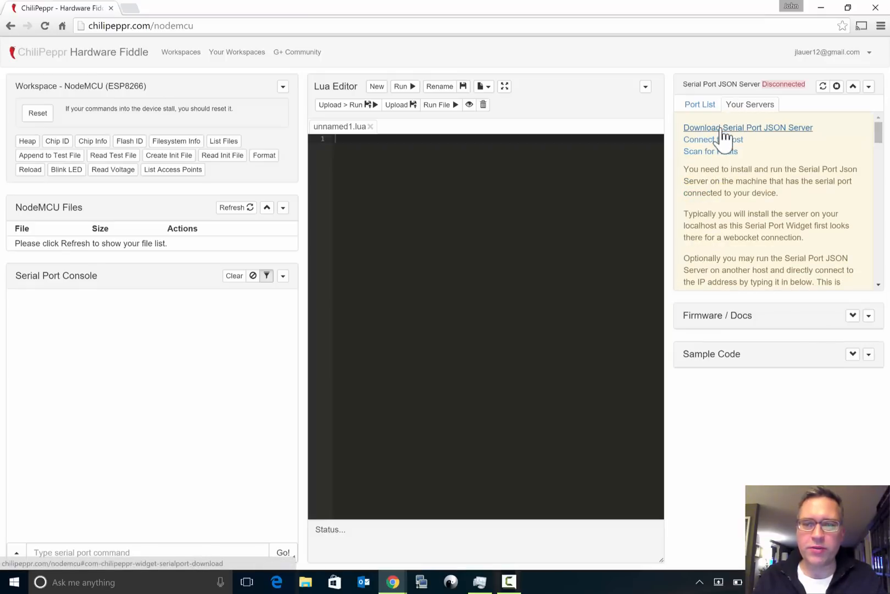
click(747, 127)
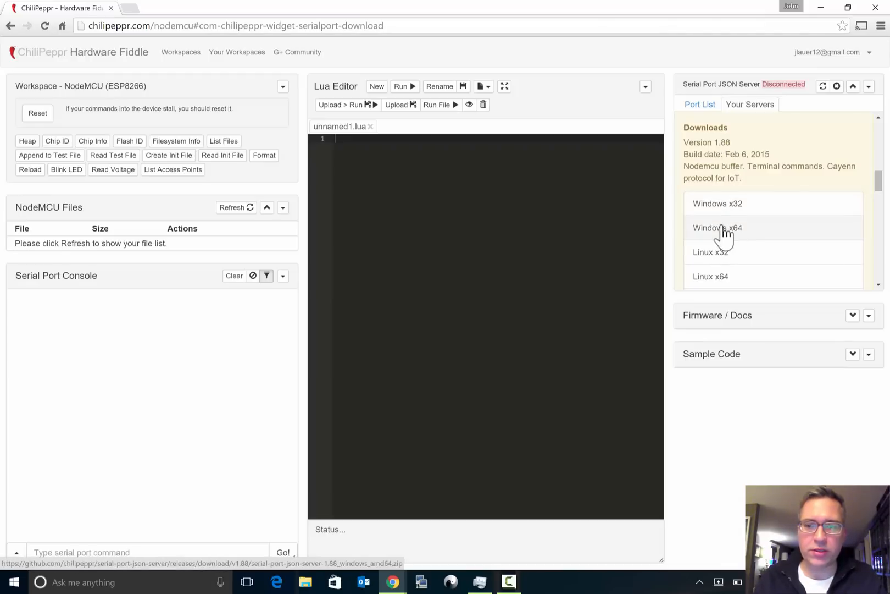
click(716, 227)
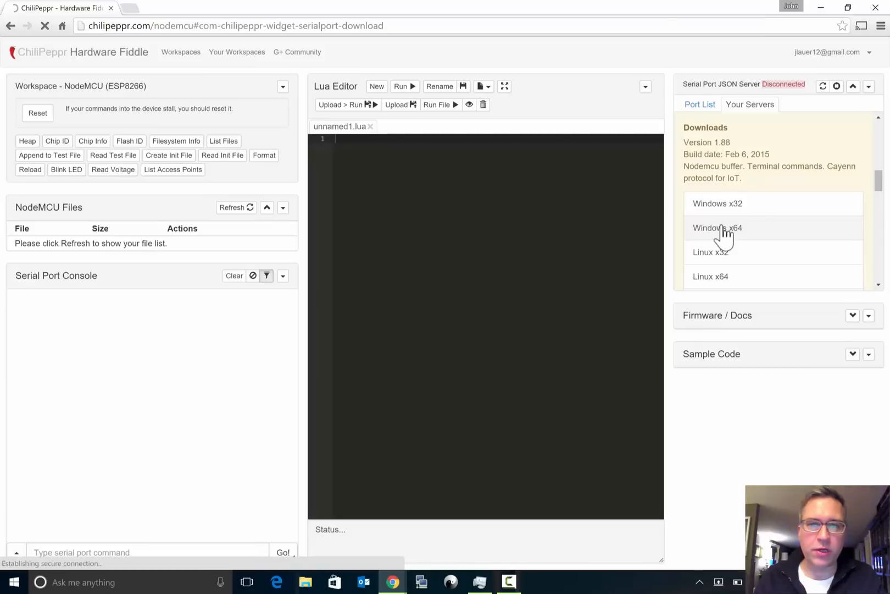
click(717, 228)
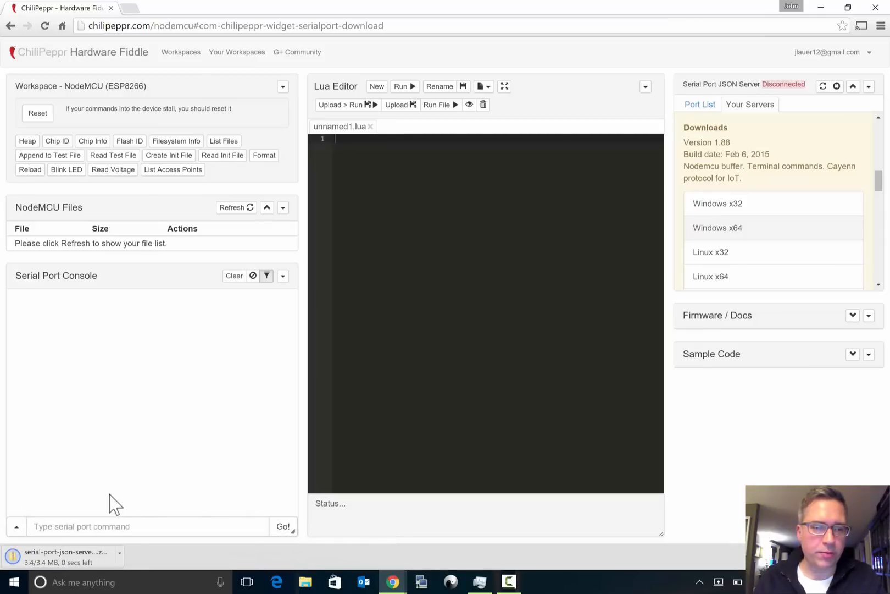
- Extract all of the server zip into the suggested Downloads folder with serial-port-json-server.exe
click(63, 556)
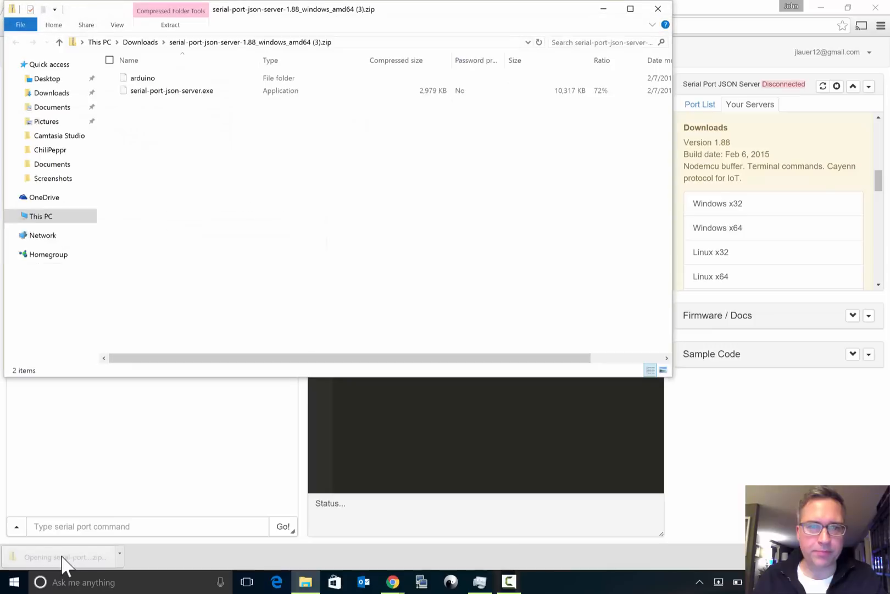
click(169, 24)
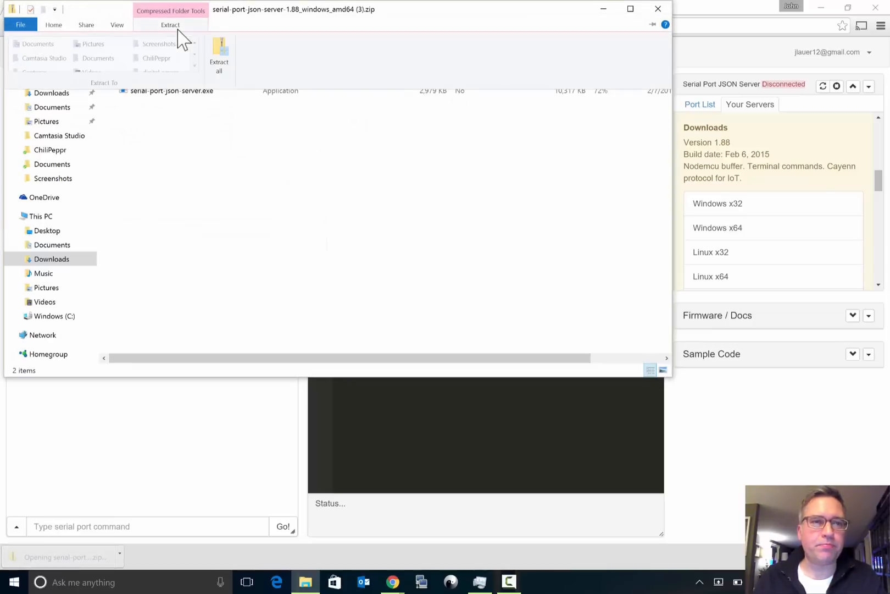
click(219, 58)
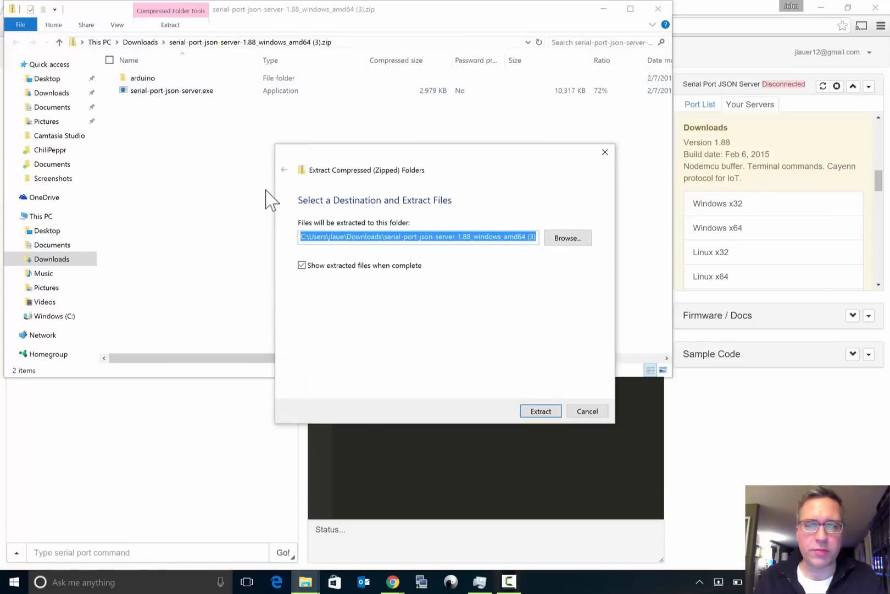
click(540, 411)
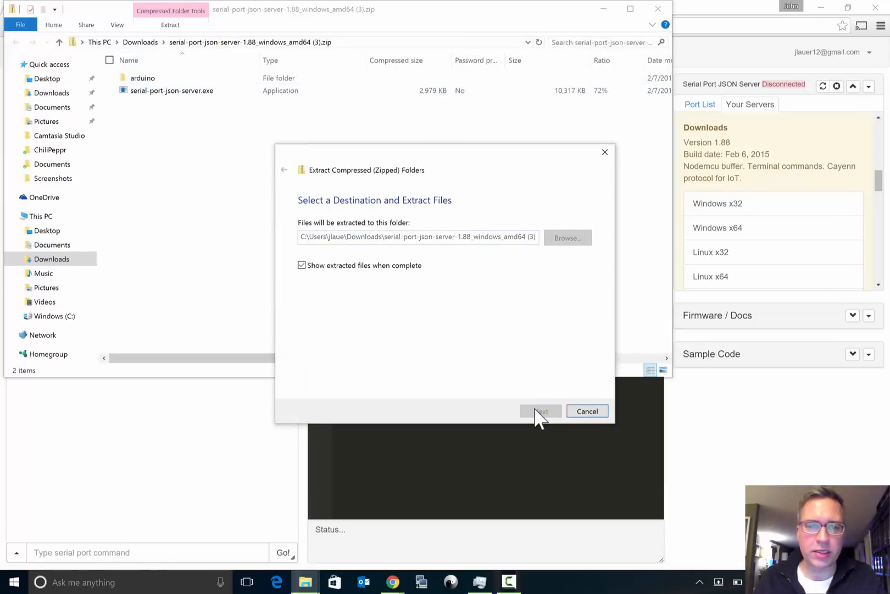
click(540, 411)
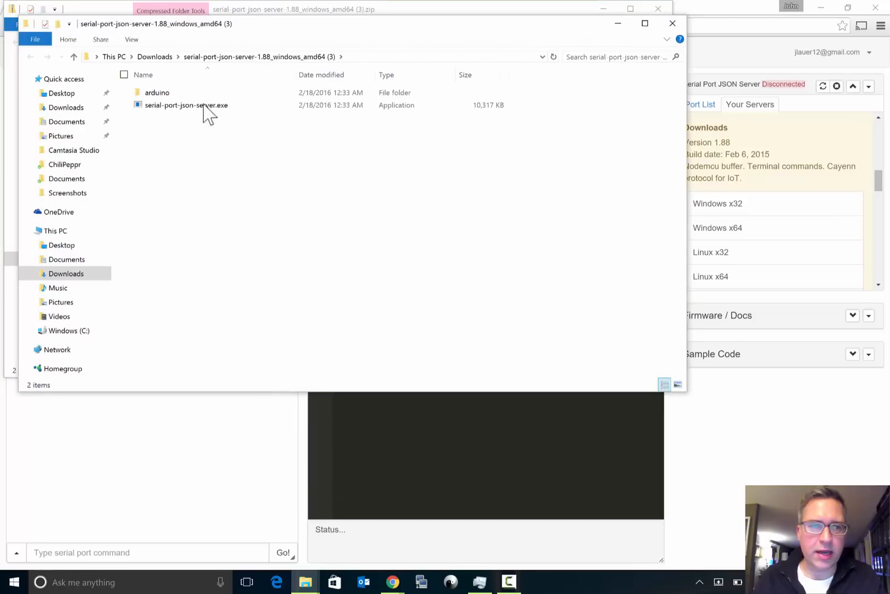
- Launch serial-port-json-server.exe, allow firewall access, and set the console font size to 18
double_click(186, 104)
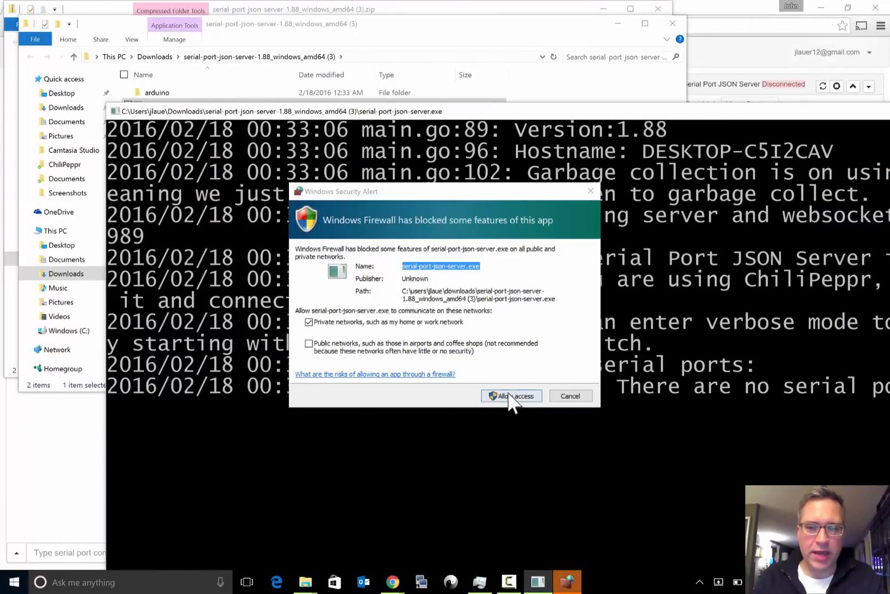
click(510, 396)
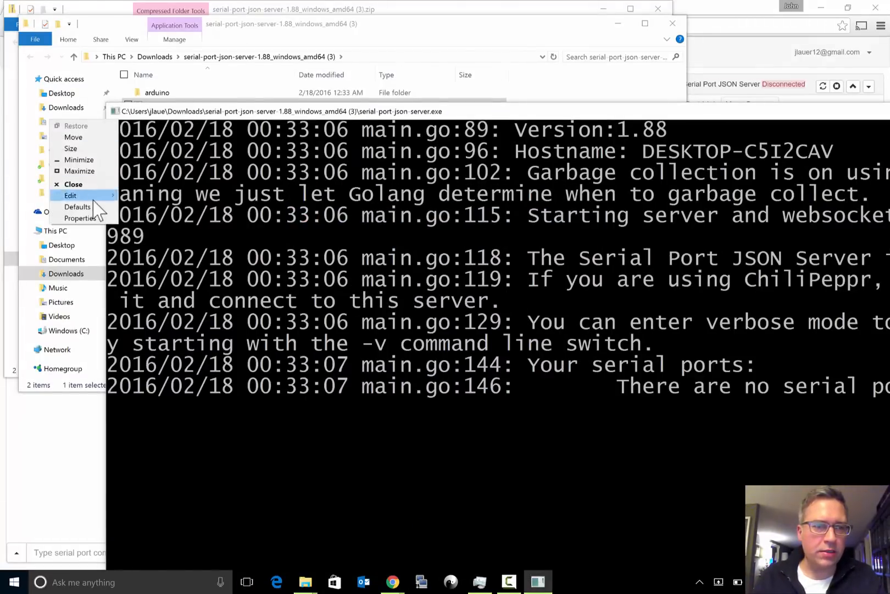
click(76, 206)
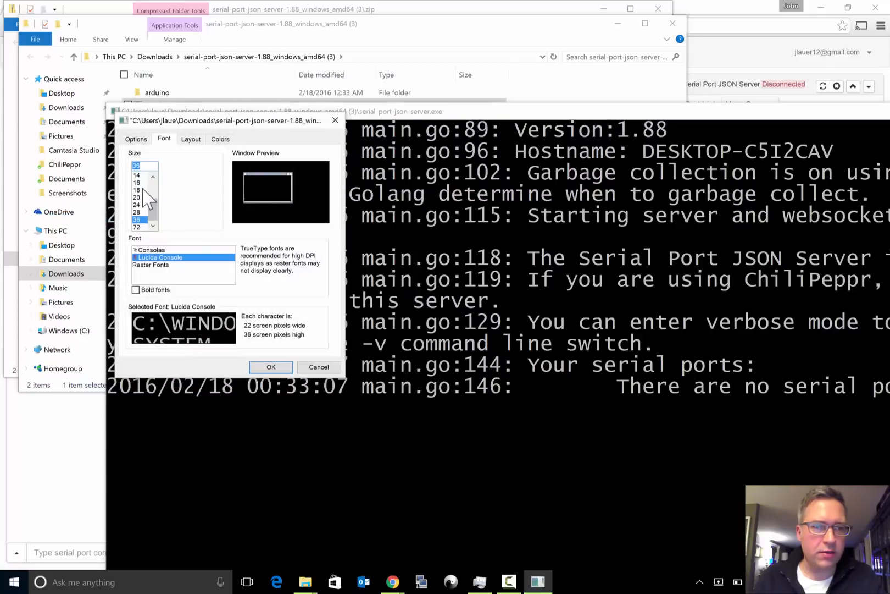
click(137, 189)
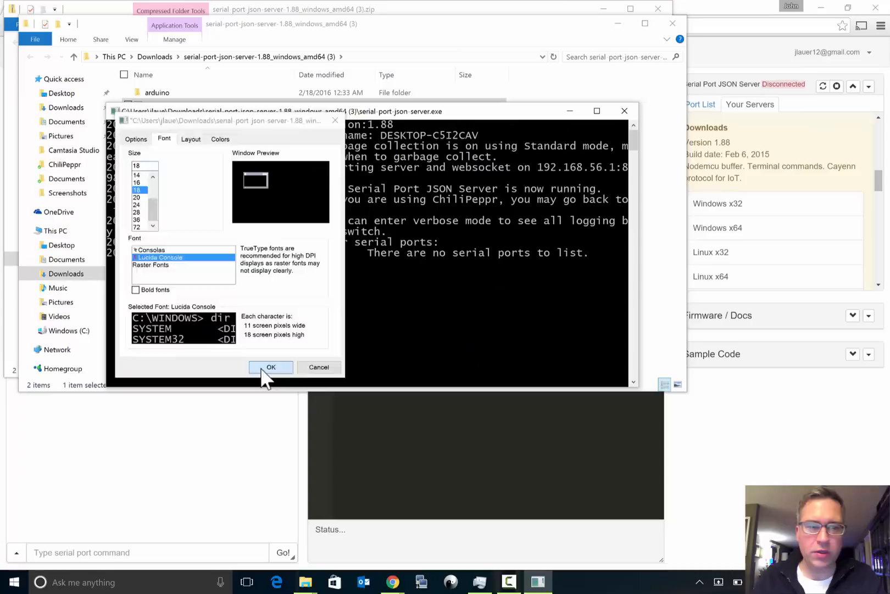
click(271, 366)
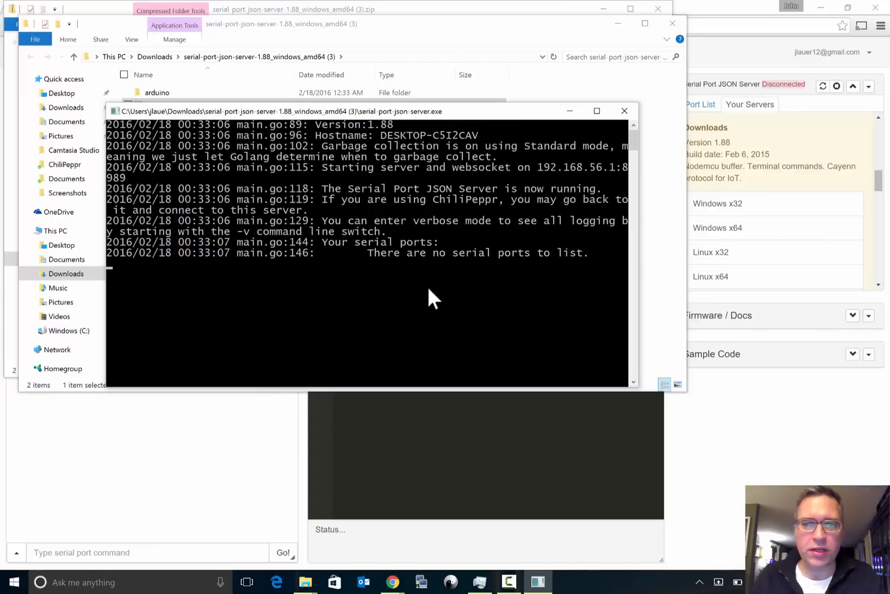
mouse_move(500, 284)
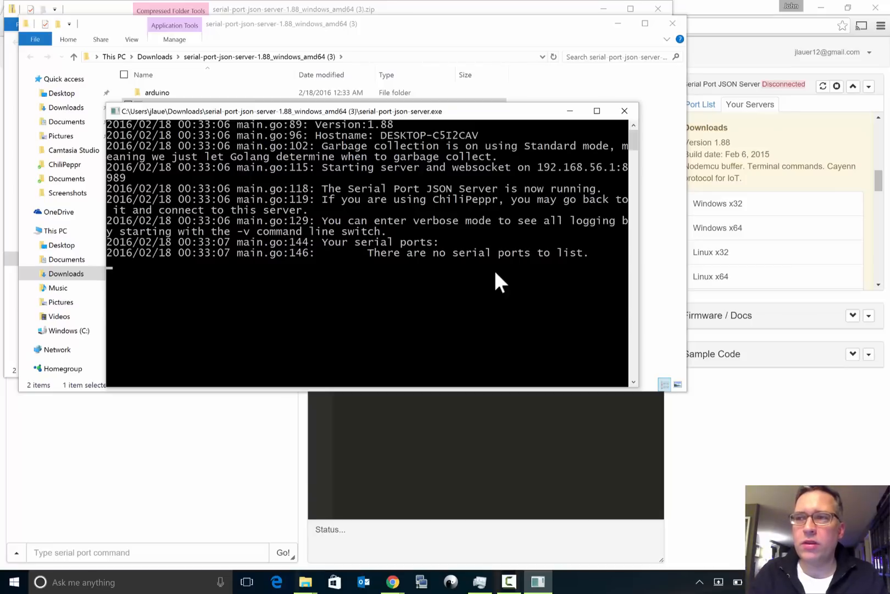
mouse_move(786, 10)
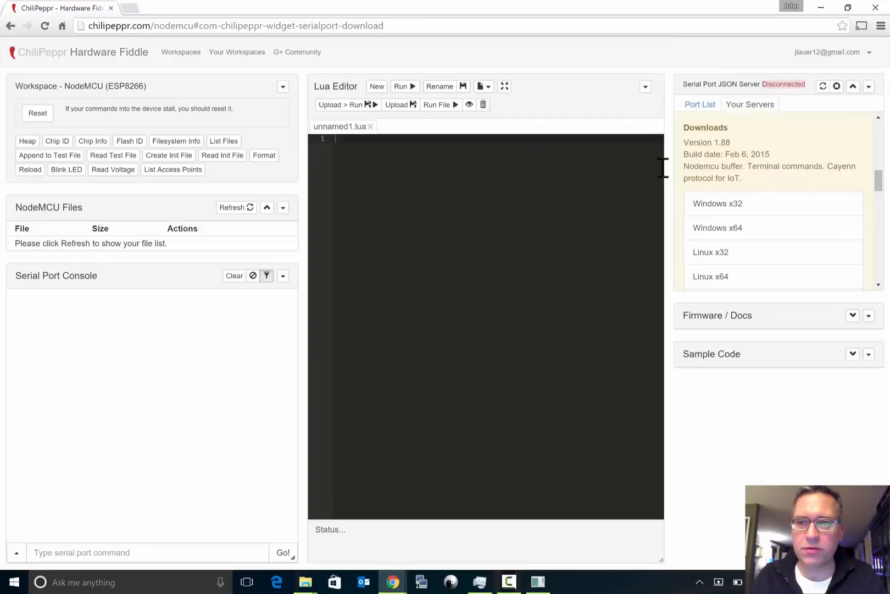
- Connect to the local Serial Port JSON Server host and refresh ports to list COM3
click(700, 105)
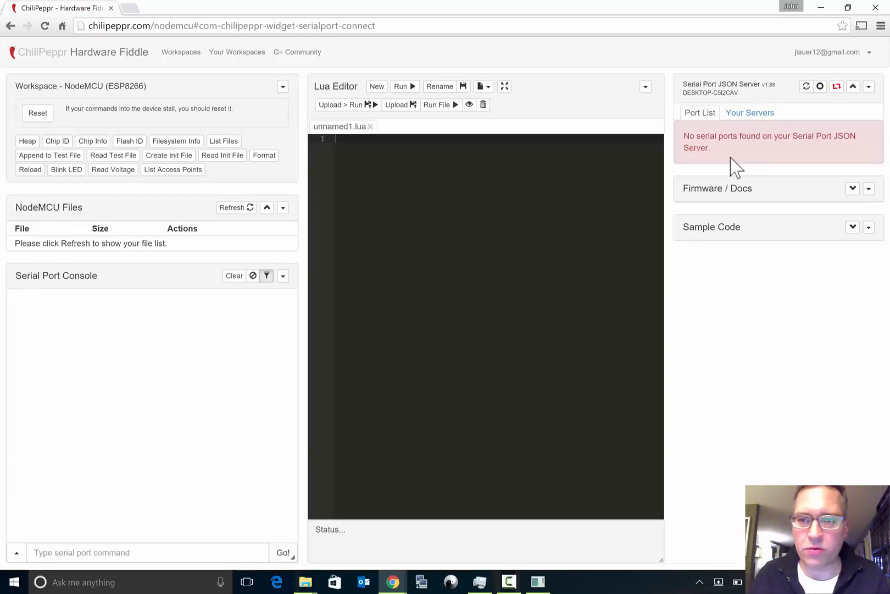
click(806, 86)
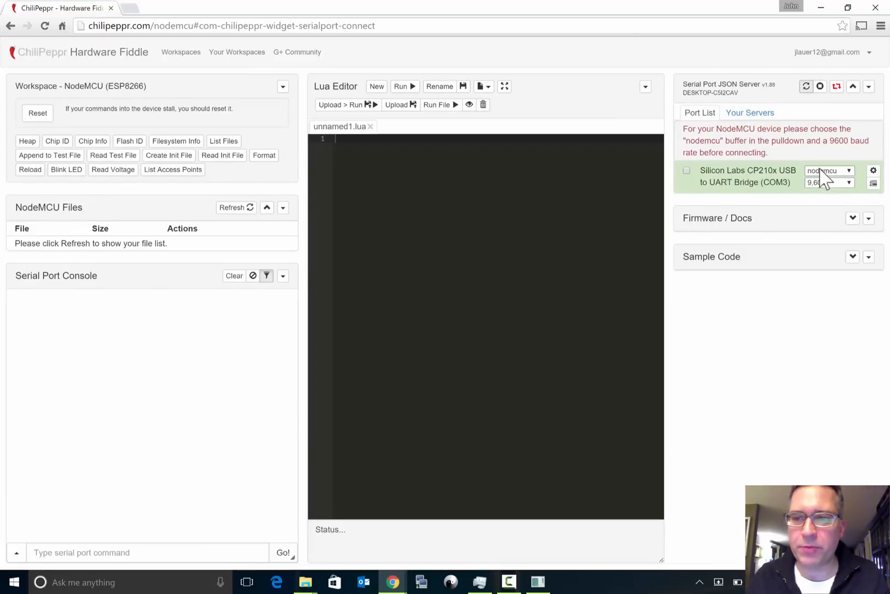
- Connect to the NodeMCU on COM3 and print its chip ID, chip info, flash ID and filesystem space
click(829, 171)
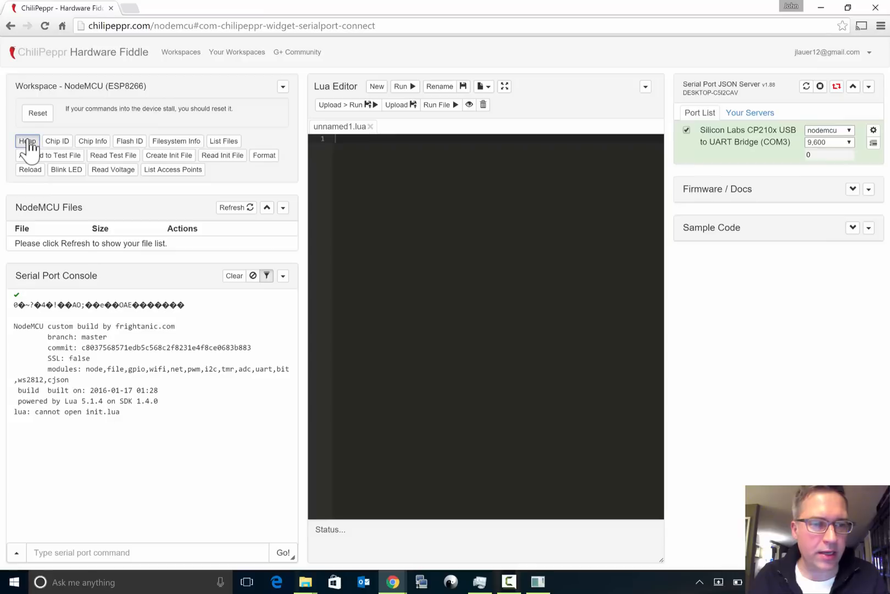
click(58, 141)
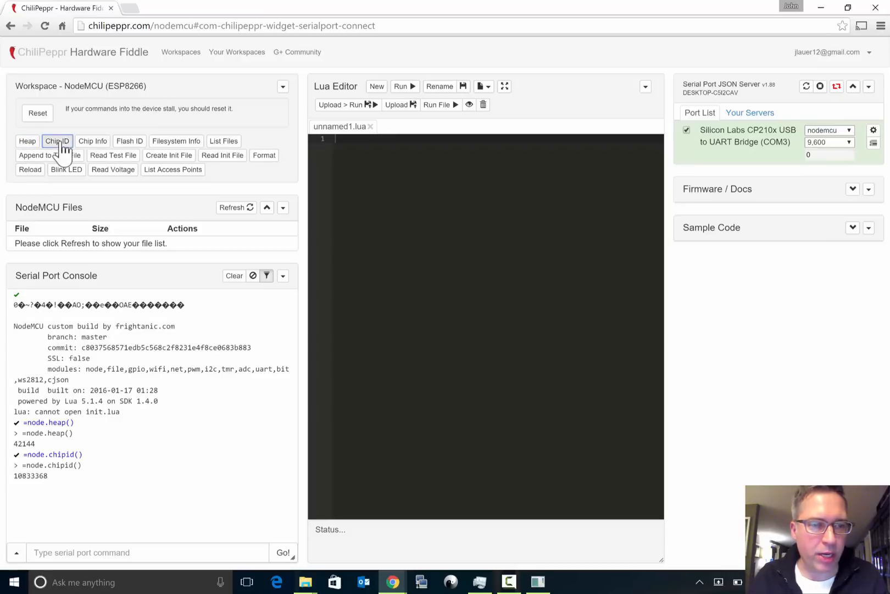
click(92, 141)
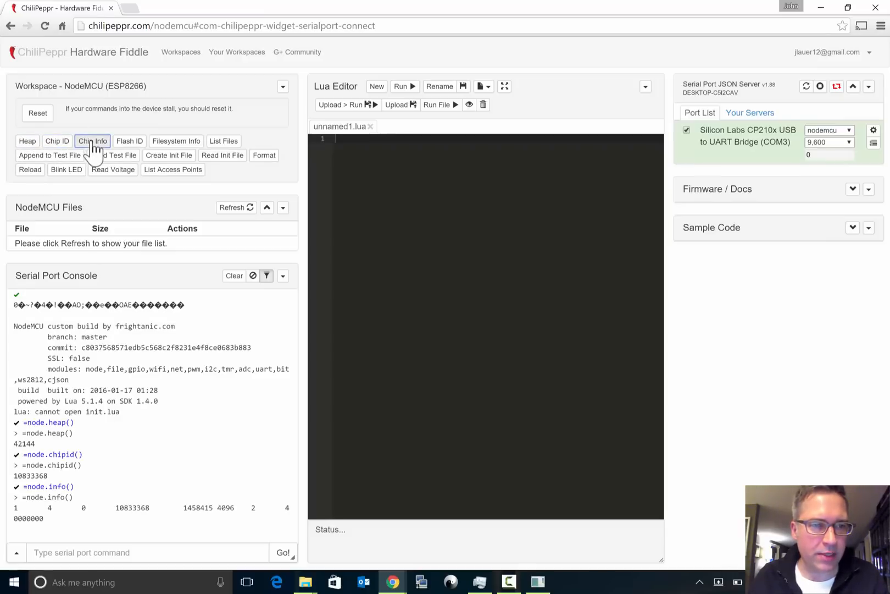
click(129, 140)
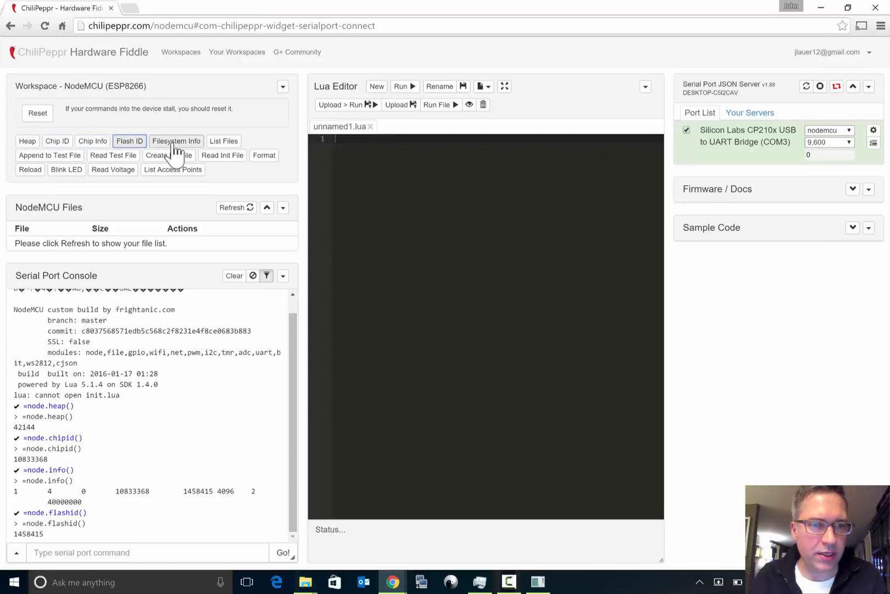
click(176, 141)
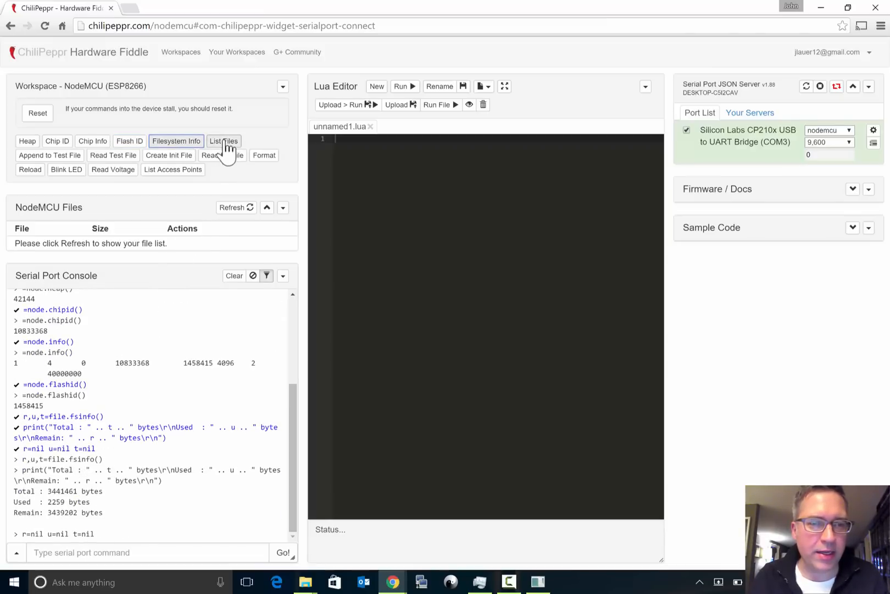
mouse_move(232, 207)
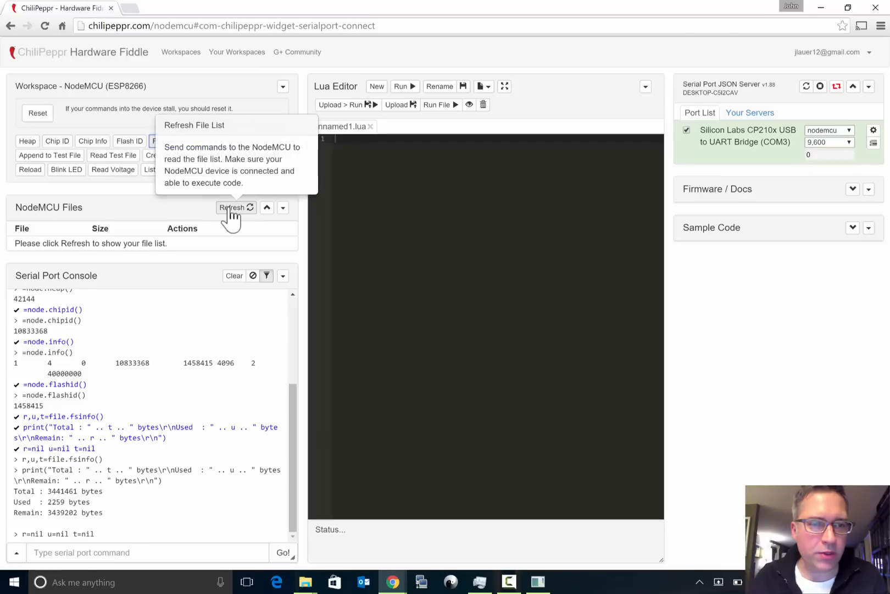
- List the NodeMCU files, load led.lua into the Lua editor and save a local copy
click(233, 206)
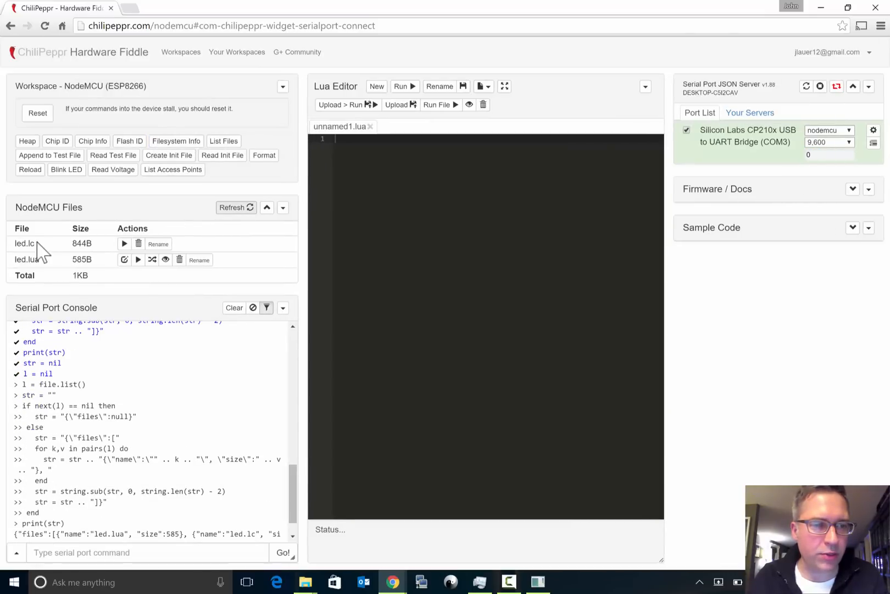
mouse_move(159, 244)
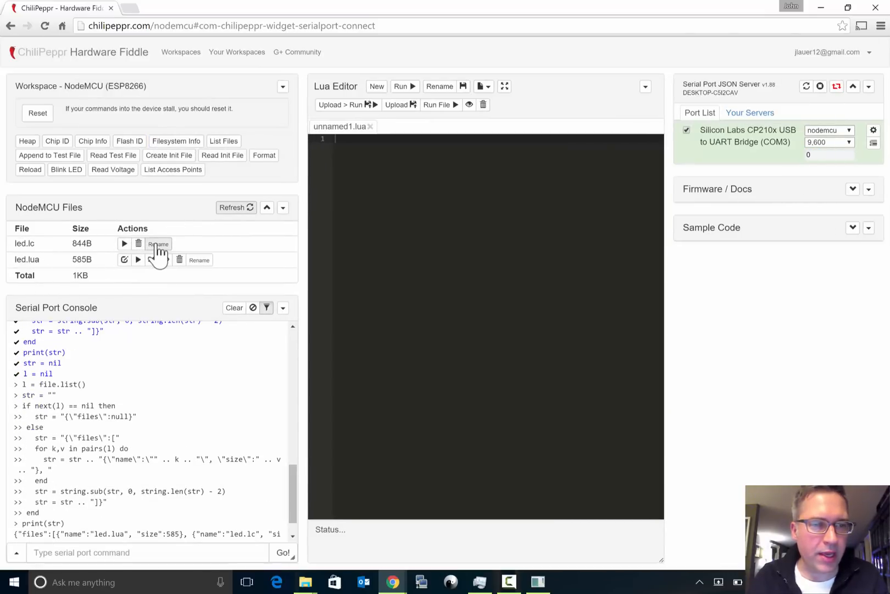
mouse_move(125, 268)
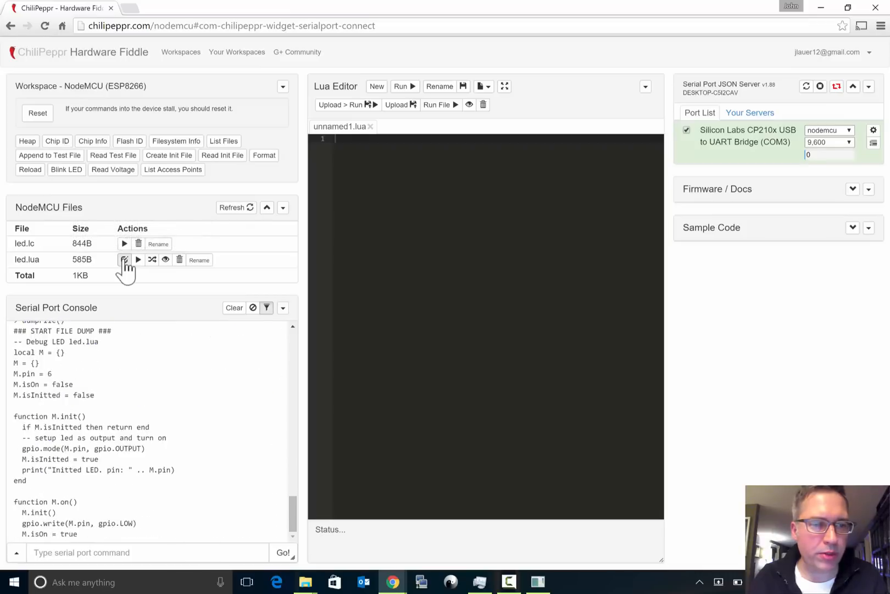
click(124, 259)
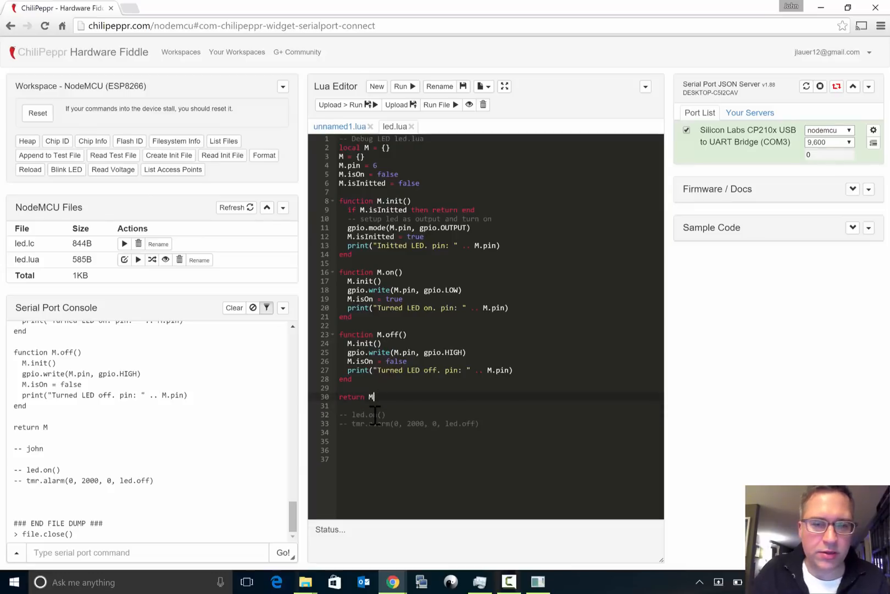
mouse_move(400, 104)
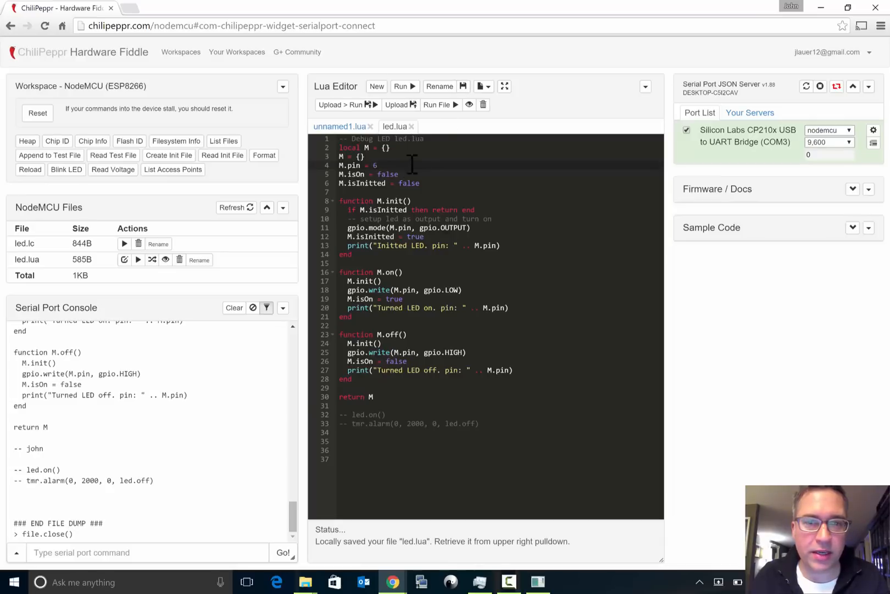
click(482, 86)
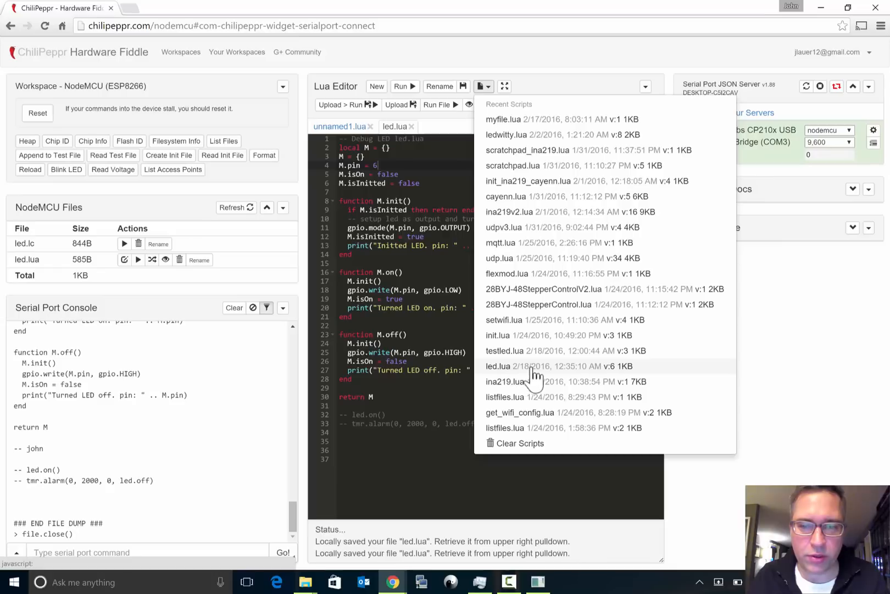
mouse_move(514, 378)
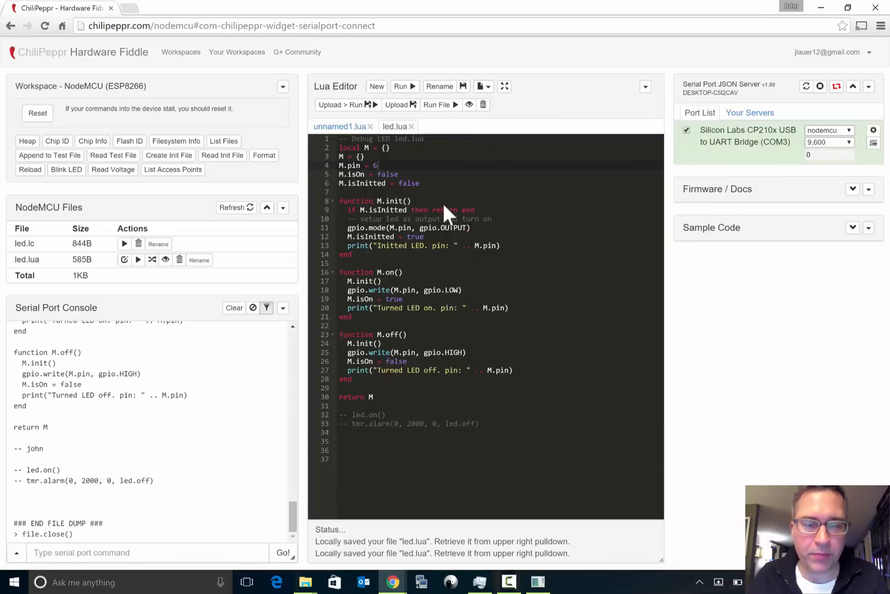
- Upload led.lua to the NodeMCU and refresh the file list showing led.lua at 576B
click(399, 104)
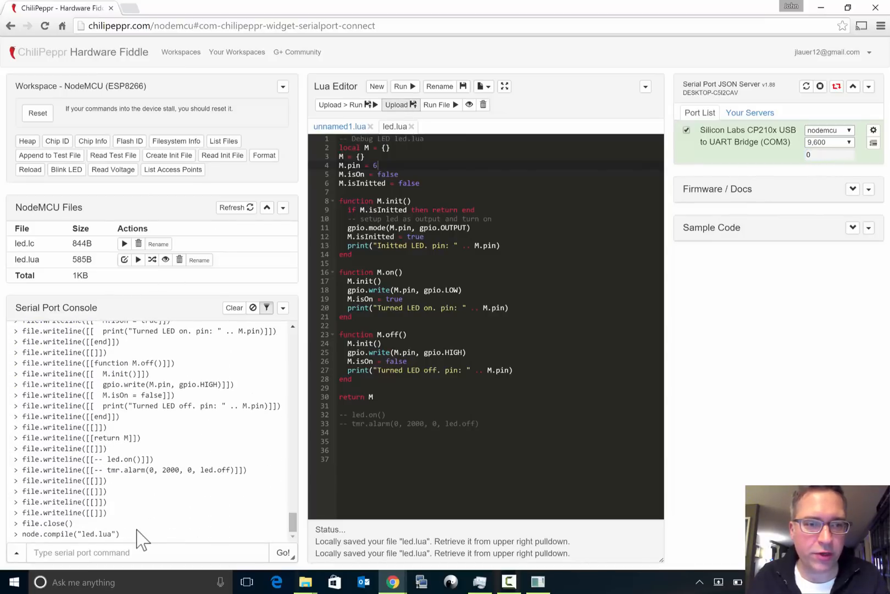
mouse_move(78, 260)
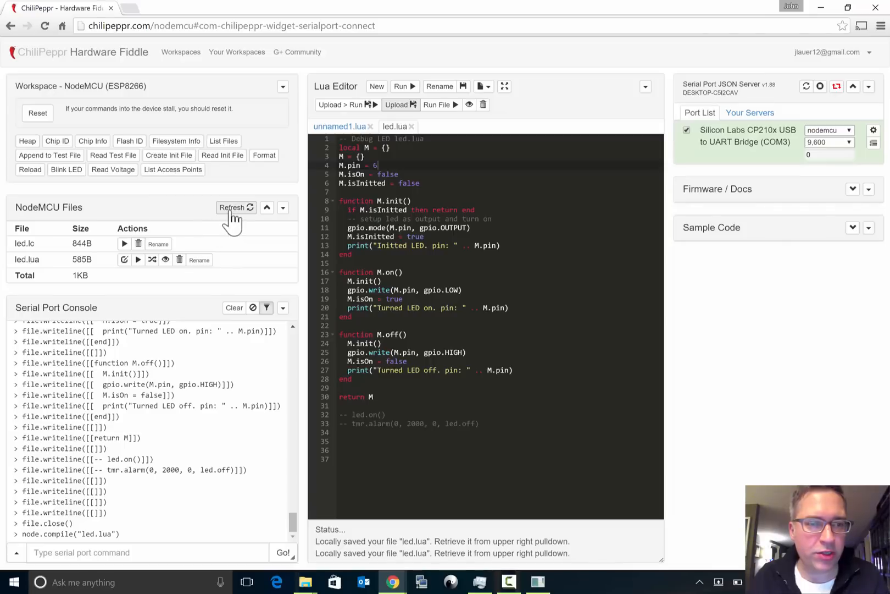
click(232, 206)
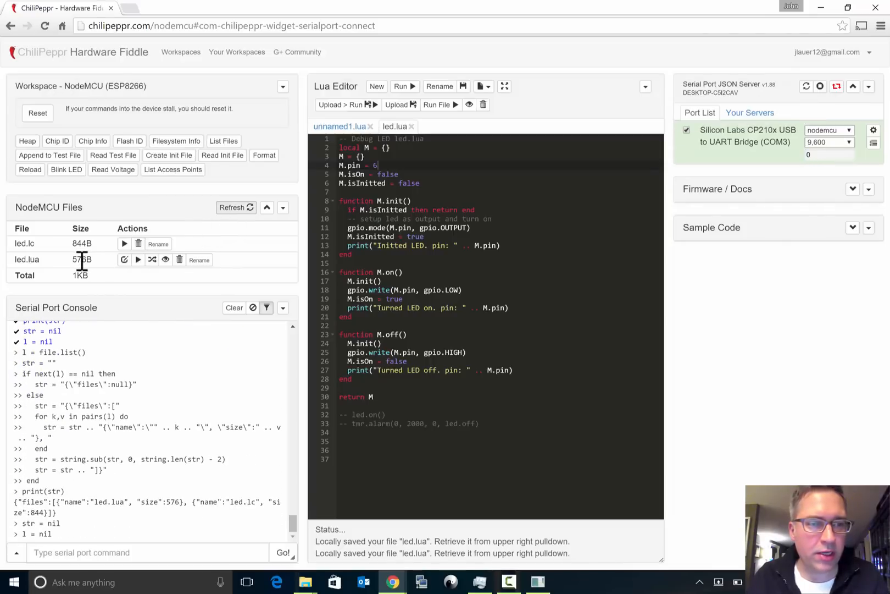
mouse_move(124, 259)
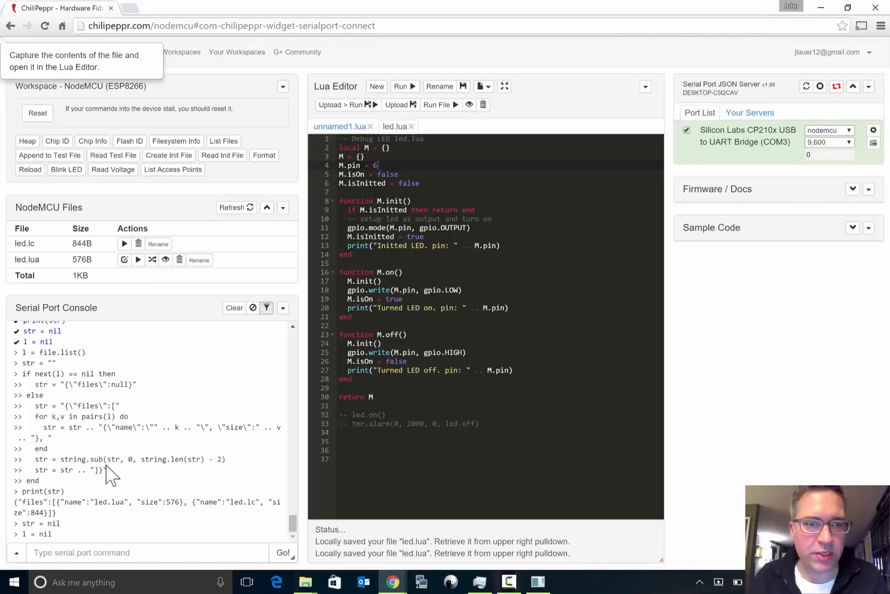
mouse_move(167, 429)
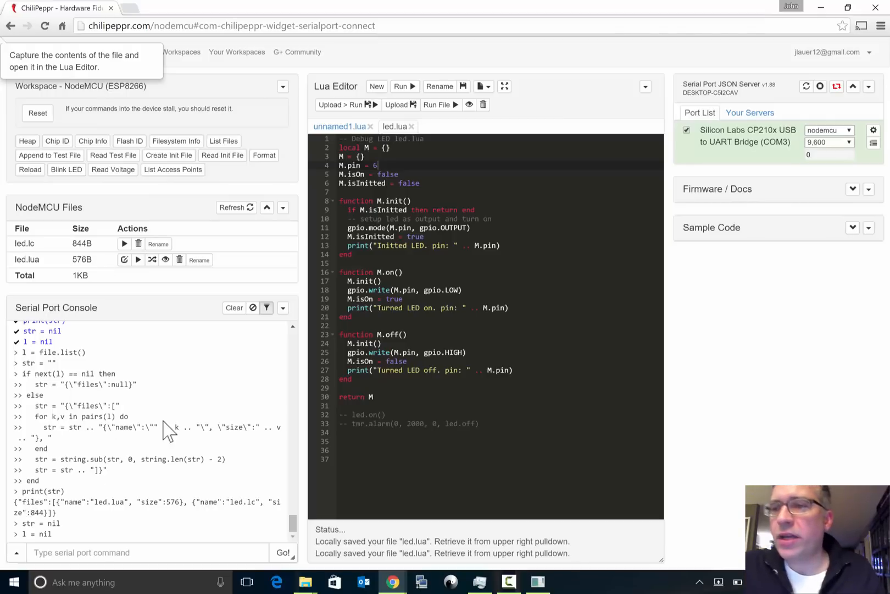
- Disconnect from the Silicon Labs CP210x port on COM3
click(687, 130)
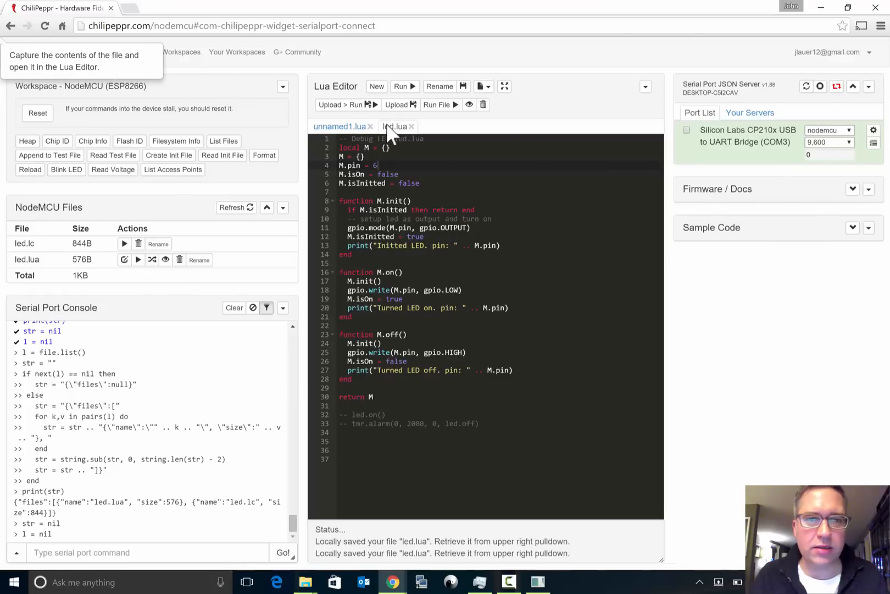
- Close led.lua, reload ports and reconnect the USB-SERIAL CH340 on COM13 at 115,200 baud
click(412, 126)
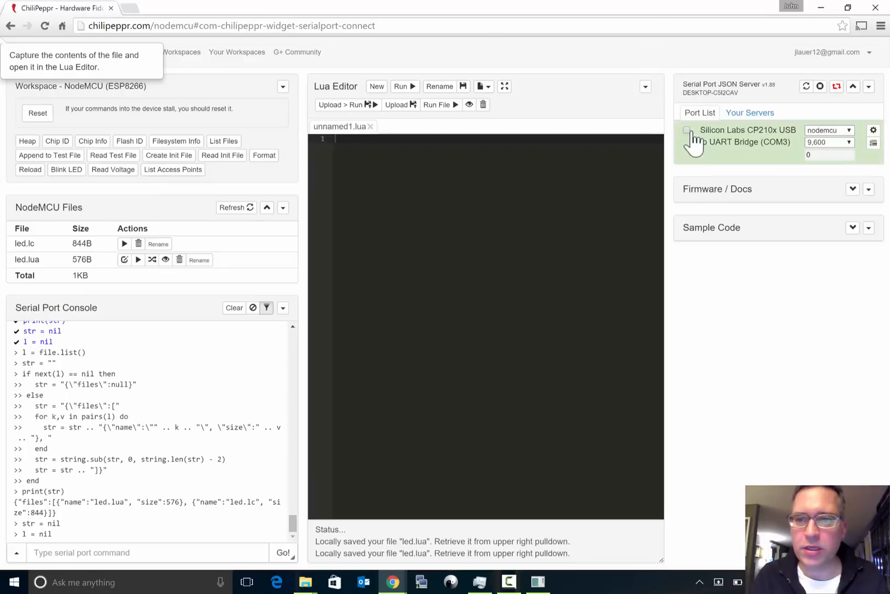
mouse_move(709, 145)
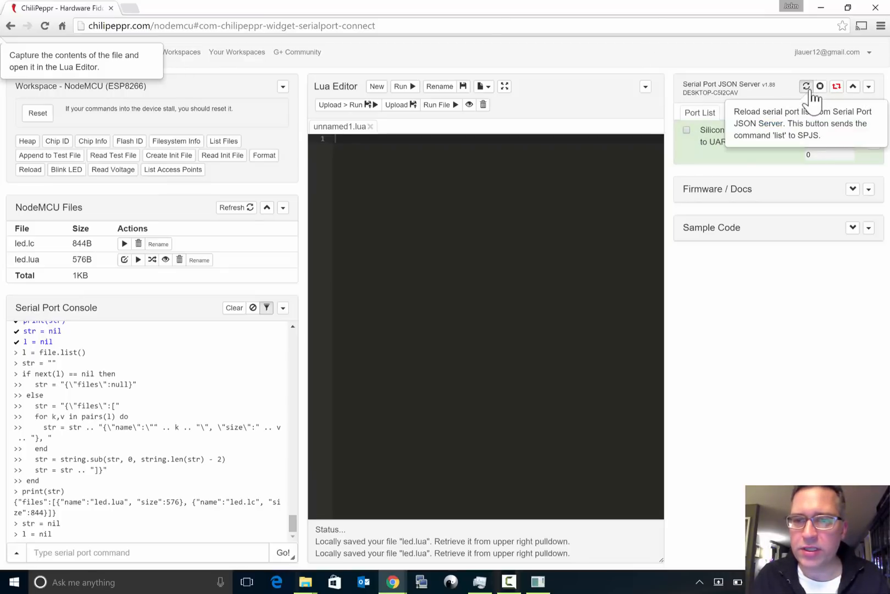
click(806, 86)
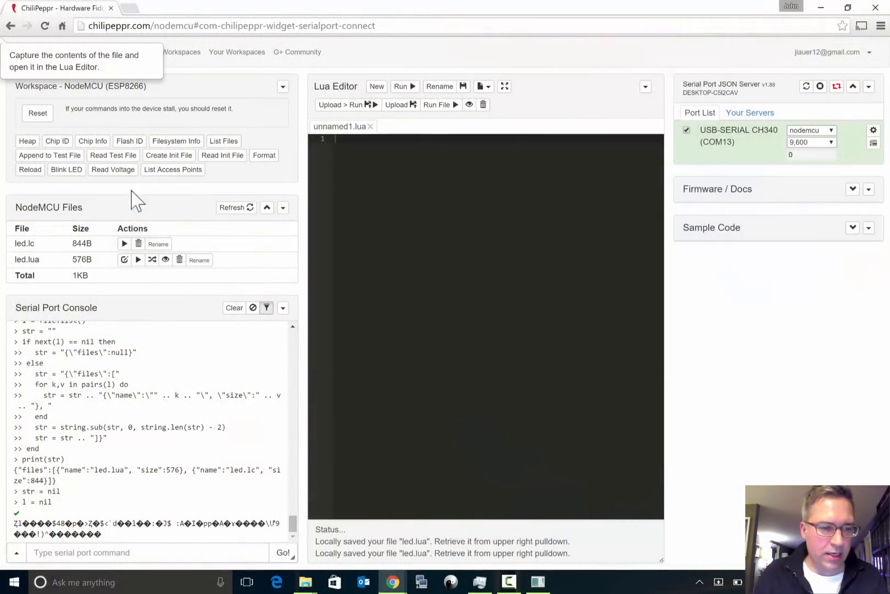
mouse_move(721, 136)
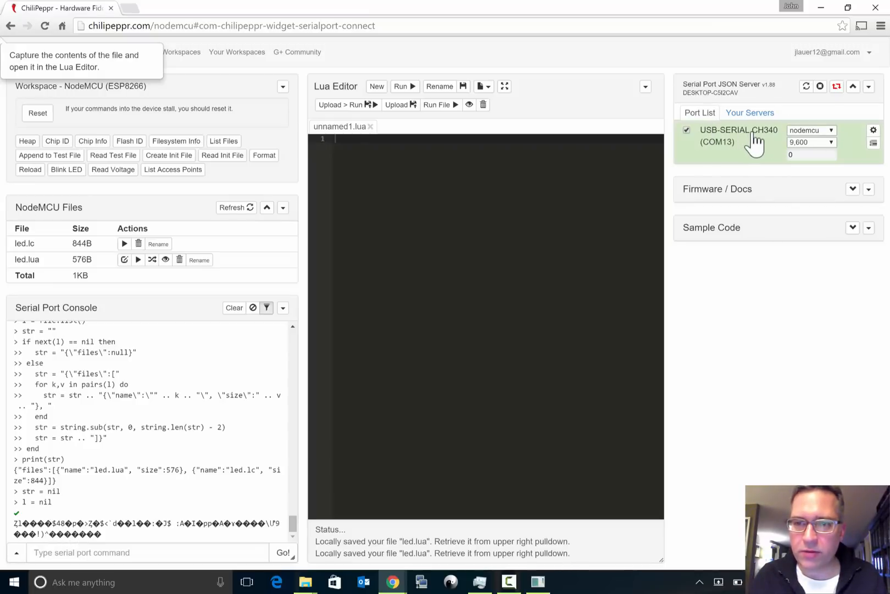
click(808, 142)
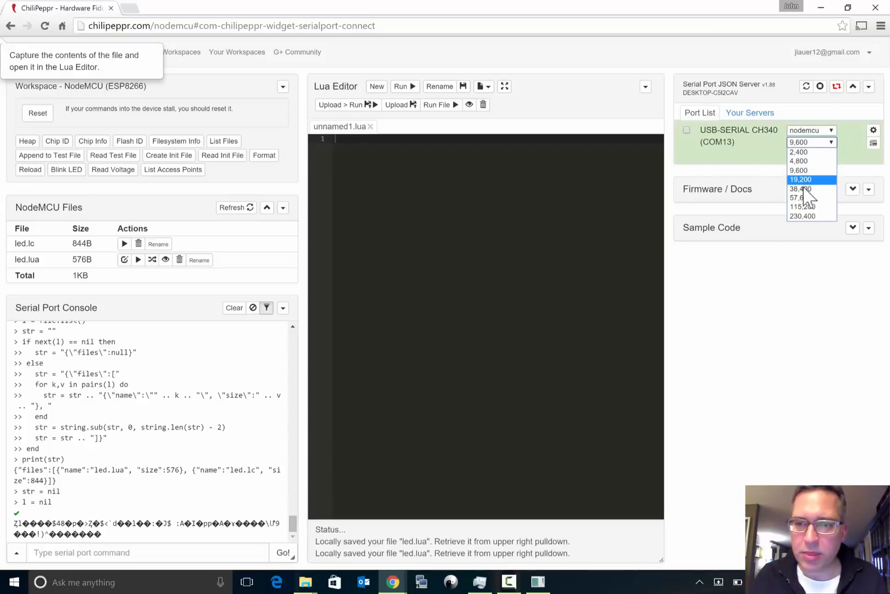
click(803, 206)
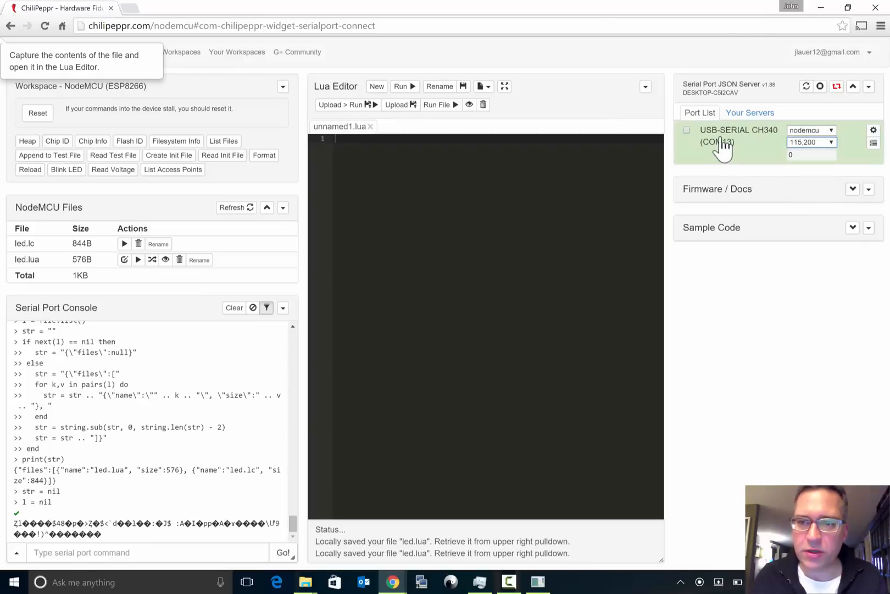
click(687, 130)
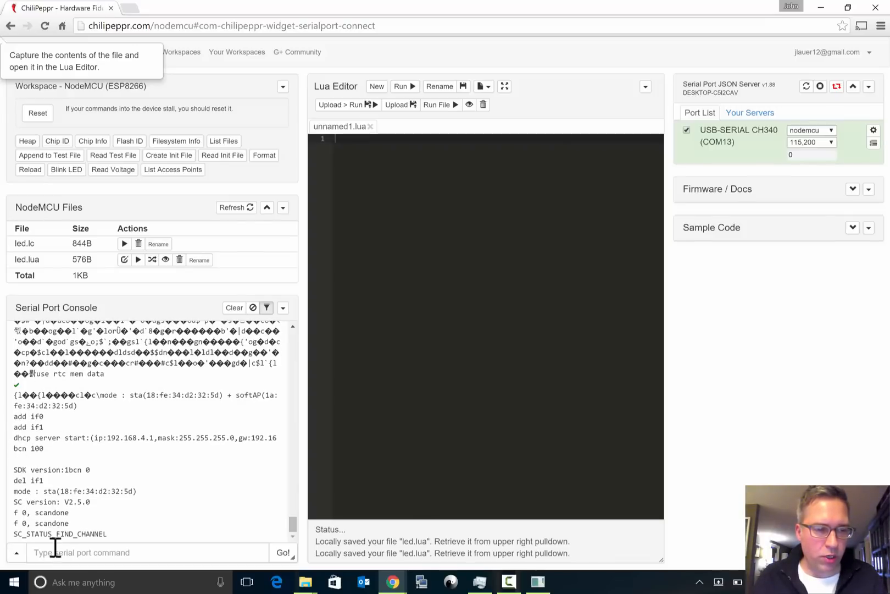
- Expand Firmware / Docs and visit the NodeMCU-build.com custom builds site in a new tab
click(148, 552)
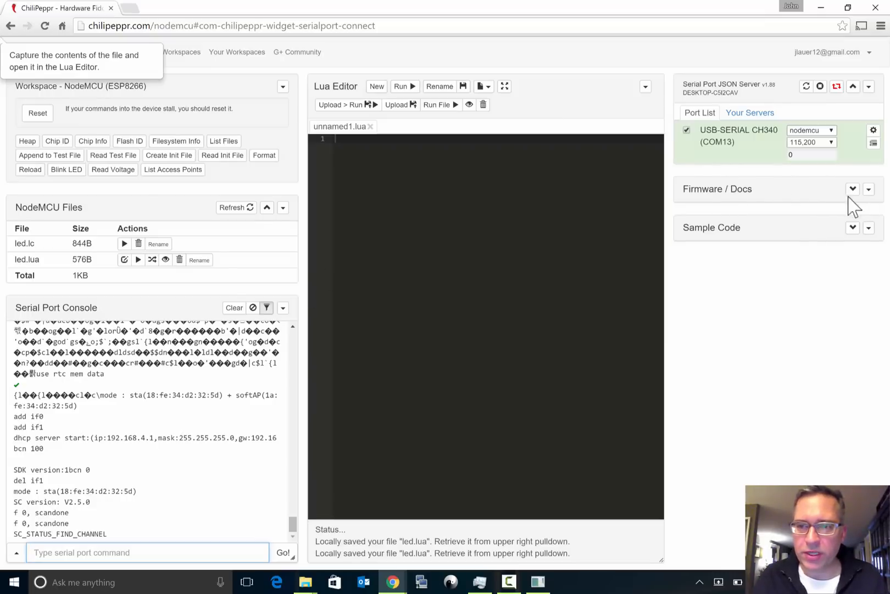
click(852, 190)
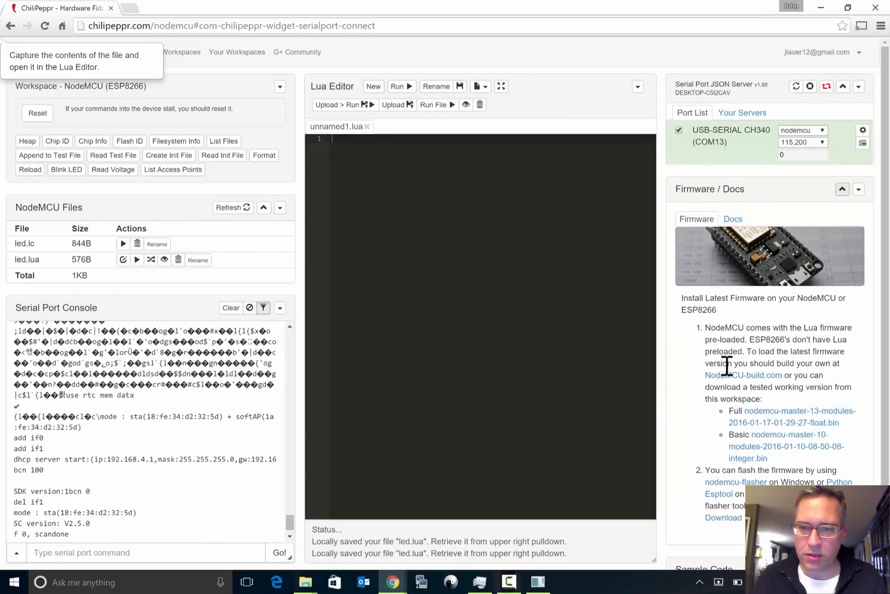
mouse_move(743, 375)
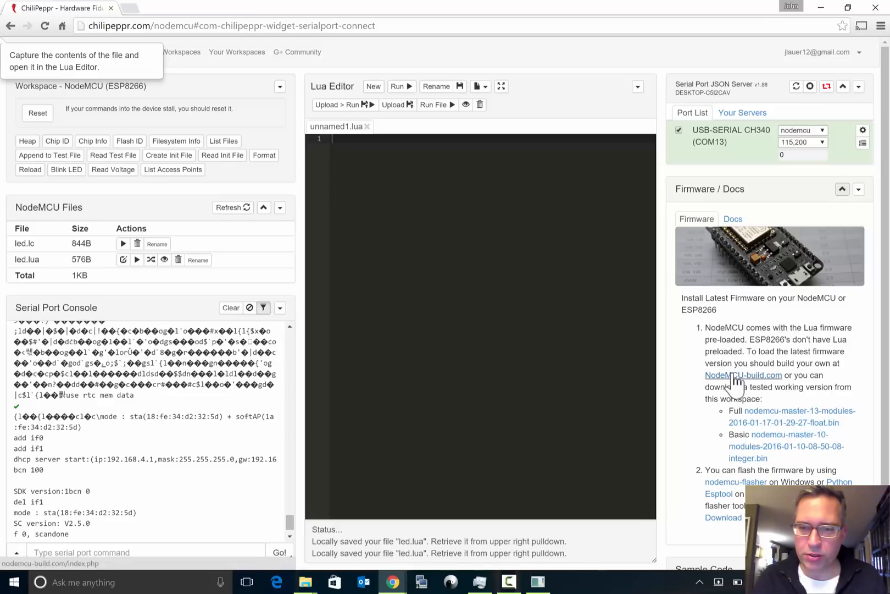
click(743, 375)
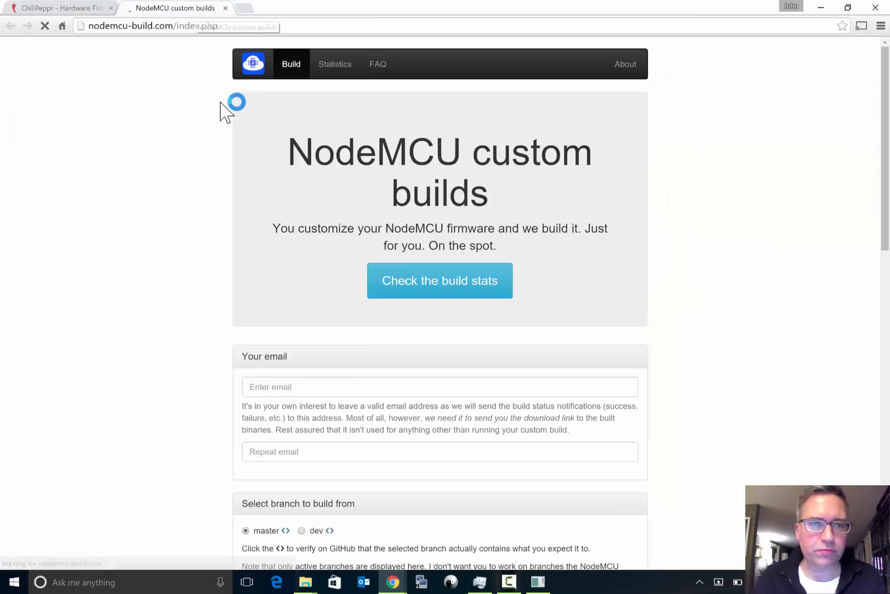
- Download the Full nodemcu-master-13-modules float .bin firmware binary
scroll(down, 3)
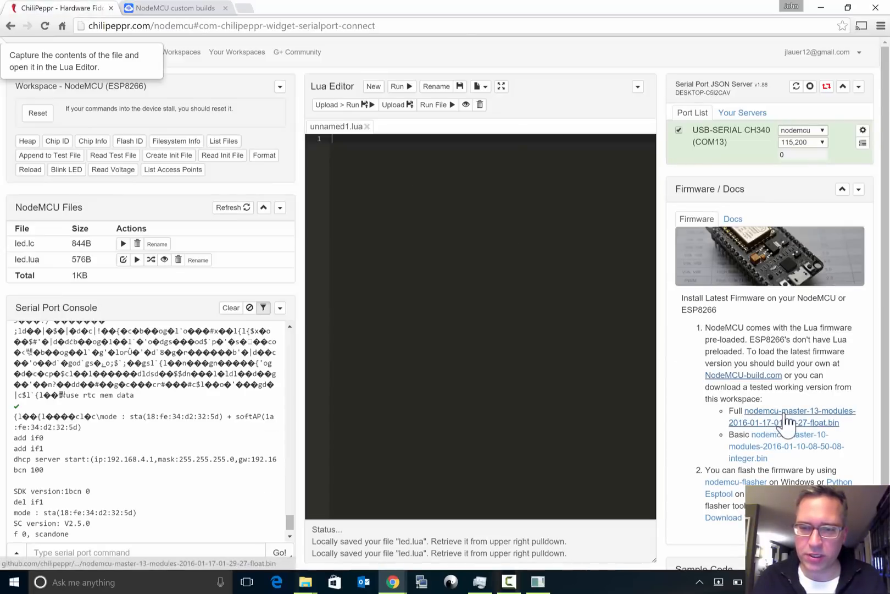
click(793, 415)
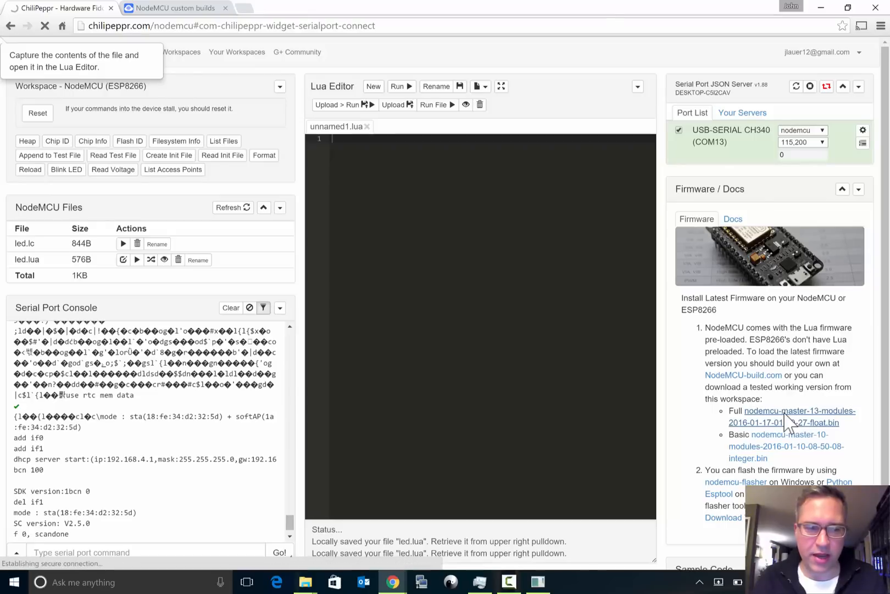
click(799, 416)
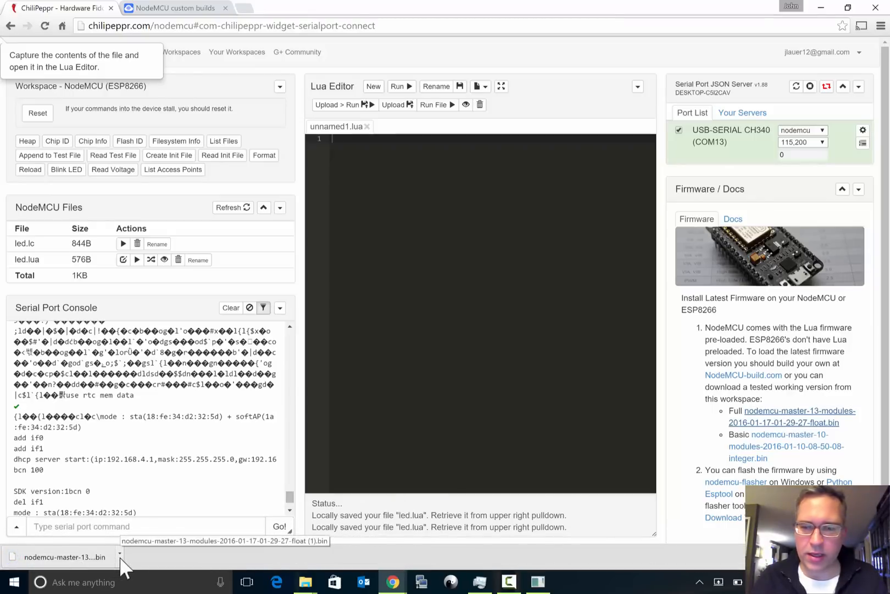
- Create a Downloads folder named esp flasher nodemcu holding the firmware .bin and view its contents
scroll(down, 3)
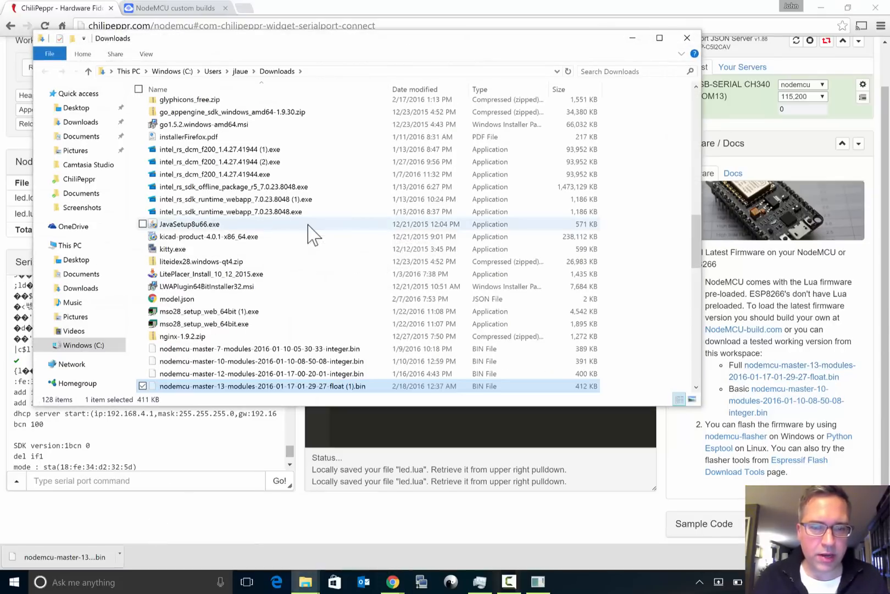
right_click(313, 234)
text(esp)
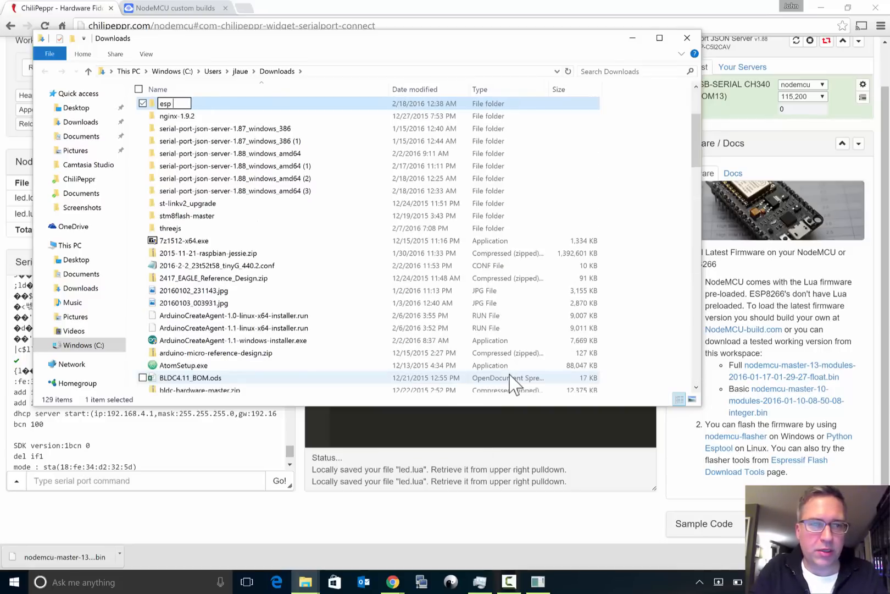
text(flasher nodem)
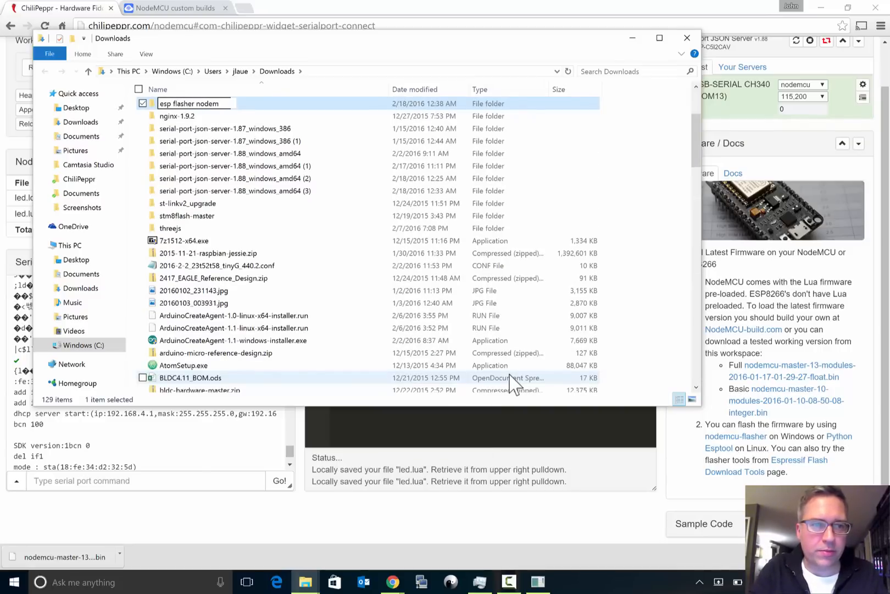
double_click(190, 103)
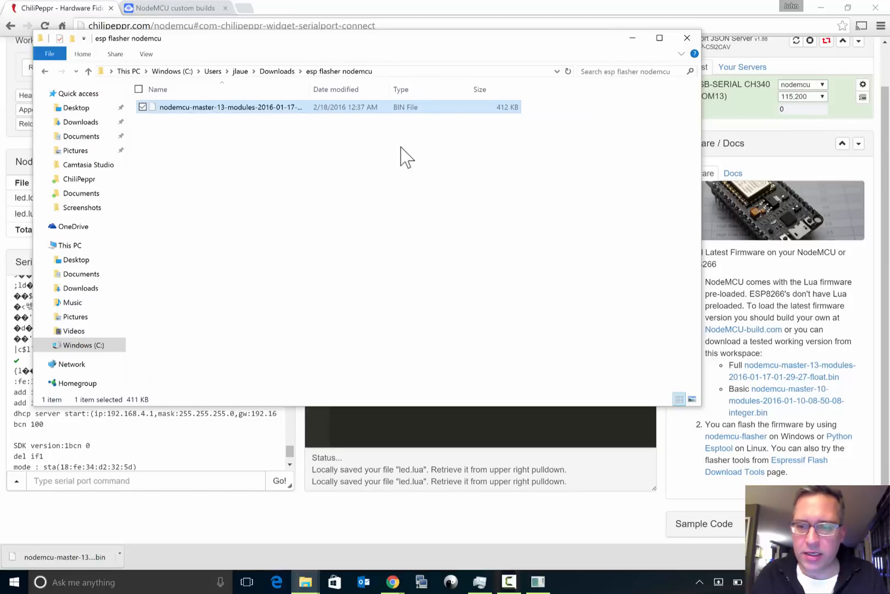
click(687, 39)
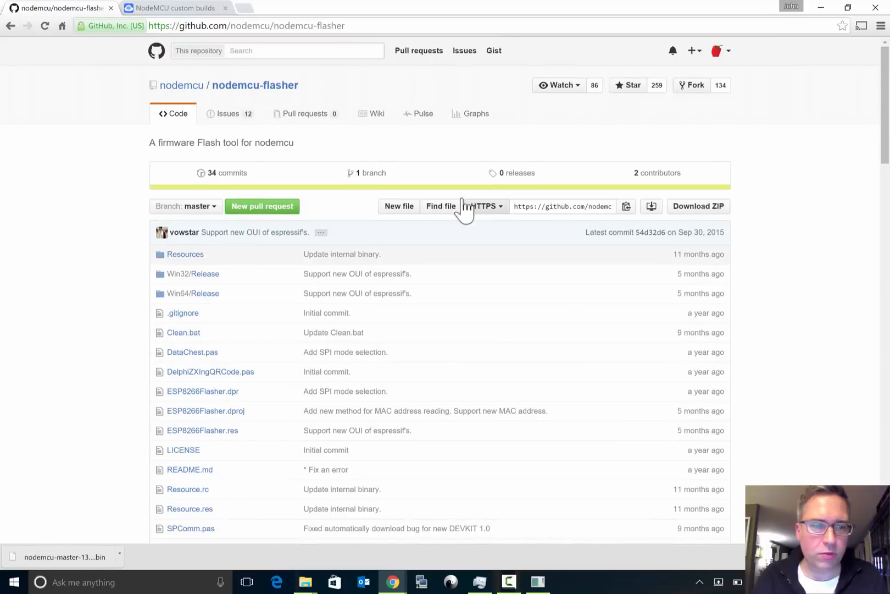
mouse_move(102, 228)
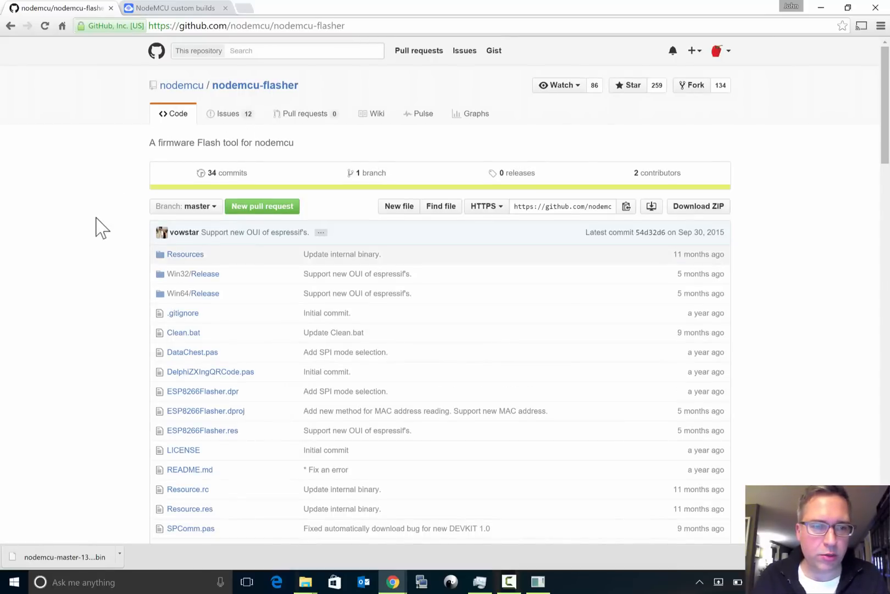
- Download ESP8266Flasher.exe from the nodemcu-flasher Win64/Release folder on GitHub
click(192, 294)
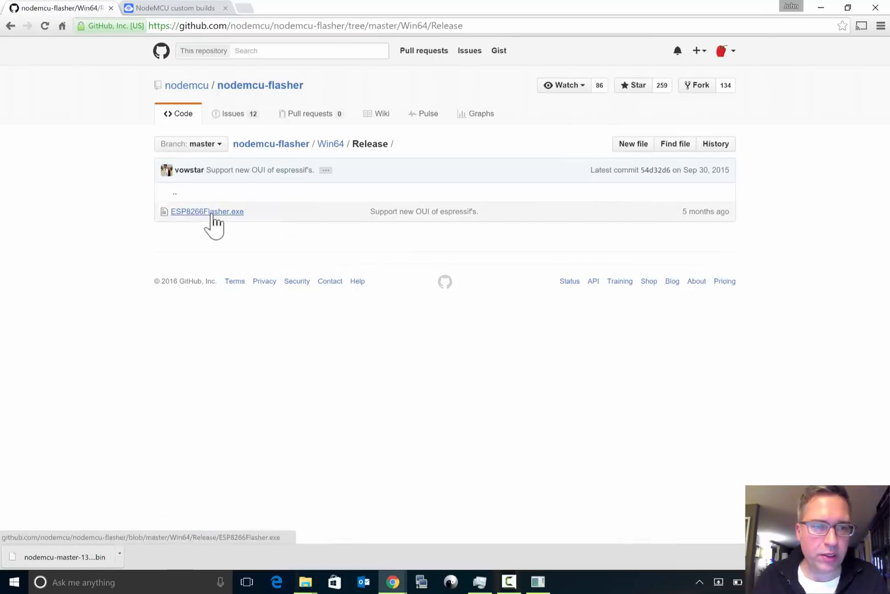
click(207, 211)
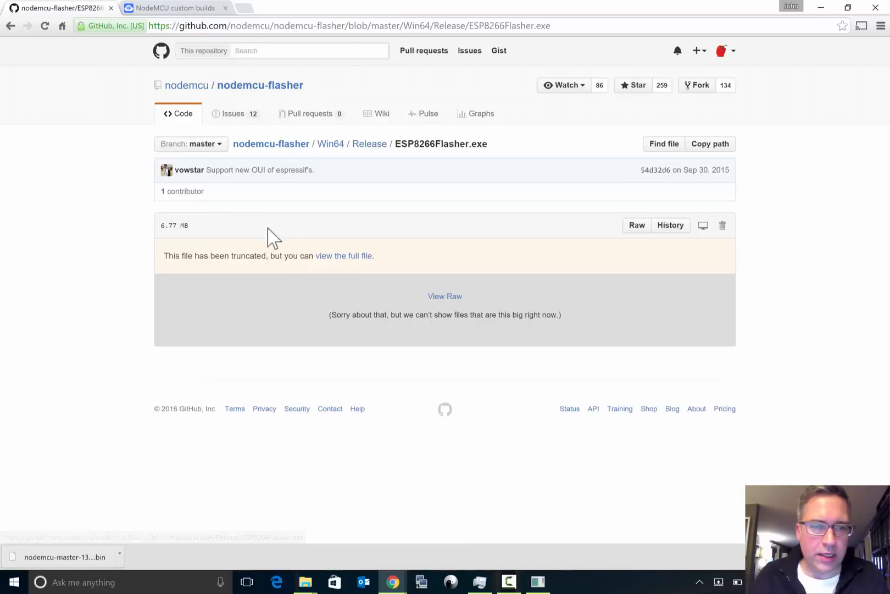
click(345, 256)
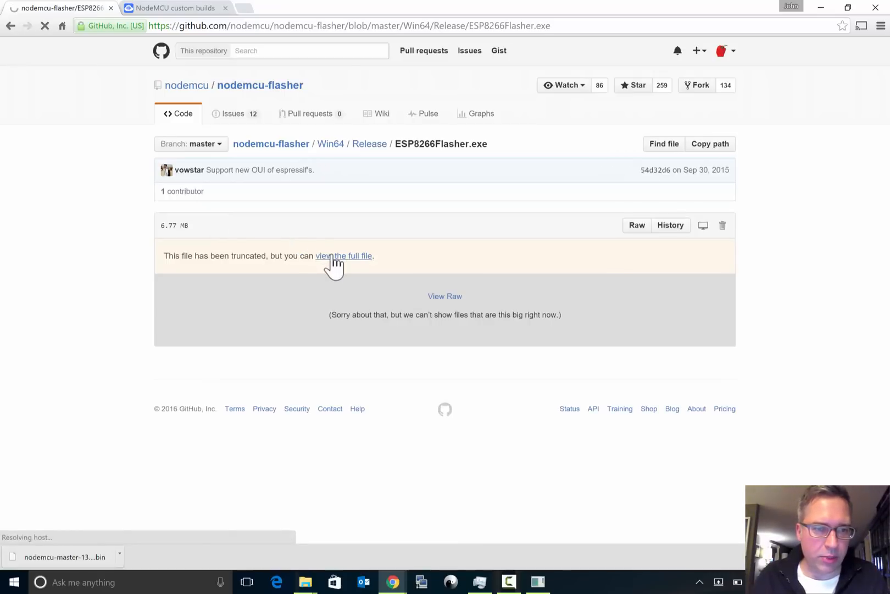
click(344, 256)
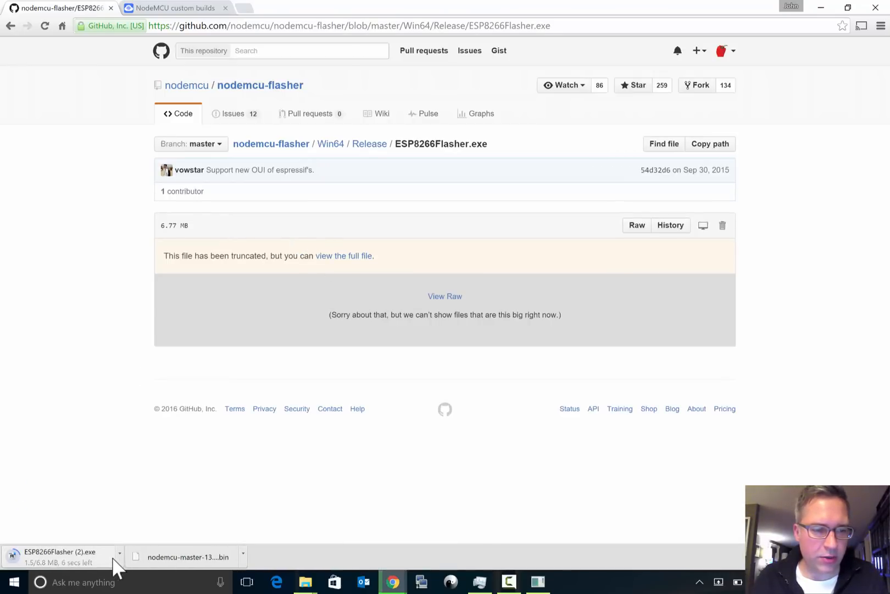
- Show the downloaded ESP8266Flasher.exe in the esp flasher nodemcu folder
click(119, 552)
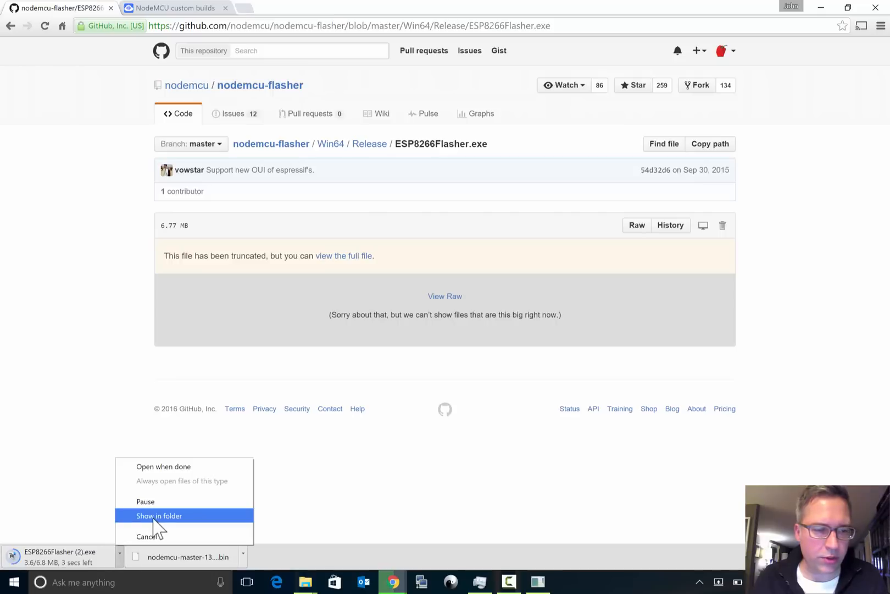
click(159, 516)
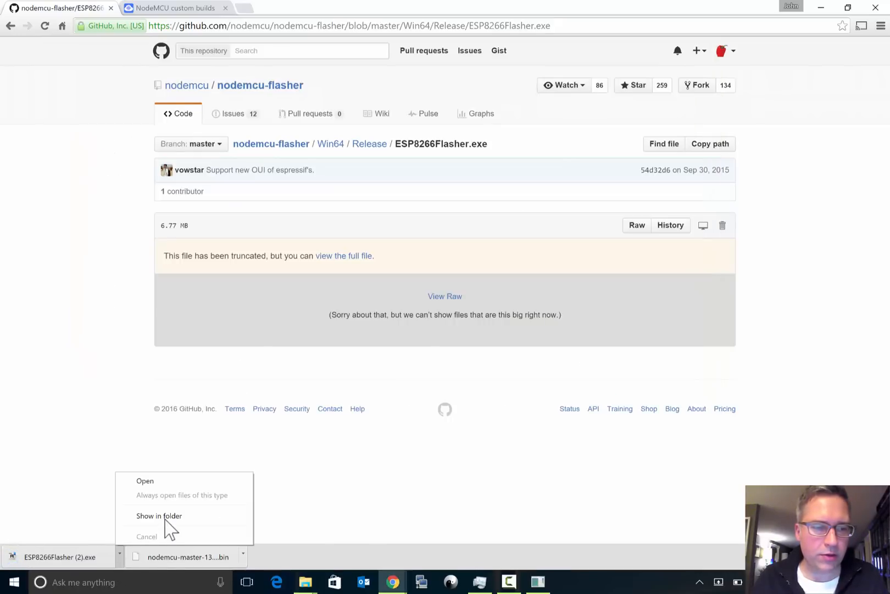
click(159, 515)
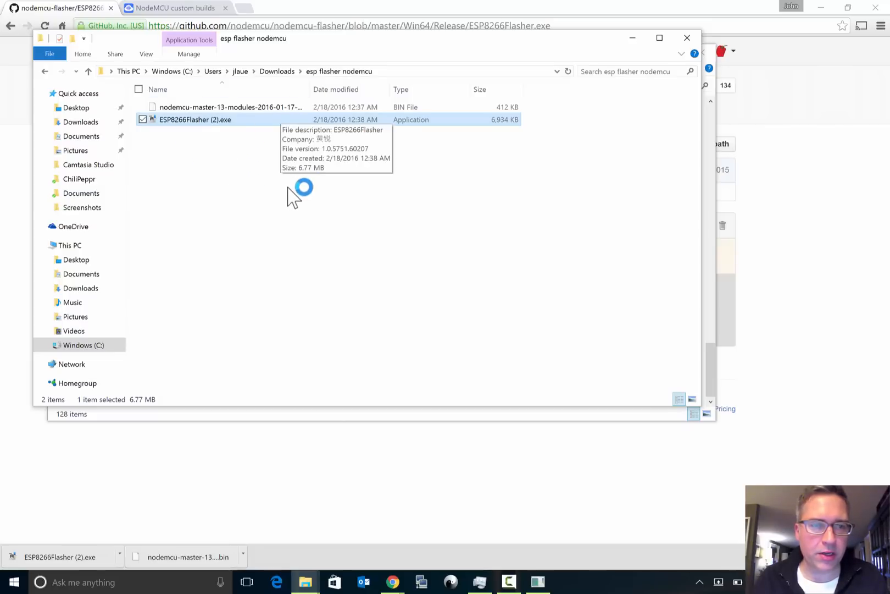
- Launch ESP8266Flasher.exe, allowing the unrecognised program to run anyway
double_click(194, 120)
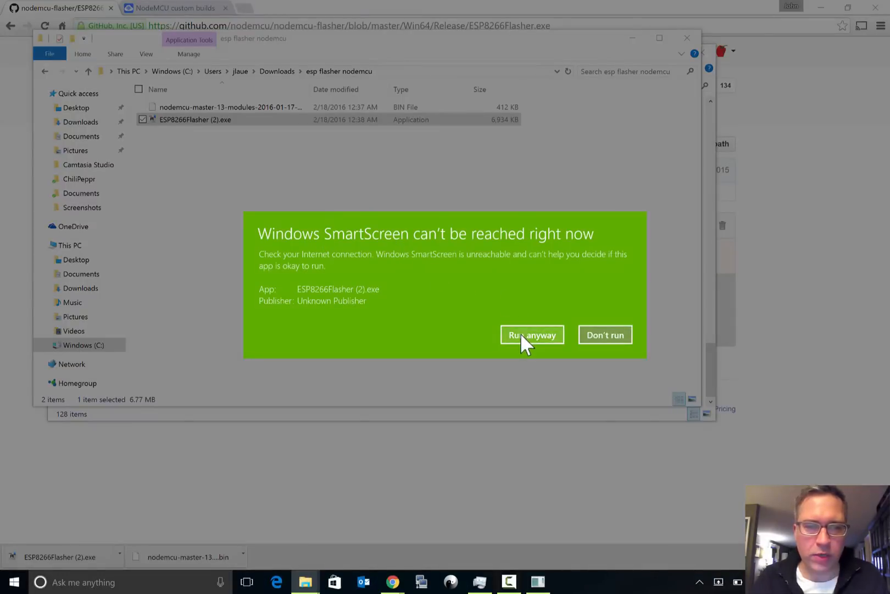
click(532, 334)
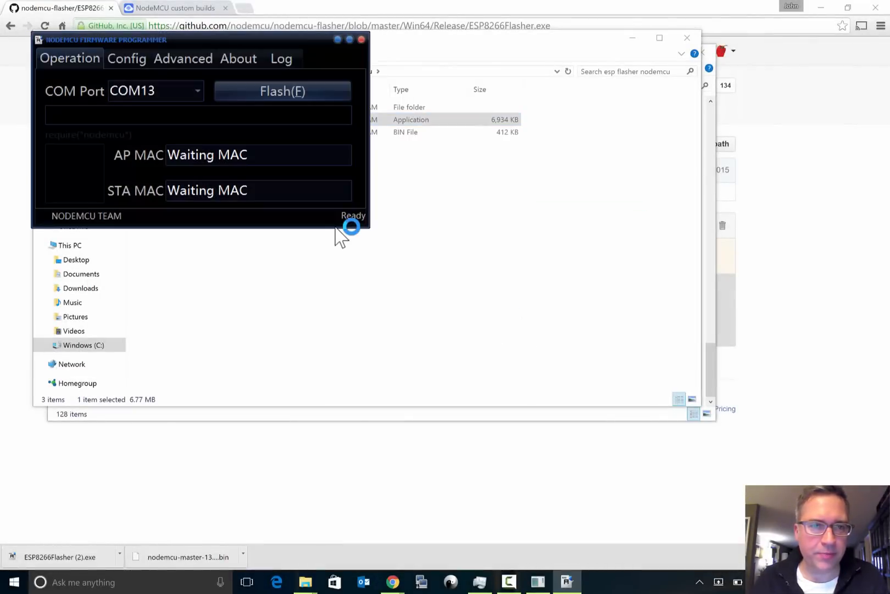
- In Config, load the downloaded NodeMCU firmware .bin at flash offset 0x00000
click(126, 58)
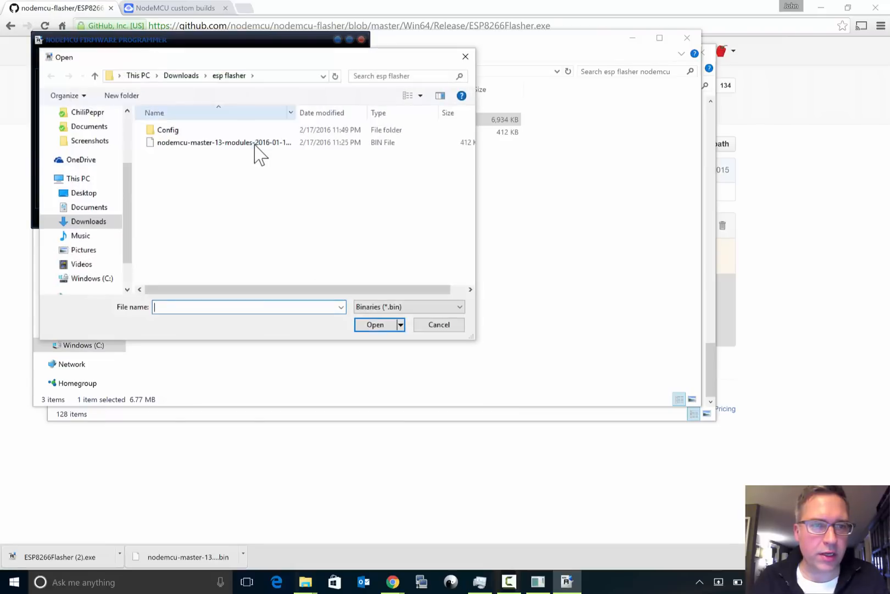
click(373, 324)
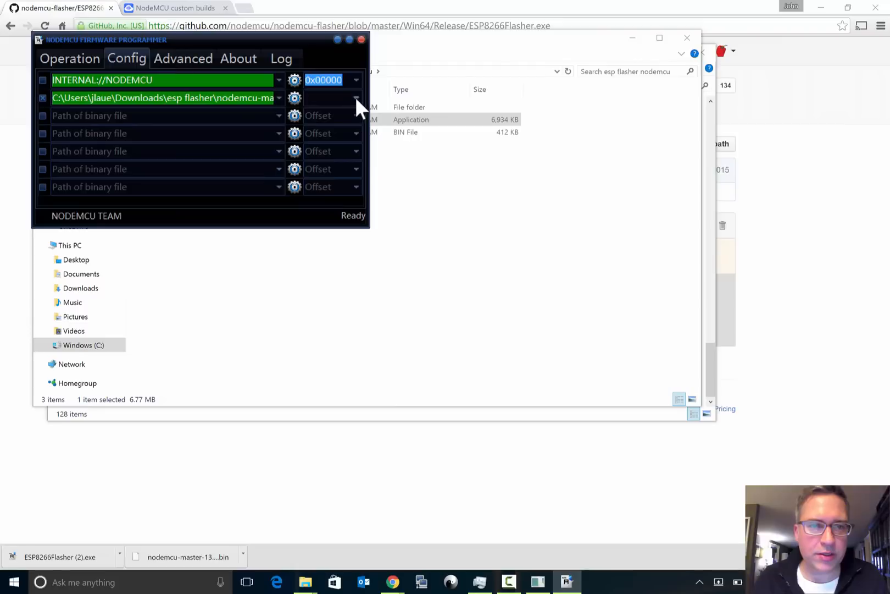
click(332, 96)
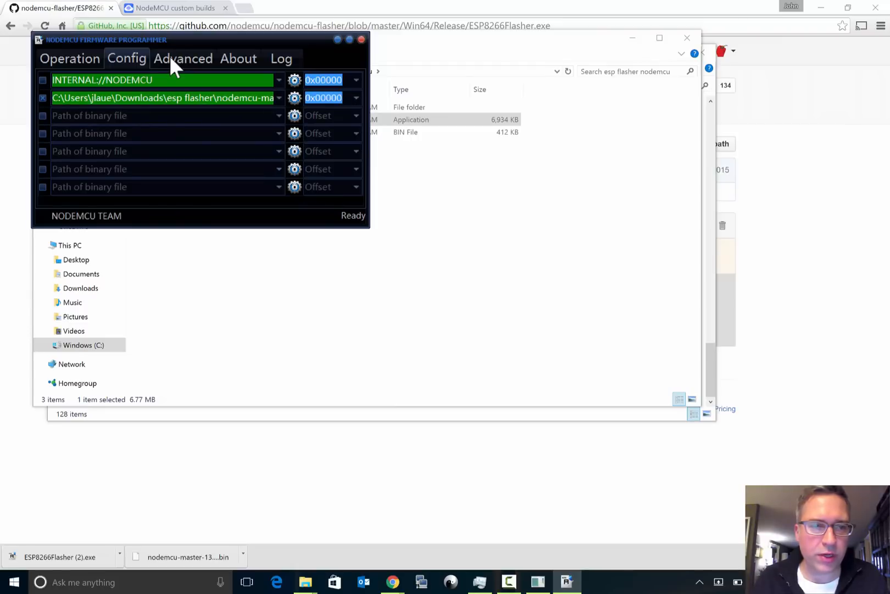
click(69, 59)
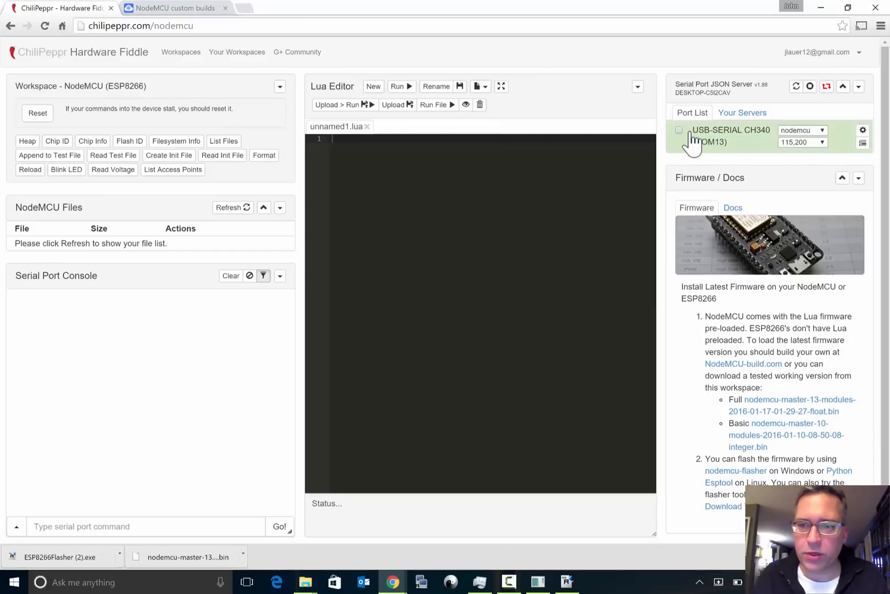
- Return to the chilipeppr.com/nodemcu workspace and expand the Firmware / Docs panel
click(843, 177)
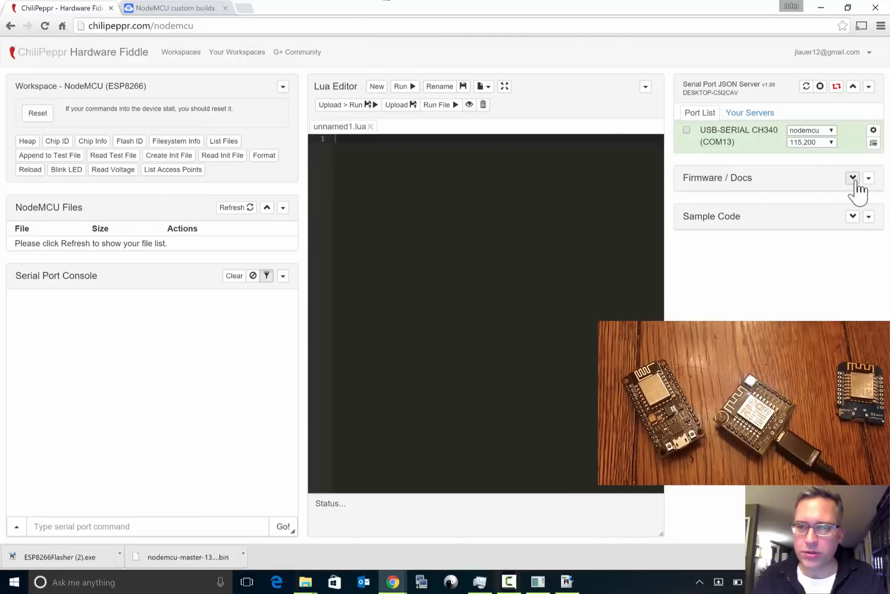
click(852, 177)
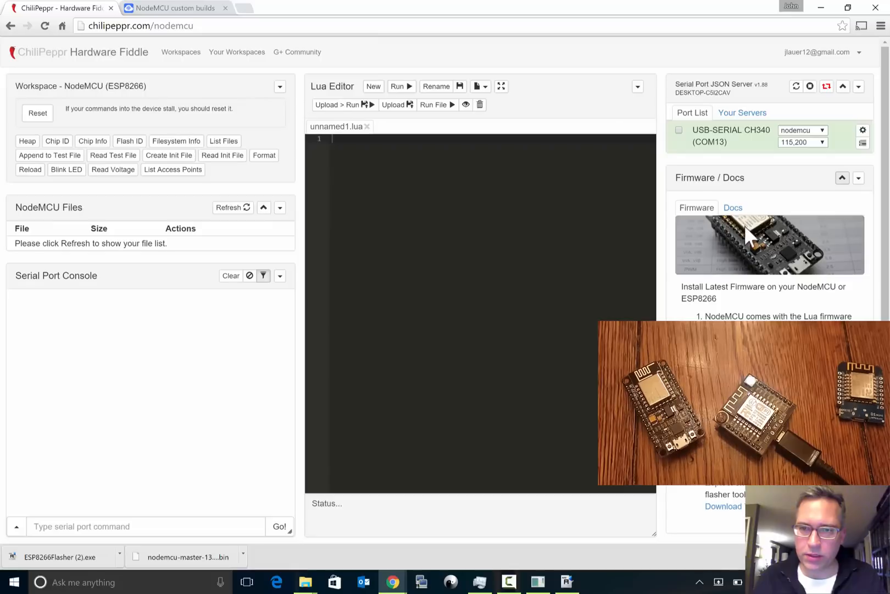
- From the Docs links, open the NodeMCU readthedocs documentation in a new window and browse its sidebar
click(733, 208)
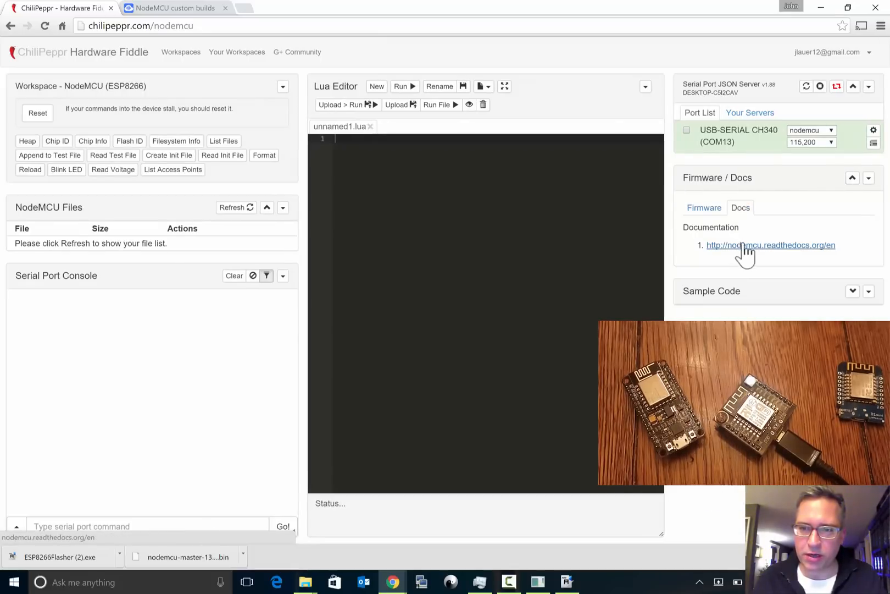
right_click(771, 246)
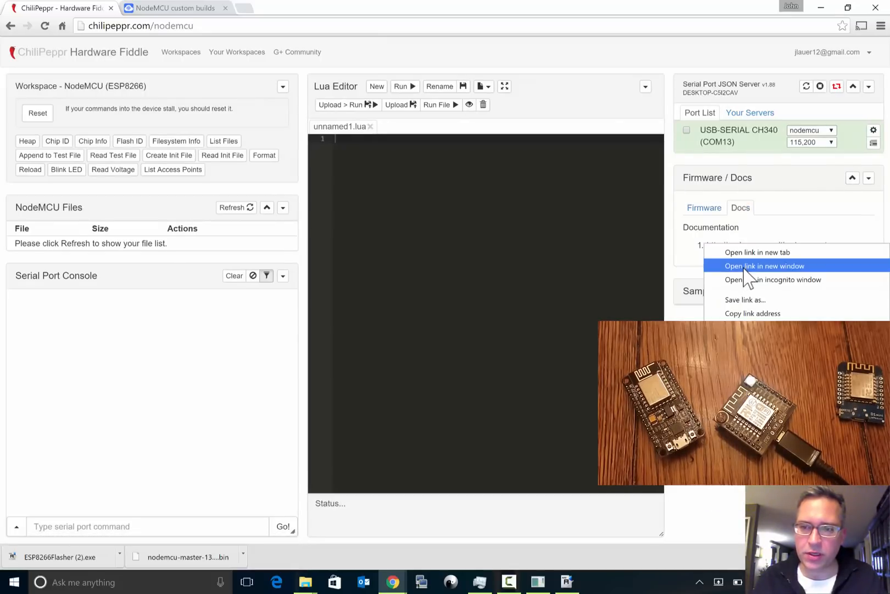
click(764, 266)
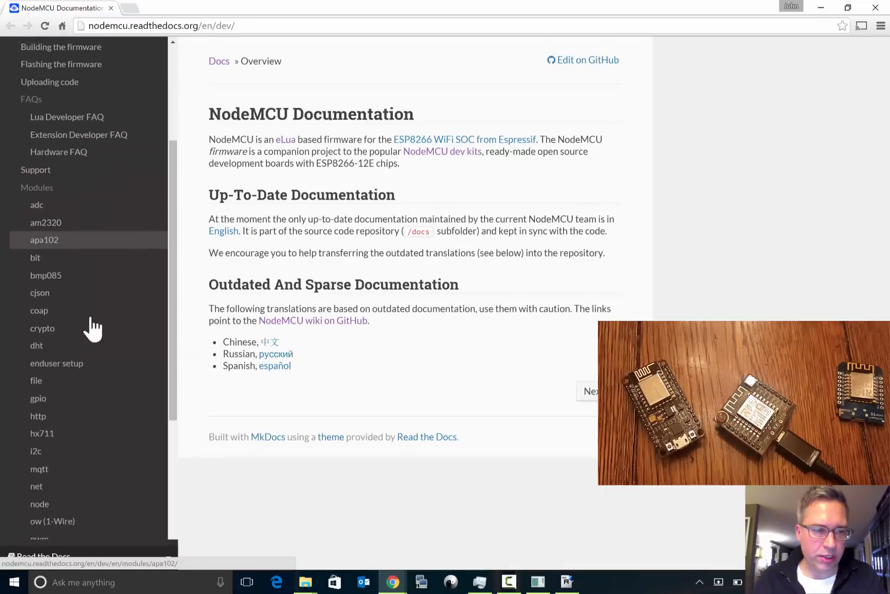
scroll(down, 3)
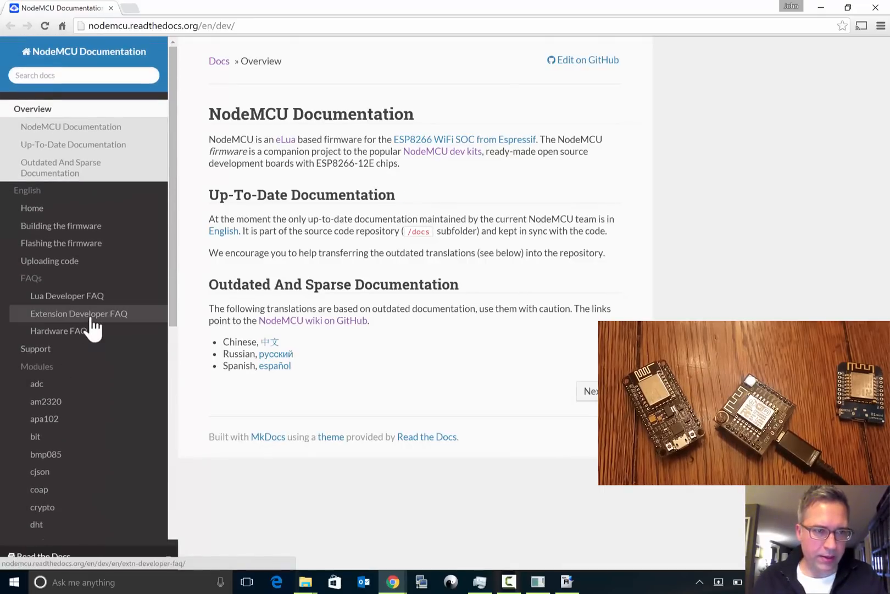
click(57, 7)
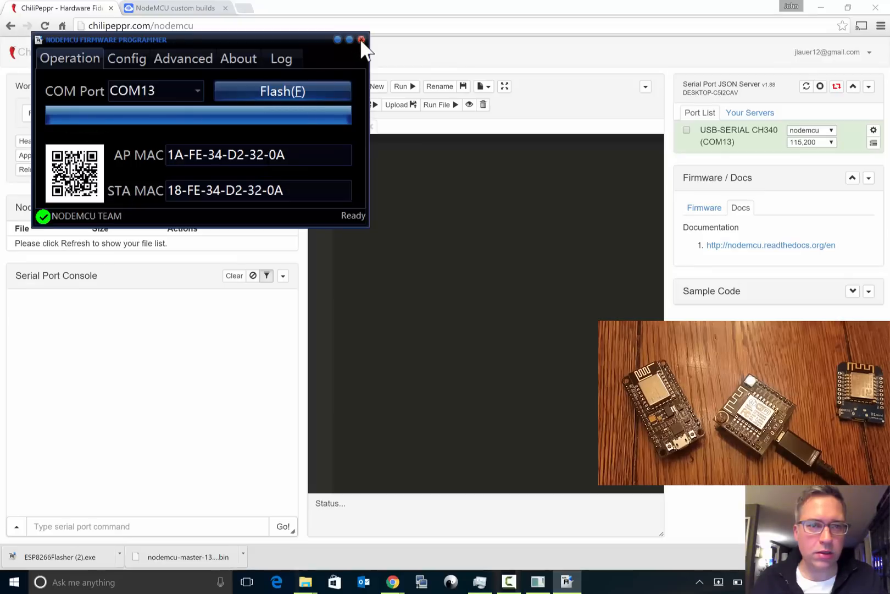
- Close the firmware programmer and connect the CH340 port on COM13 at 9,600 baud
click(362, 39)
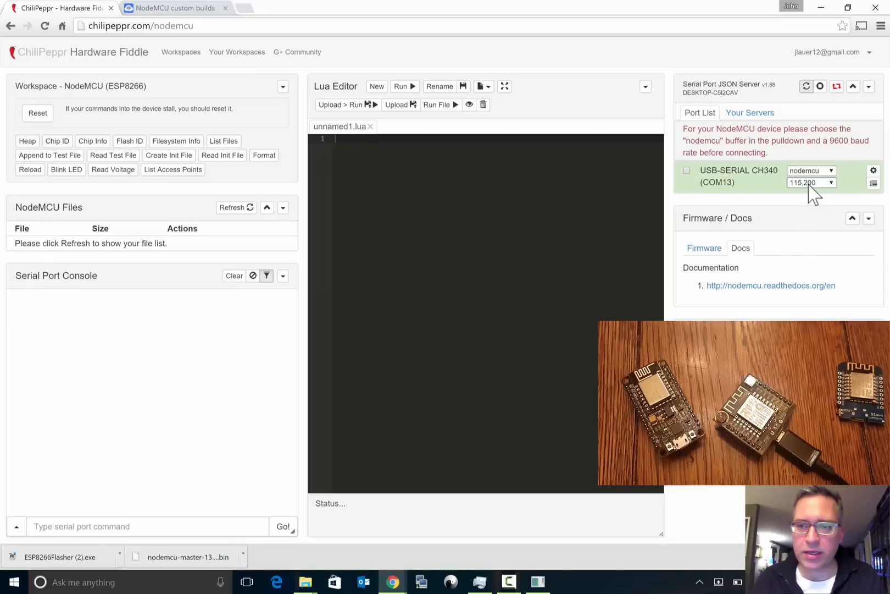
click(809, 182)
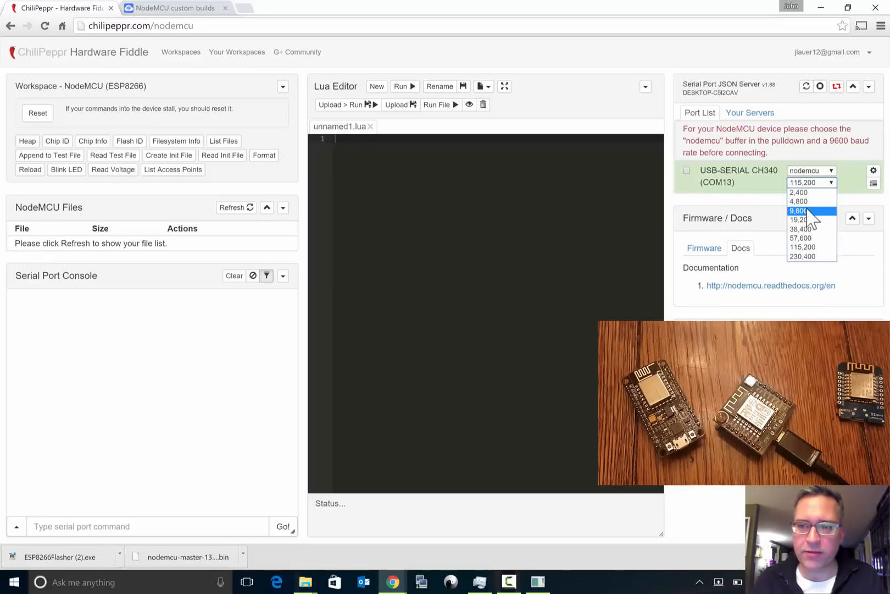
click(799, 211)
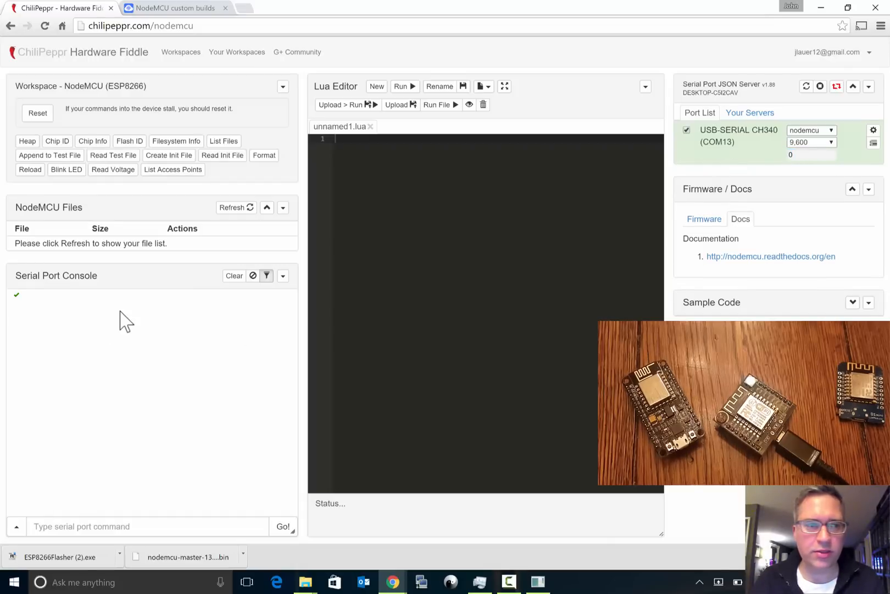
- Reset the NodeMCU, then query its chip ID 13775453 and free heap in the serial console
click(38, 112)
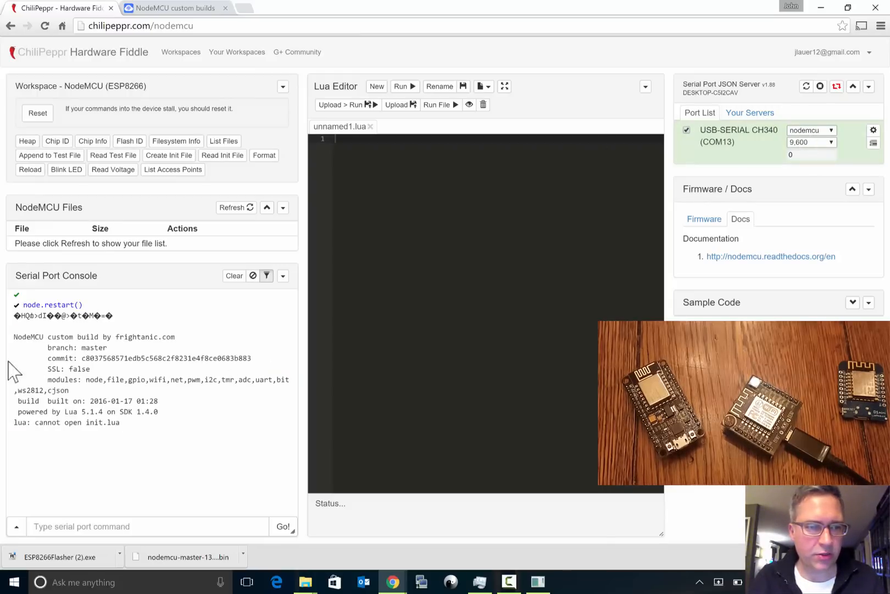
mouse_move(20, 350)
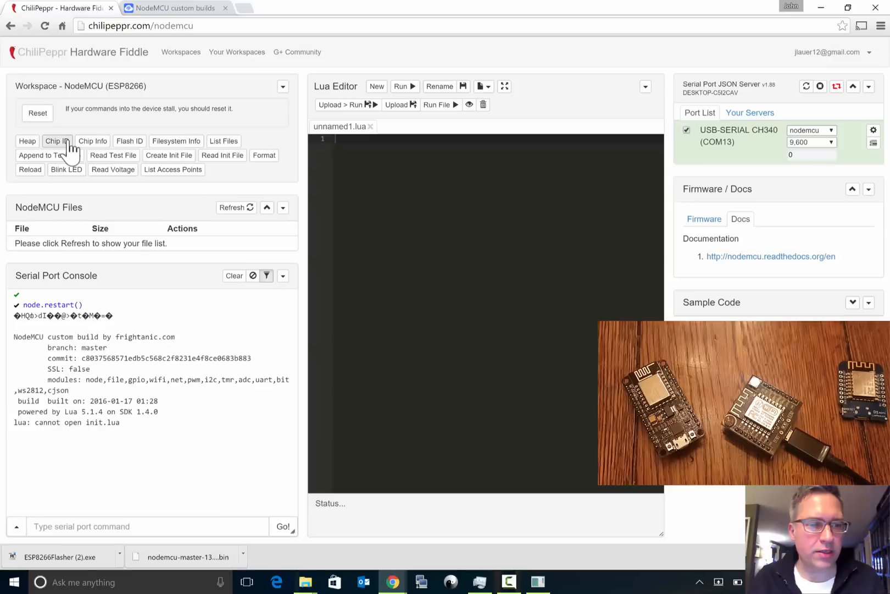
click(57, 141)
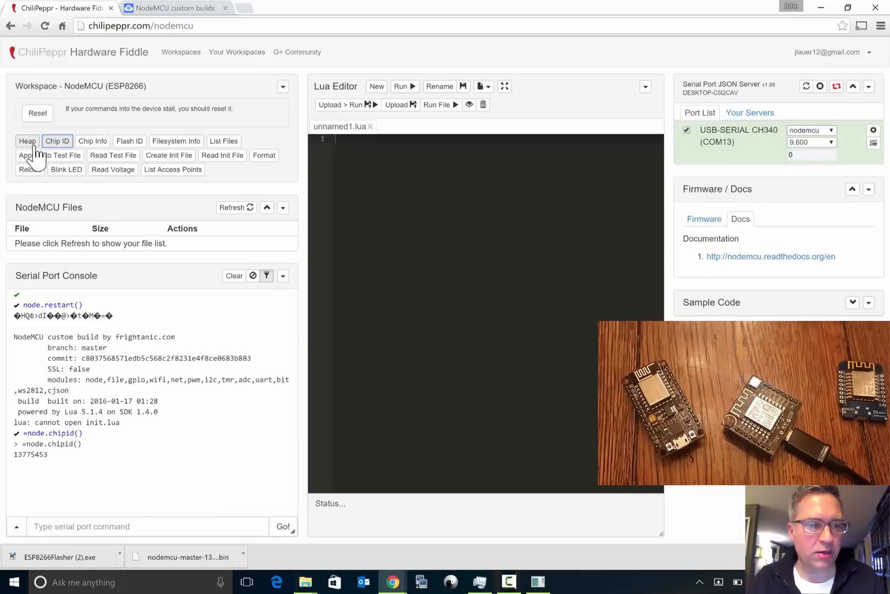
click(26, 141)
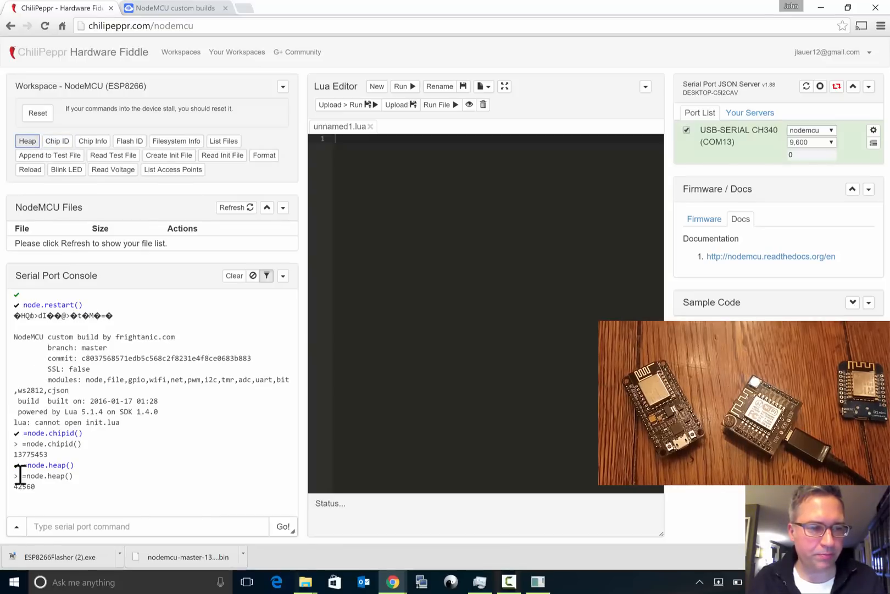
mouse_move(199, 341)
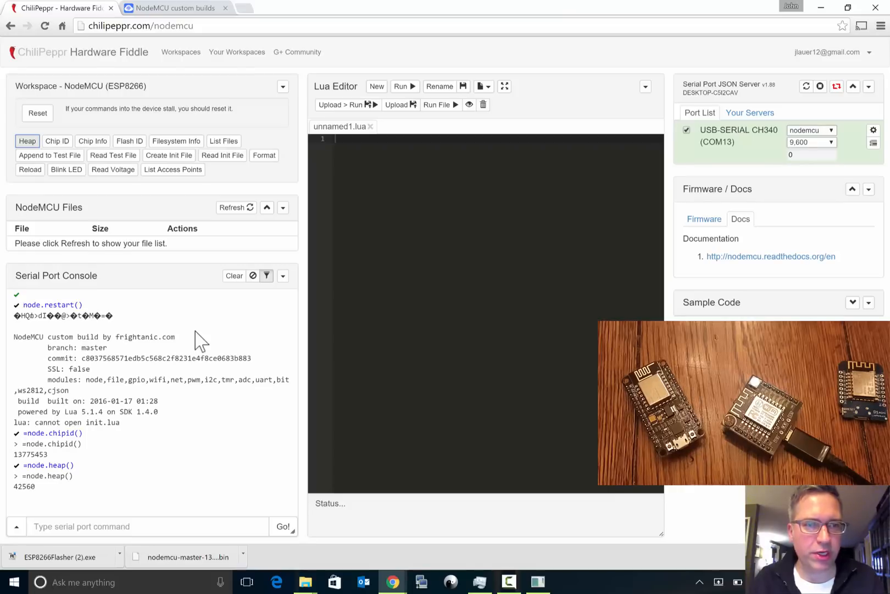
- Load ledwitty.lua from the recent scripts list, review it and run it on the NodeMCU
click(484, 87)
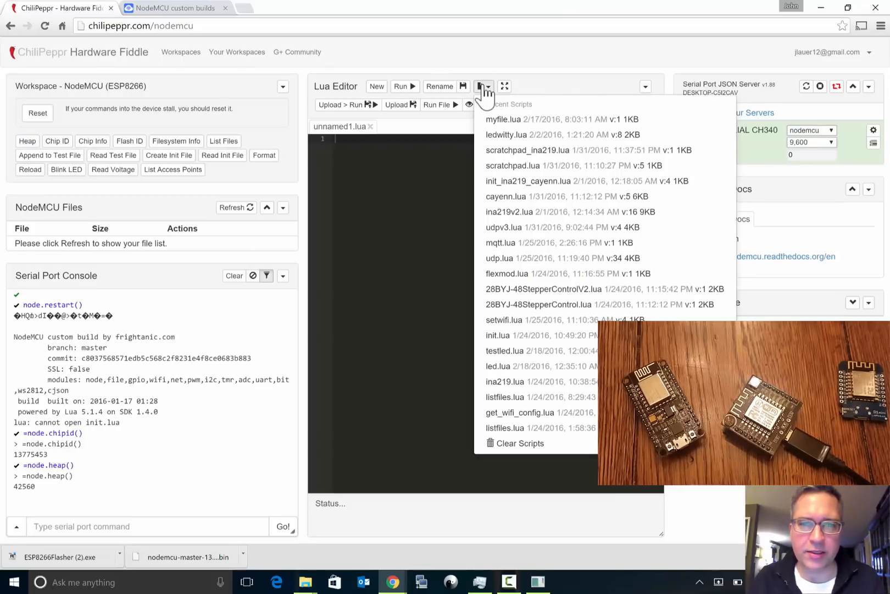
click(511, 134)
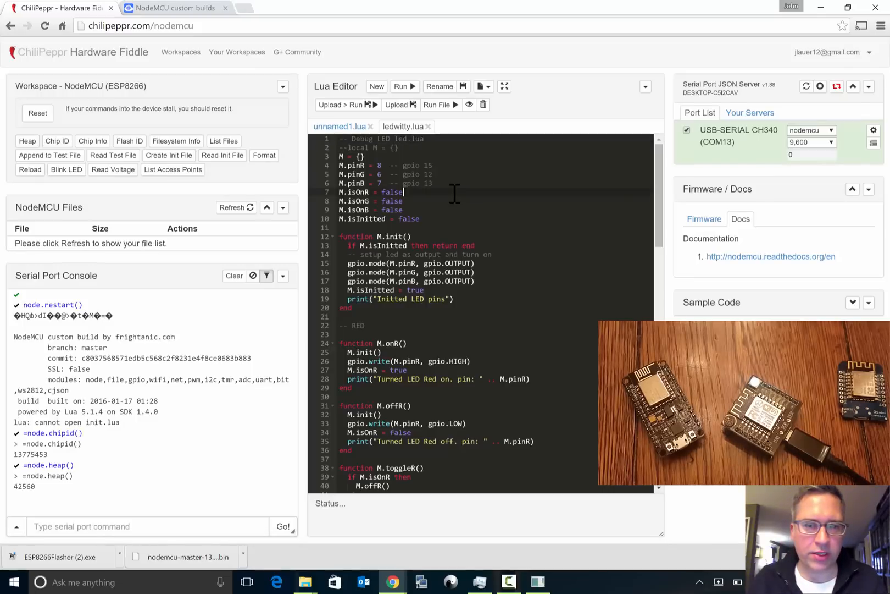
scroll(down, 3)
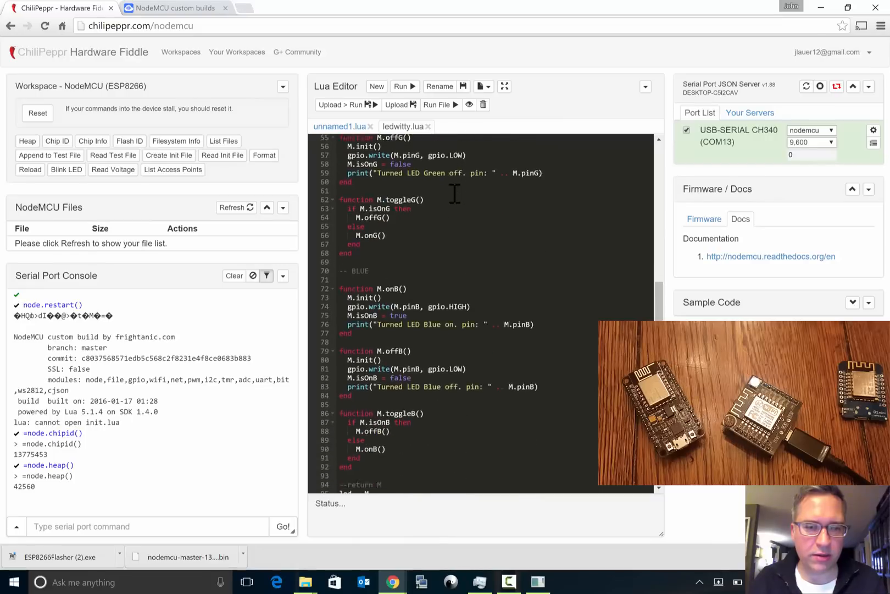
scroll(down, 3)
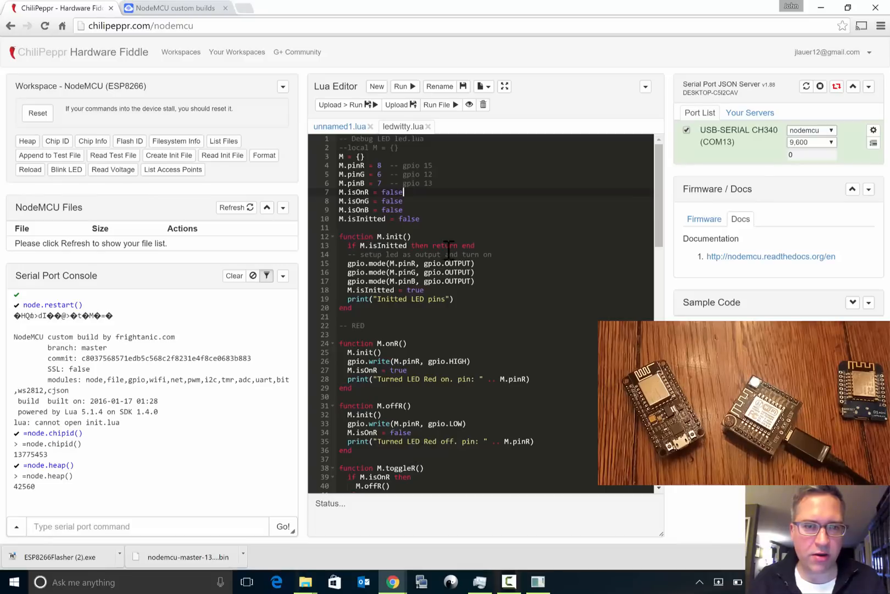
mouse_move(404, 87)
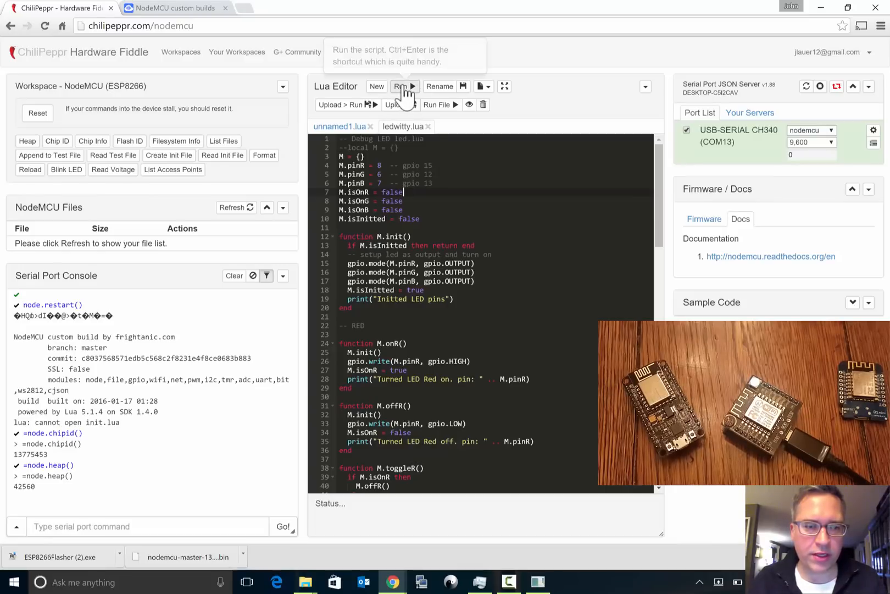
click(403, 87)
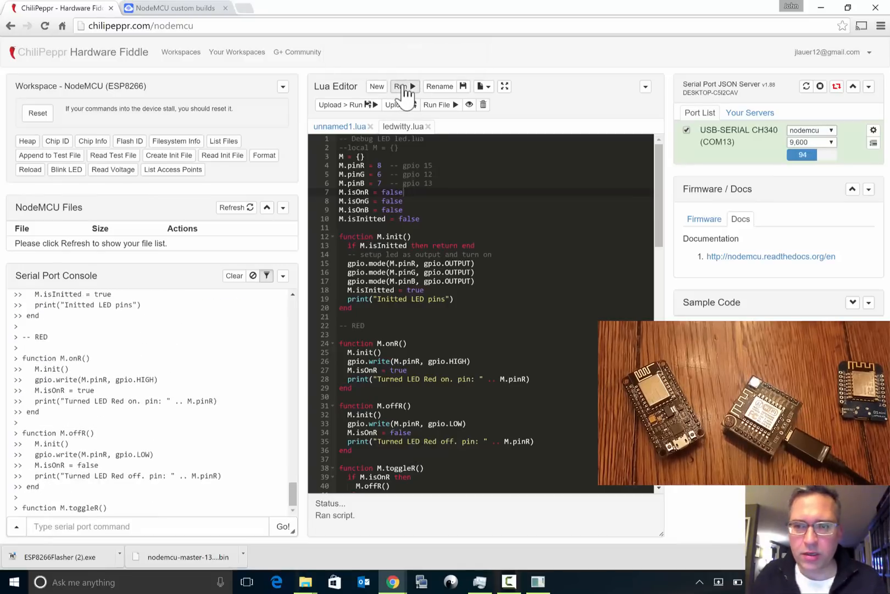
click(402, 86)
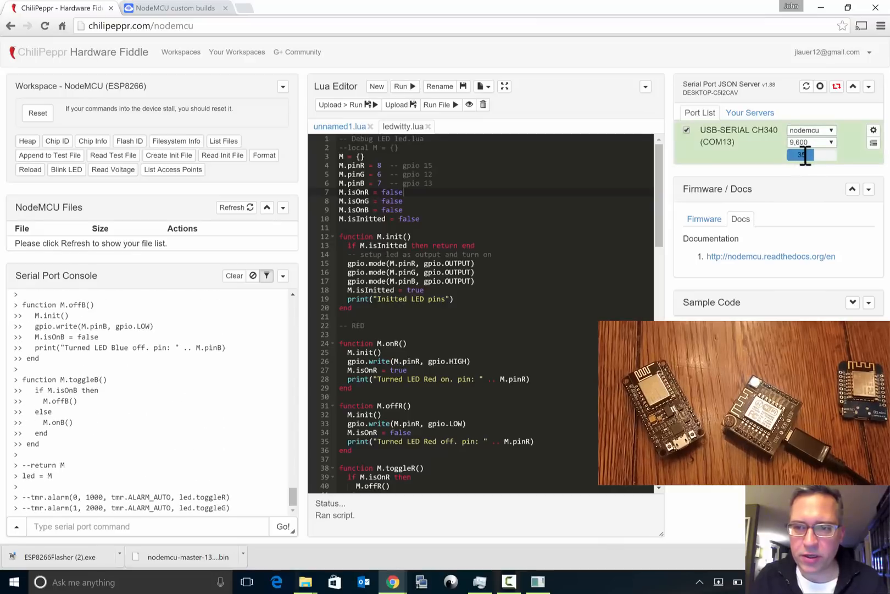
- Untick and re-tick the COM13 port checkbox to close and reopen the serial connection
click(687, 130)
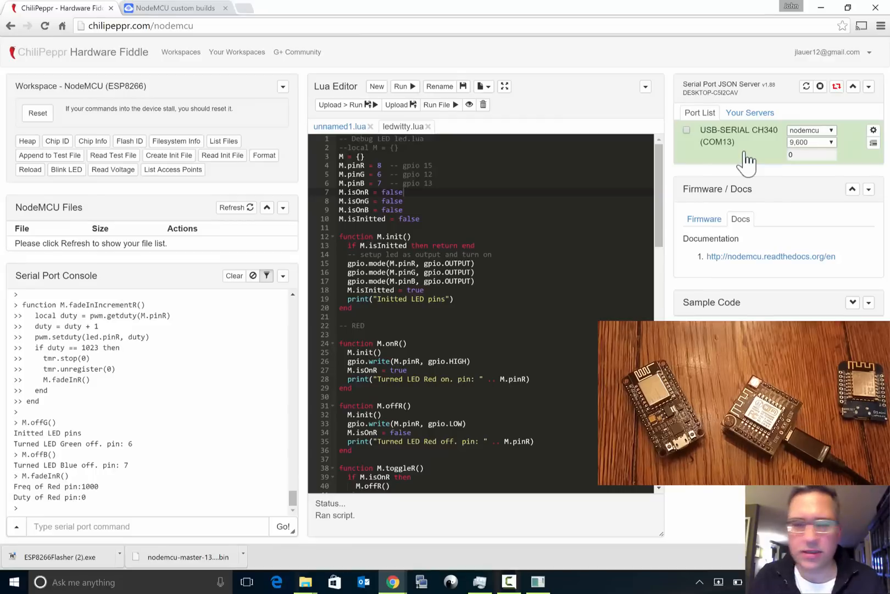
click(687, 130)
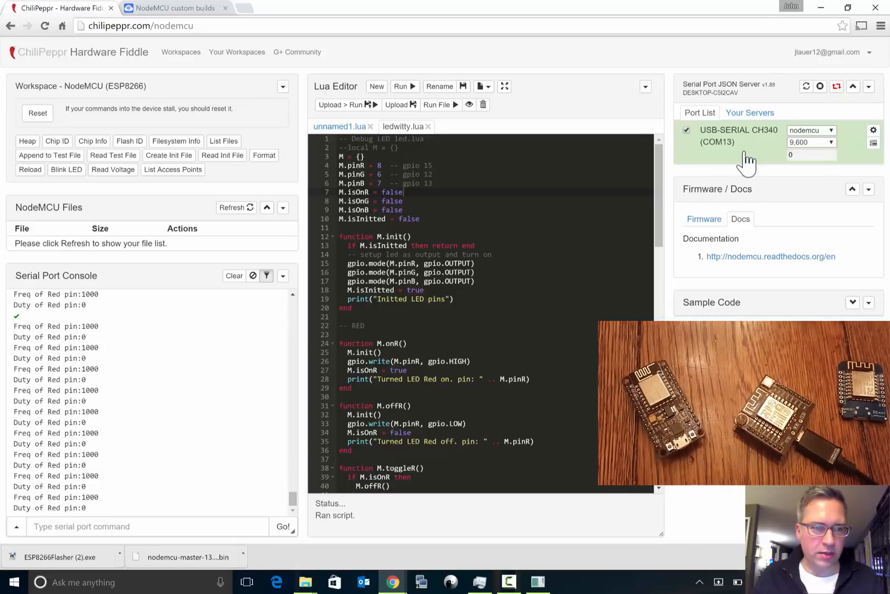
- Send tmr.stop(0) in the serial console to stop the red-LED fade timer
scroll(down, 3)
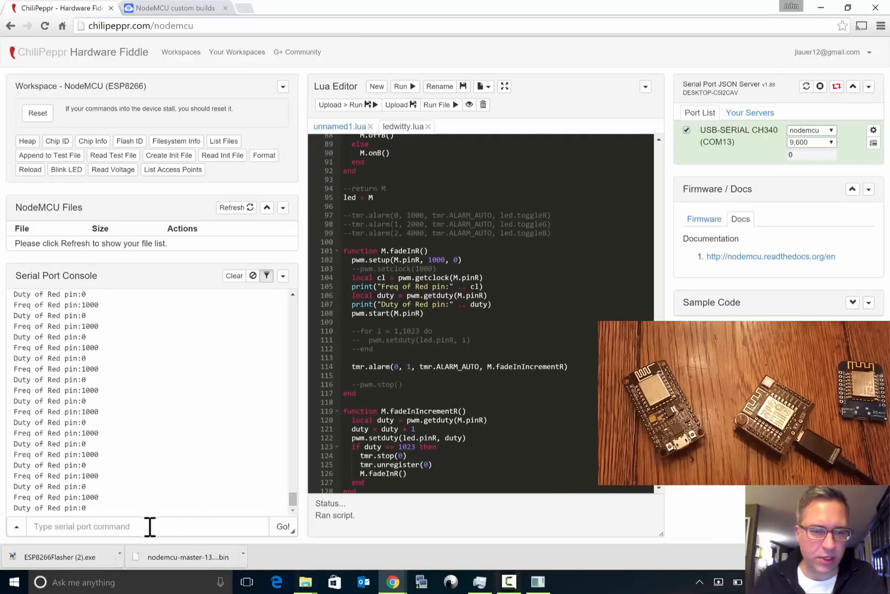
text(tmr.)
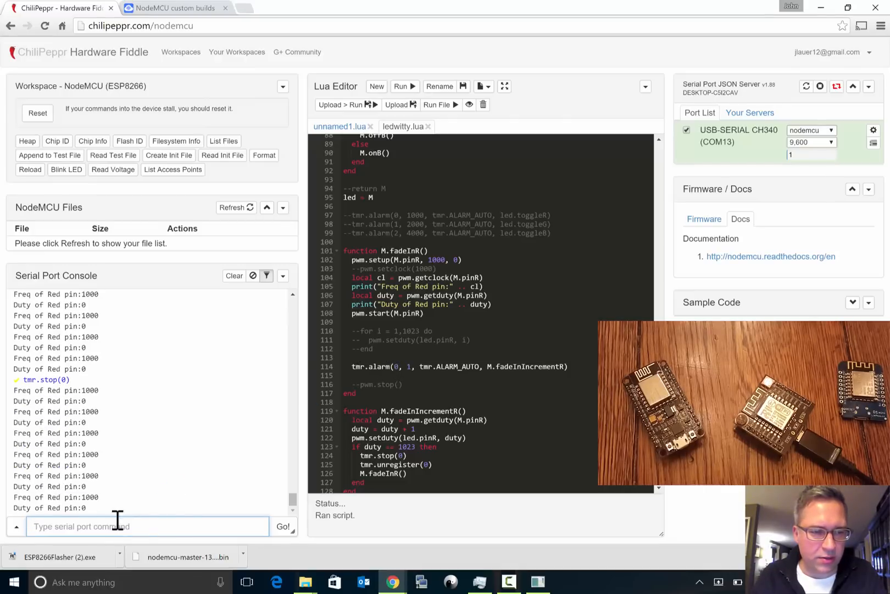
click(37, 113)
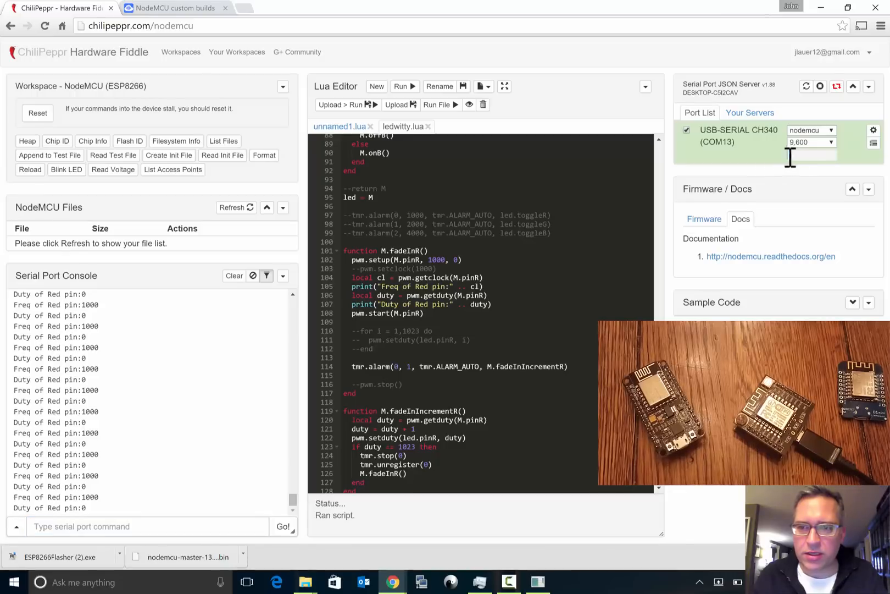
click(791, 156)
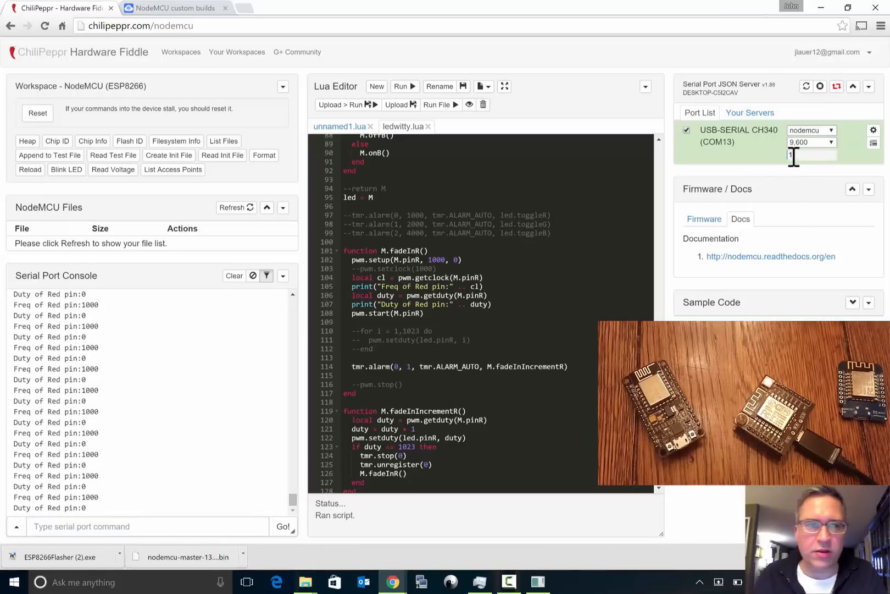
- Reset the NodeMCU so it reboots with the custom build boot info
click(37, 113)
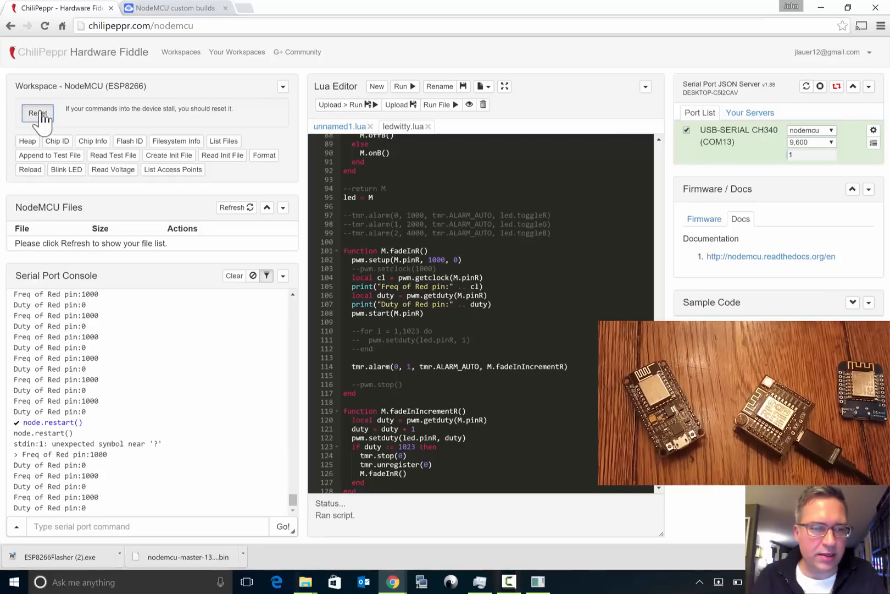
click(37, 114)
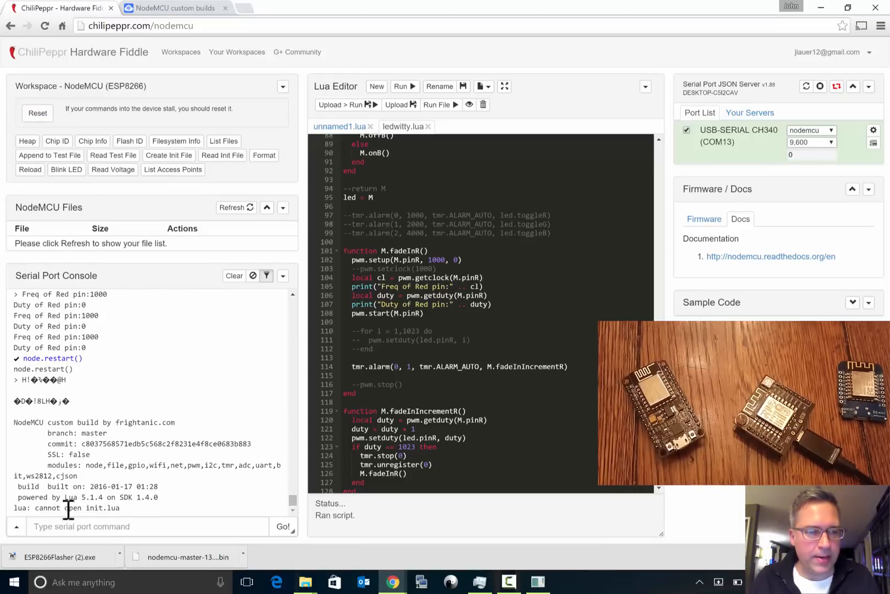
- Watch the second NodeMCU board's boot log appear in the Serial Port Console
click(147, 527)
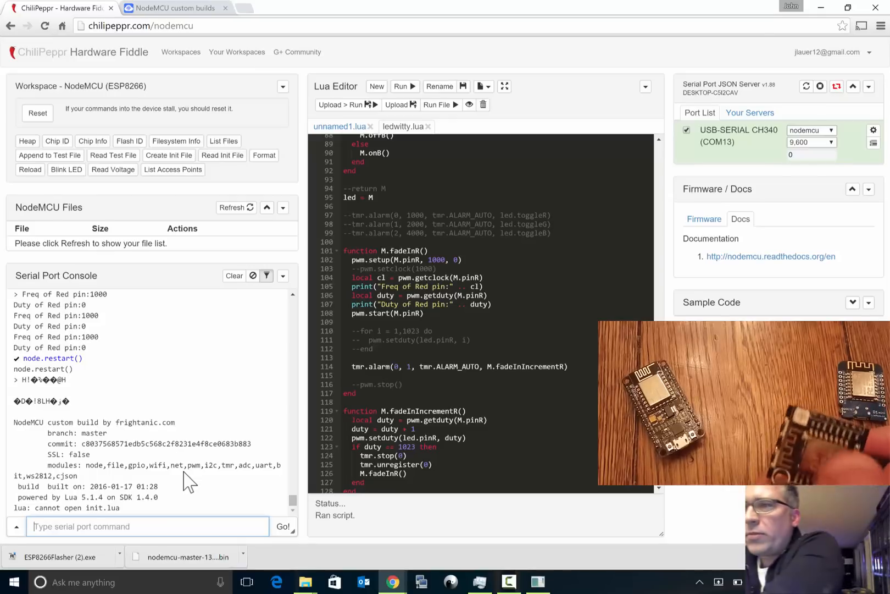
click(687, 130)
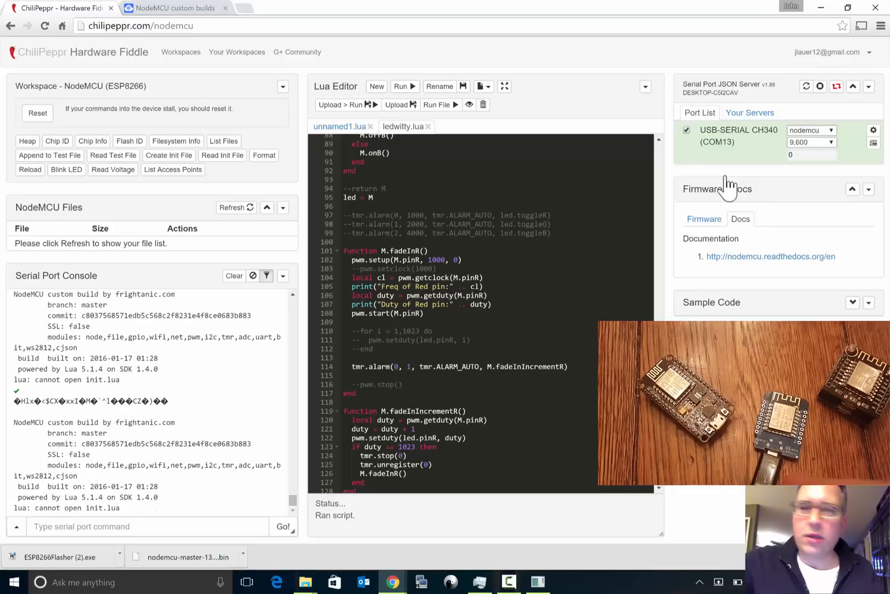
mouse_move(165, 468)
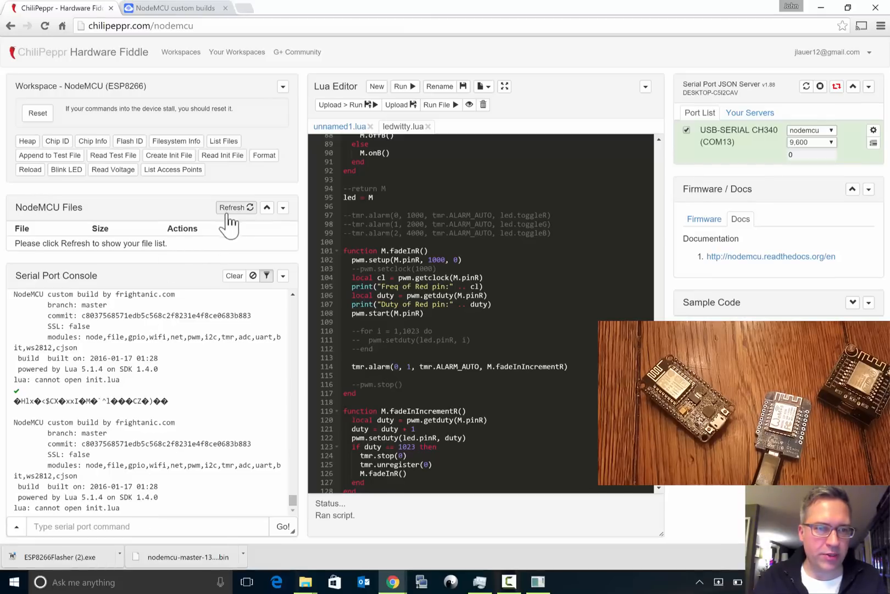
- Refresh NodeMCU Files showing led.lc and led.lua, and load led.lua into the editor
click(232, 207)
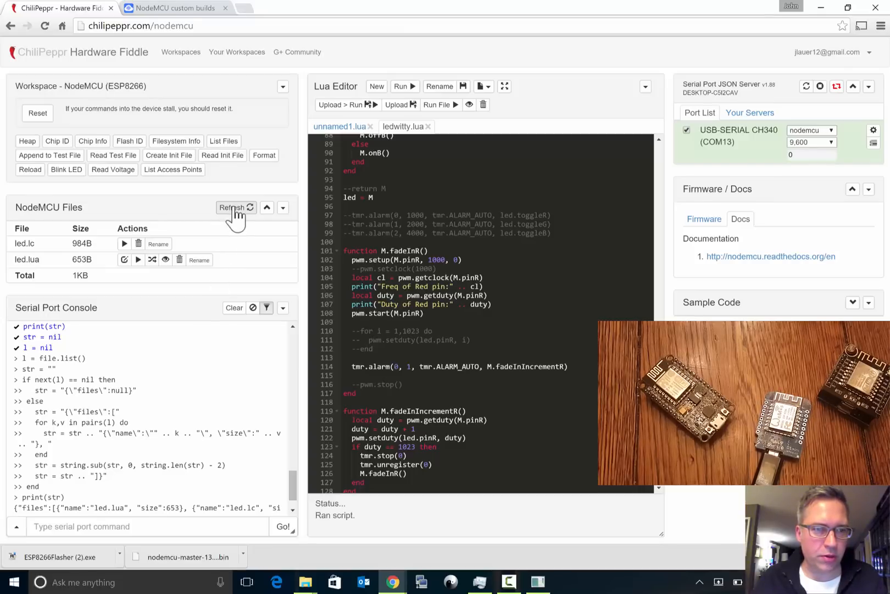
mouse_move(124, 259)
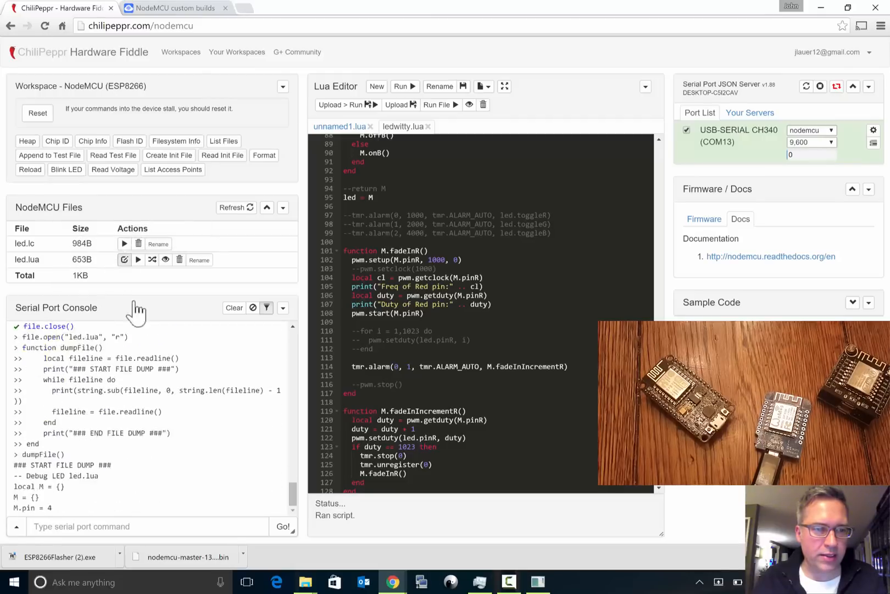
click(125, 260)
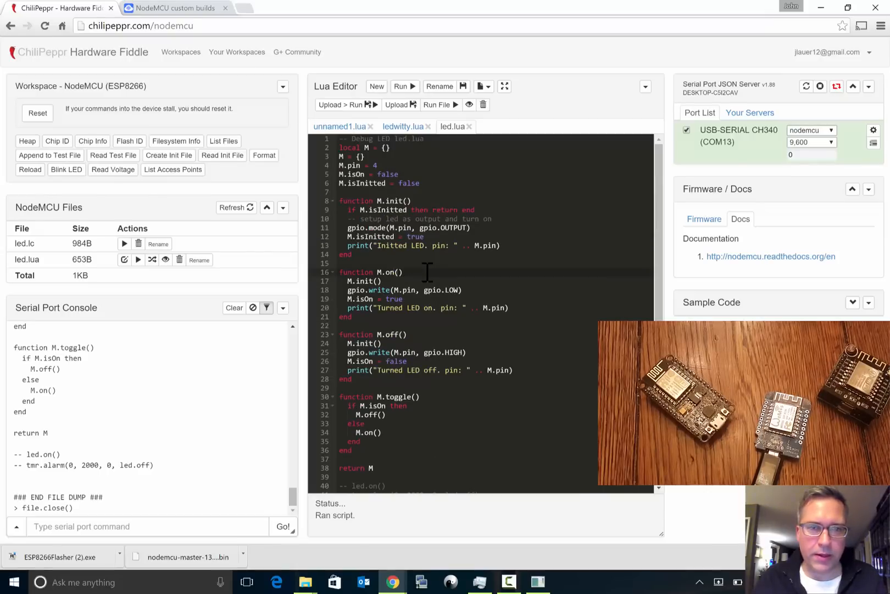
mouse_move(119, 269)
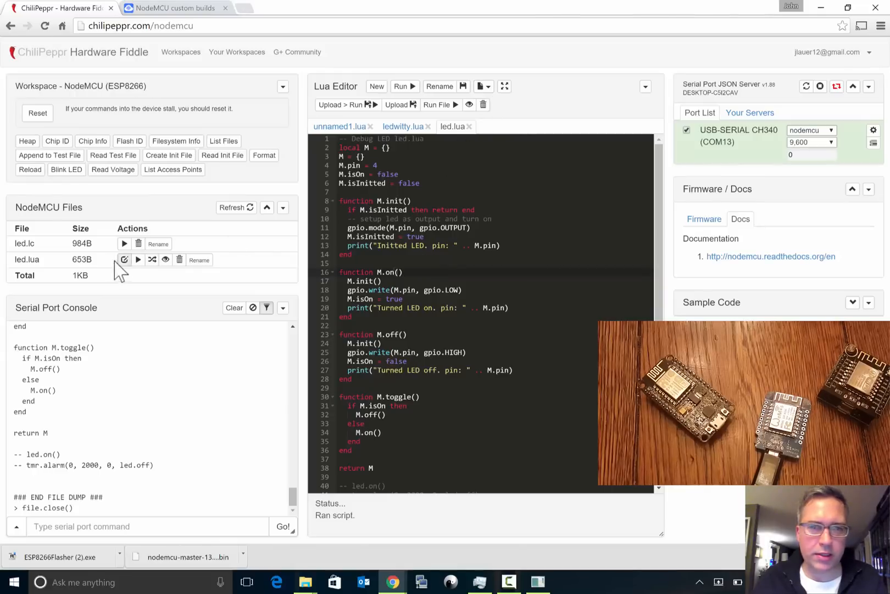
- Load testled.lua from Recent Scripts and run it so the LED on pin 4 toggles
click(481, 87)
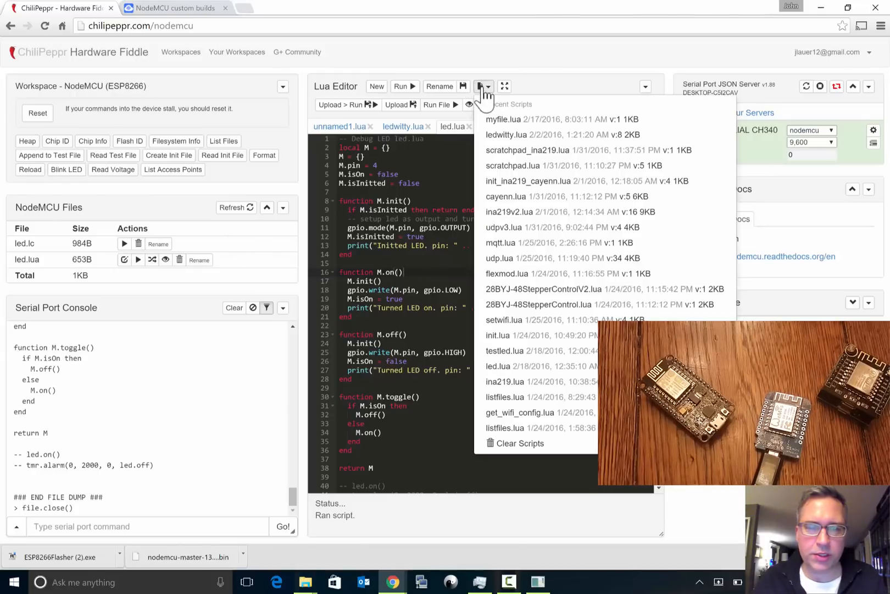
mouse_move(511, 364)
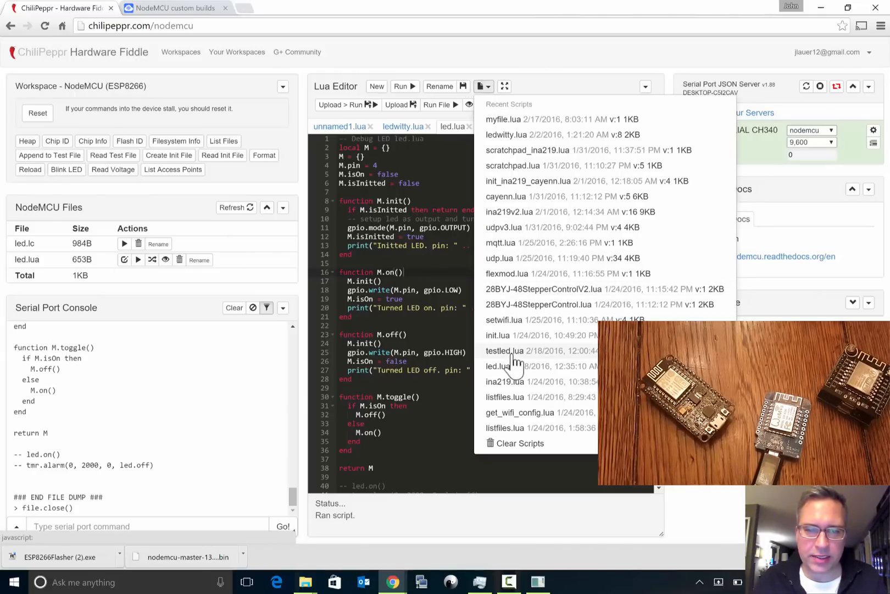
click(505, 351)
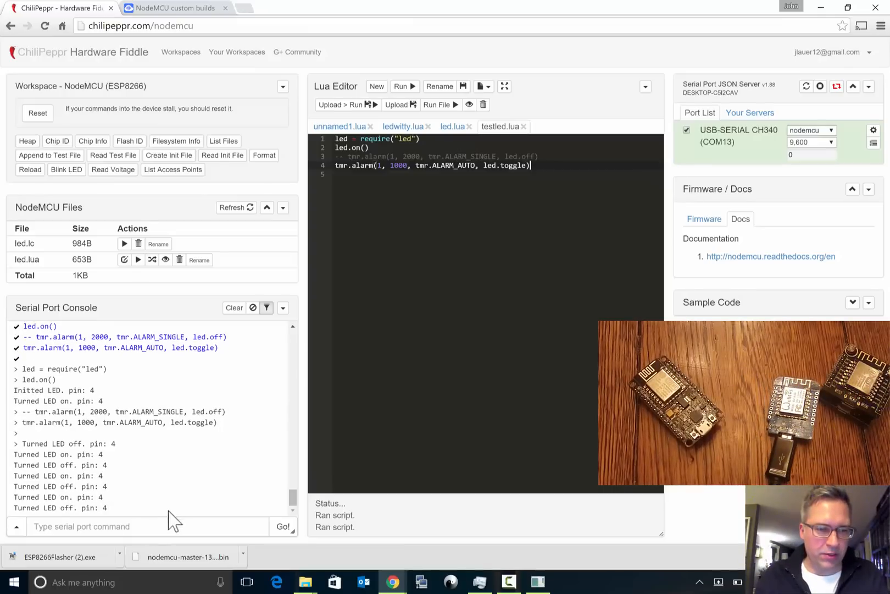
click(147, 526)
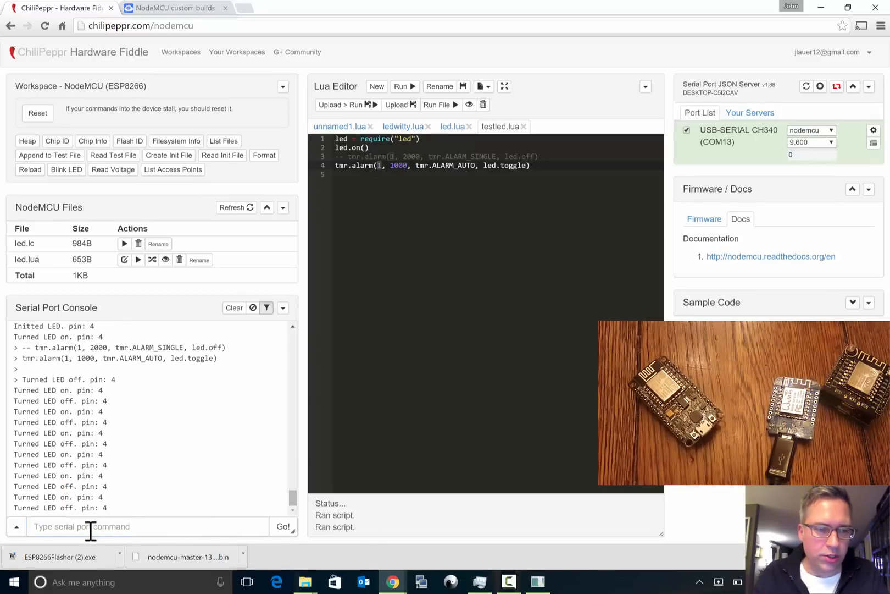
- Send tmr.stop(1) to halt the LED toggling, then send print("hello") to the board
text(tmr.stop(1)
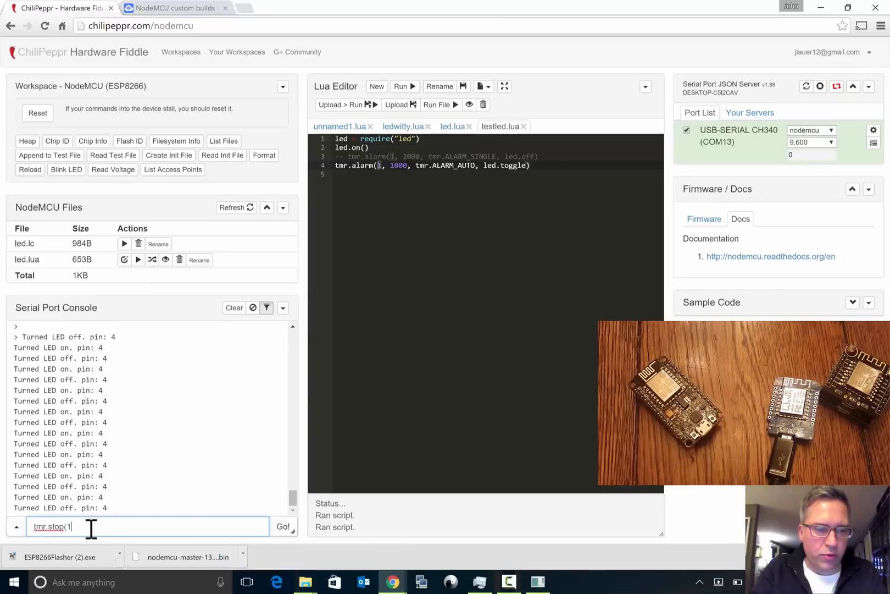
click(283, 527)
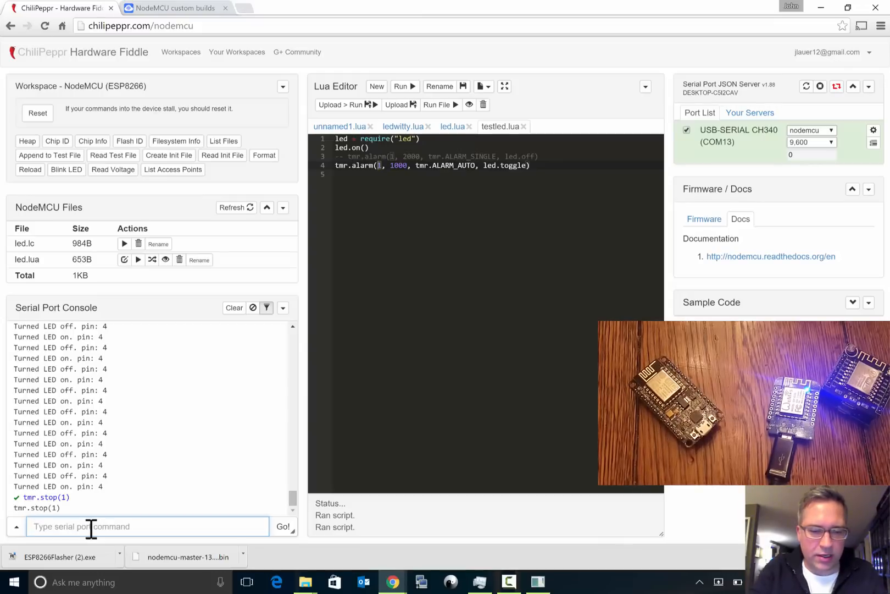
text(print("he)
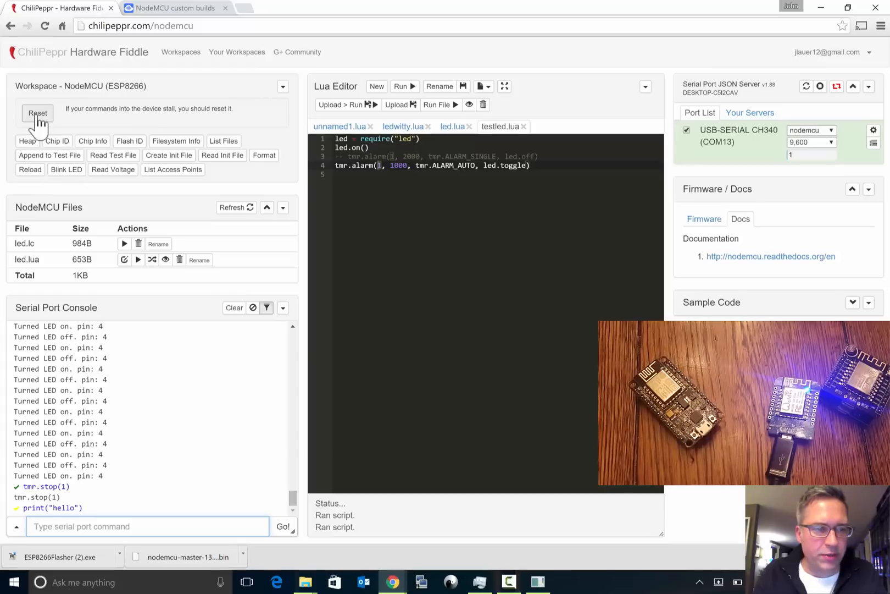
- Restart the NodeMCU and send print("hello") and tmr.stop(0) from the serial console
click(37, 112)
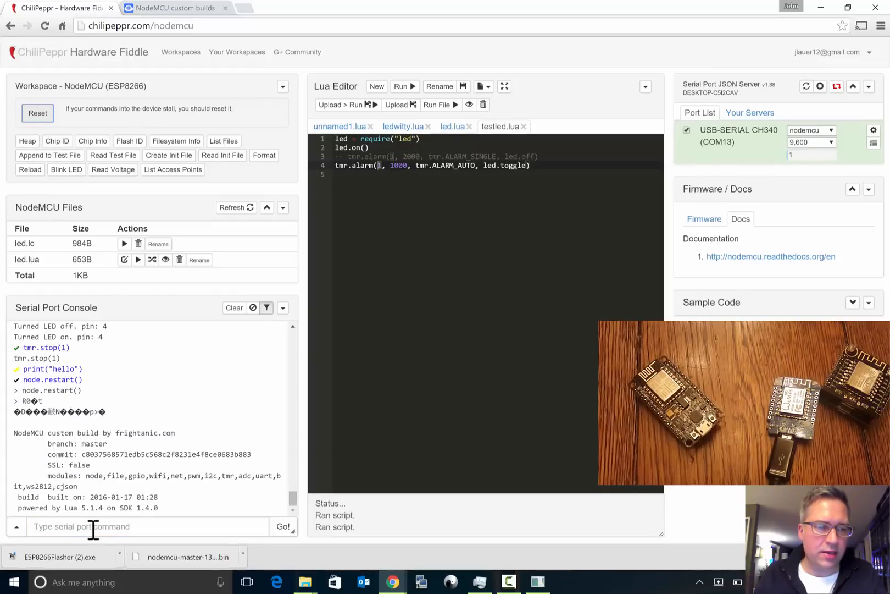
text(print("hello"))
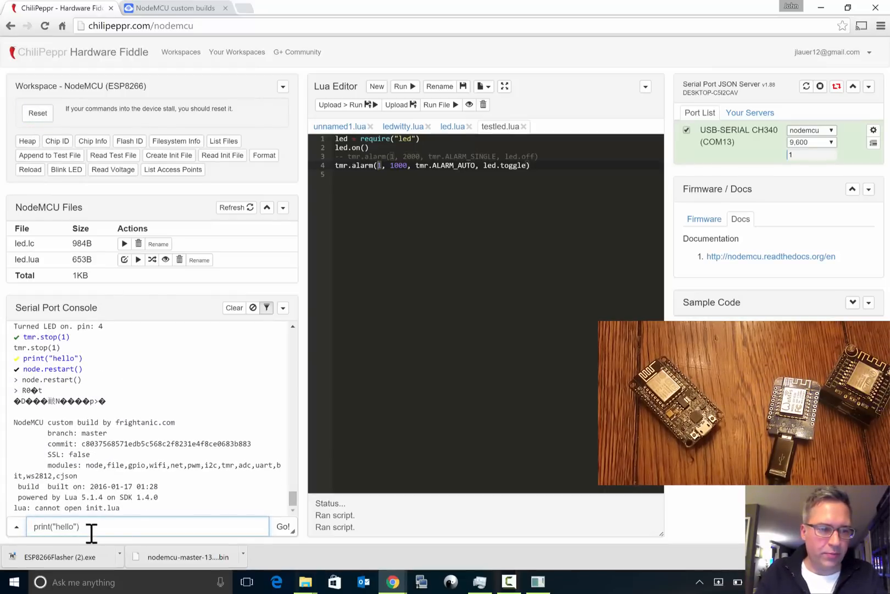
click(282, 526)
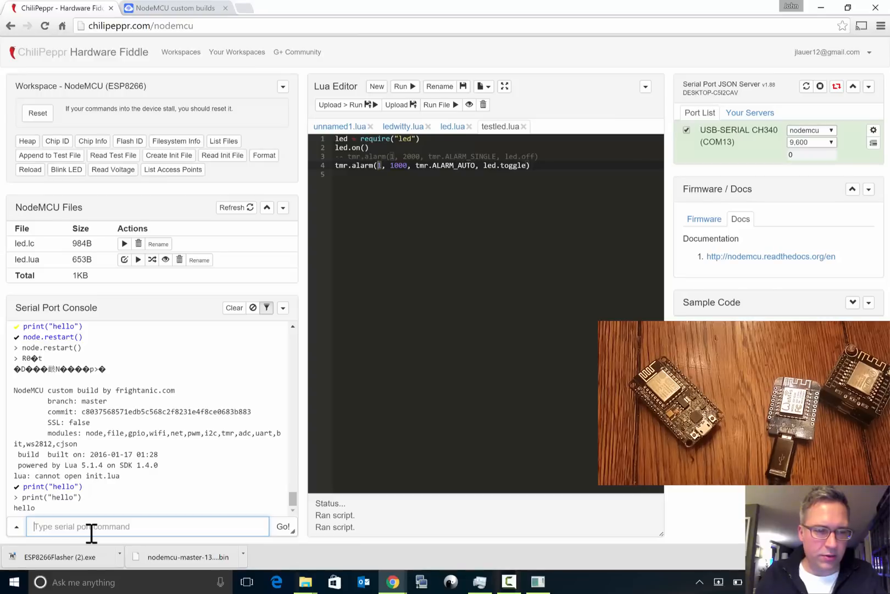
text(tmr.stop(0))
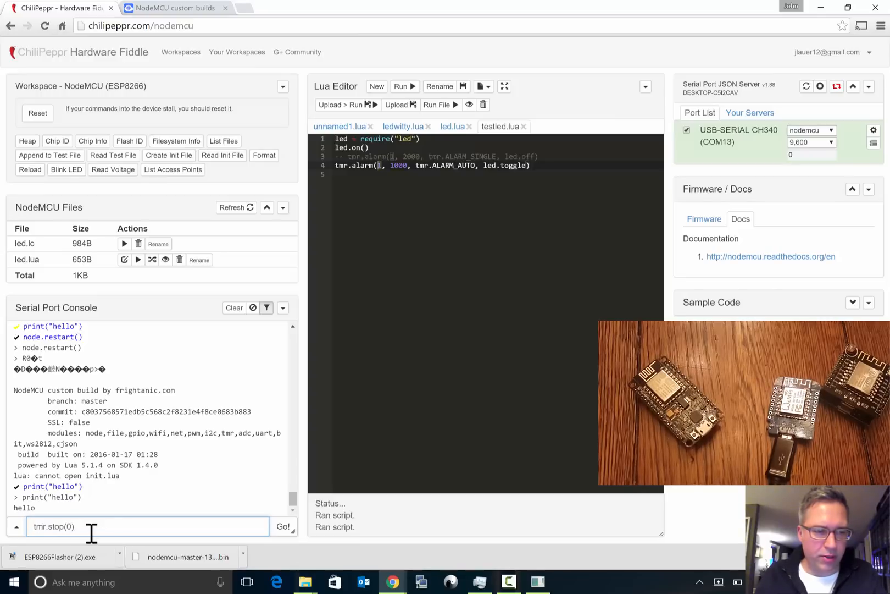
- Switch testled.lua to timer 1, run it, then stop the timer with tmr.stop(1)
click(17, 526)
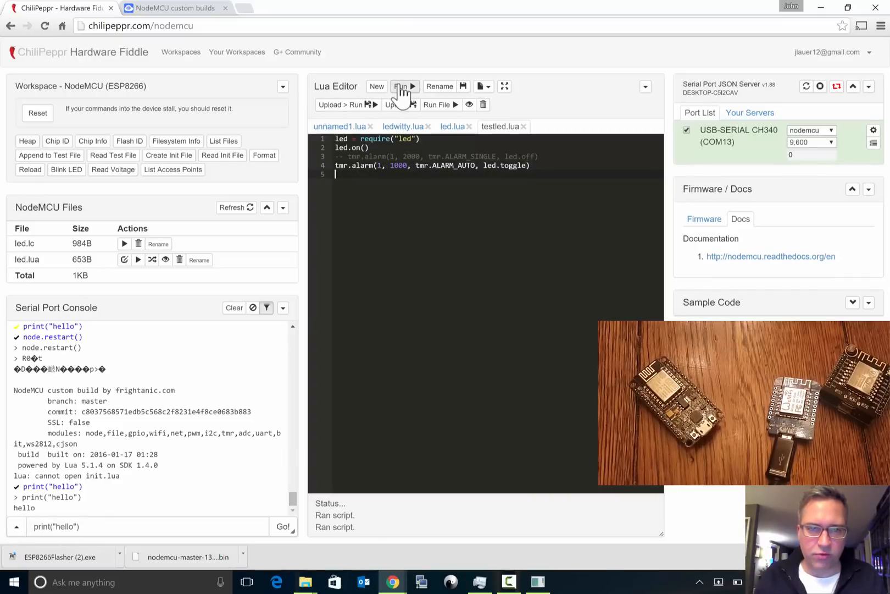
click(401, 86)
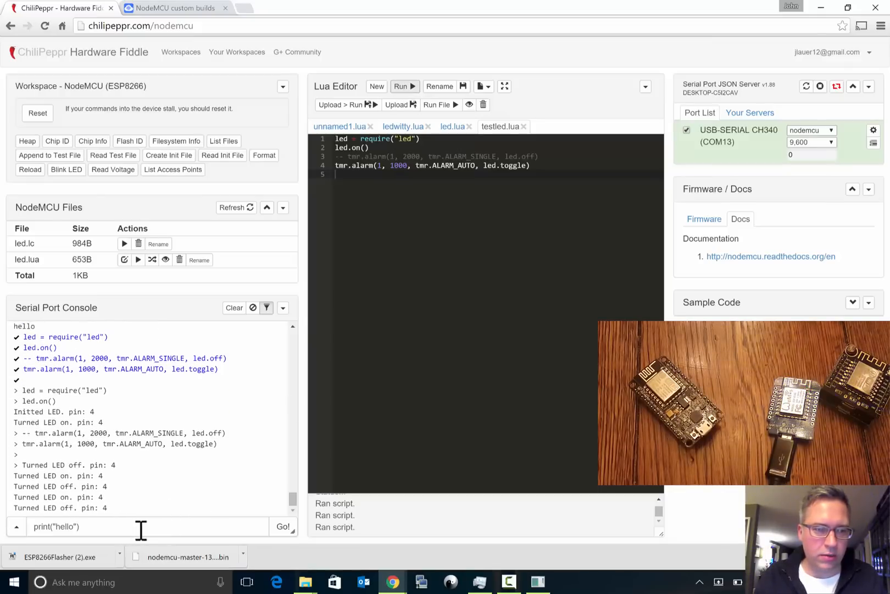
click(283, 526)
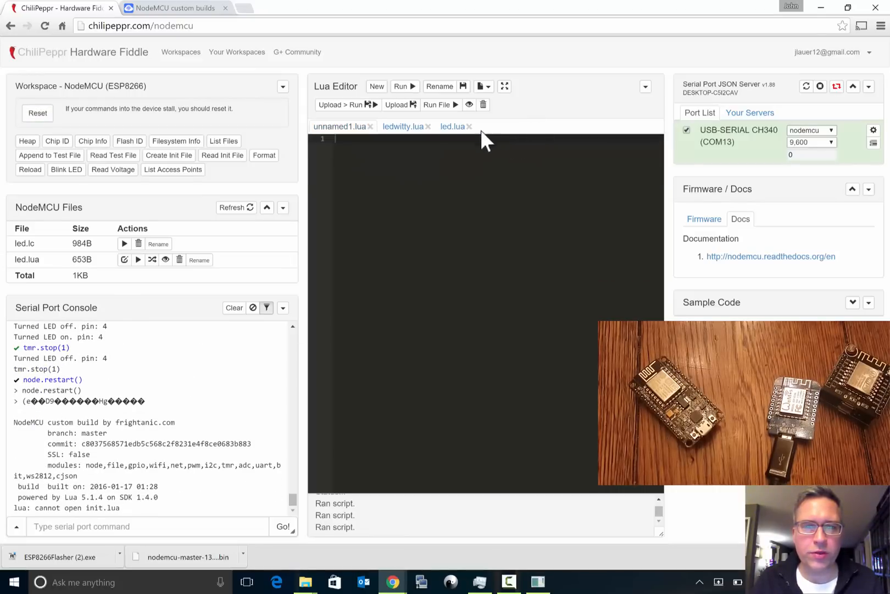
- Close the led.lua and ledwitty.lua tabs and start on the empty unnamed1.lua script
click(470, 126)
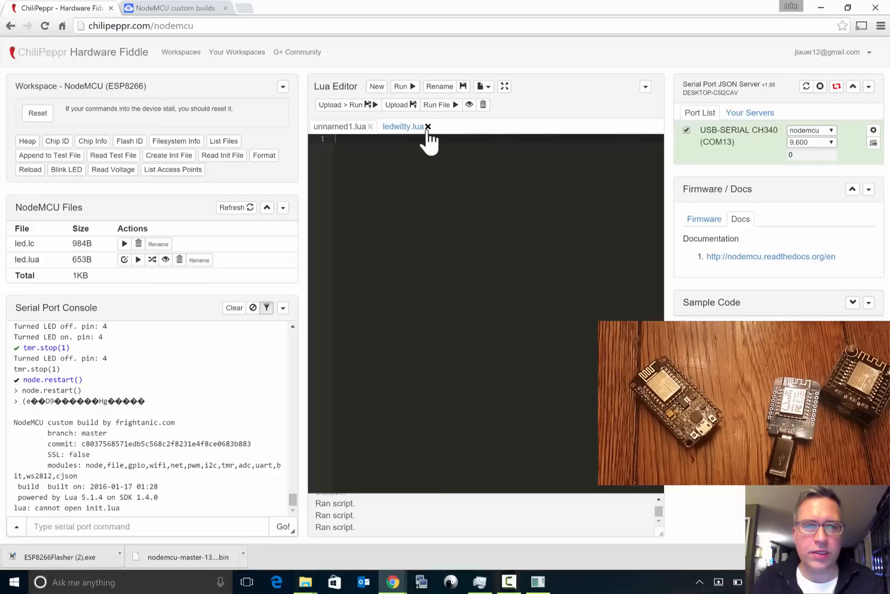
click(429, 126)
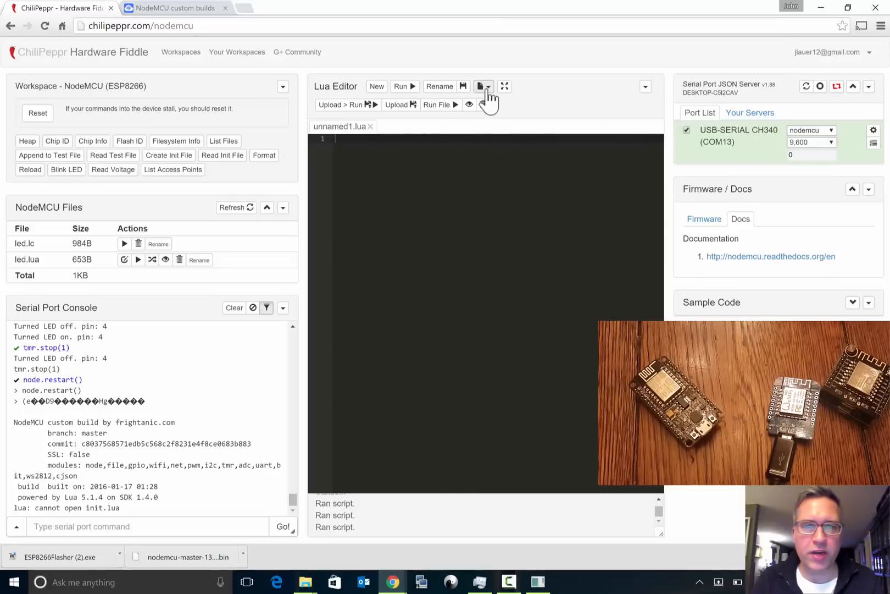
click(490, 87)
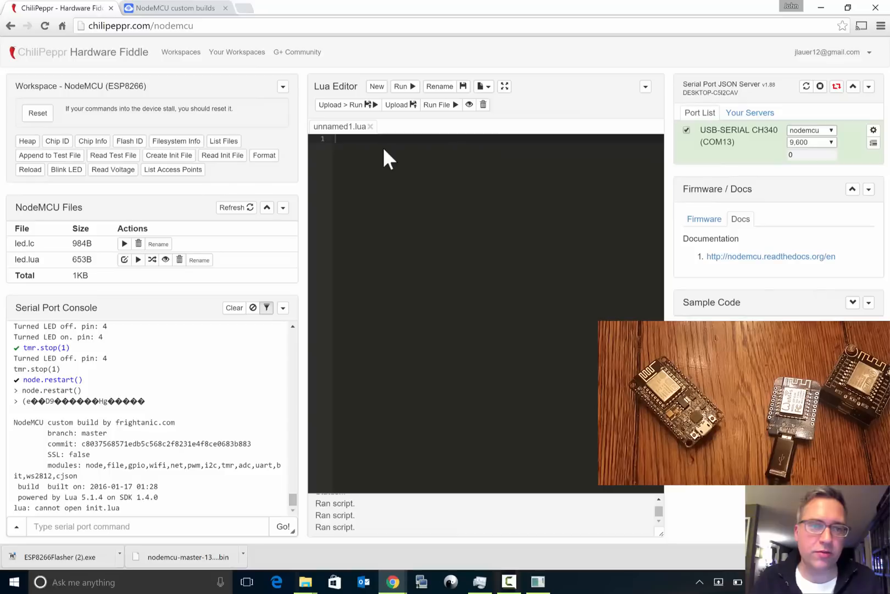
- Write print("hello world") and print("hello again") and run the script
text(print("hello)
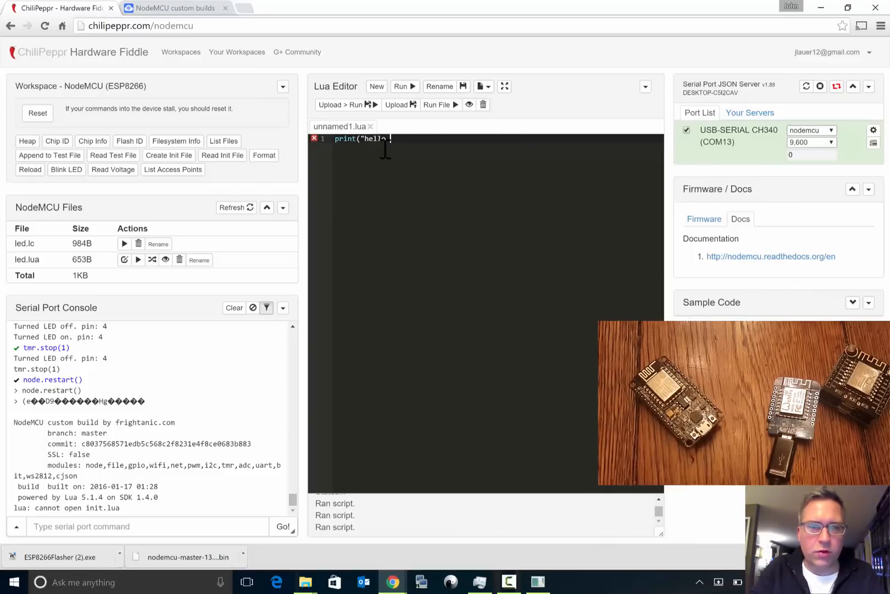
text(world"))
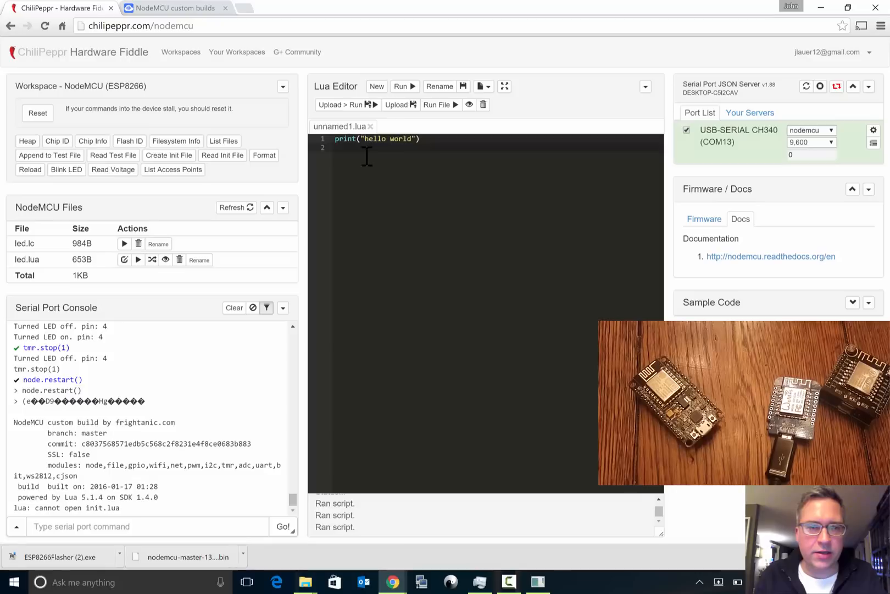
text(print()
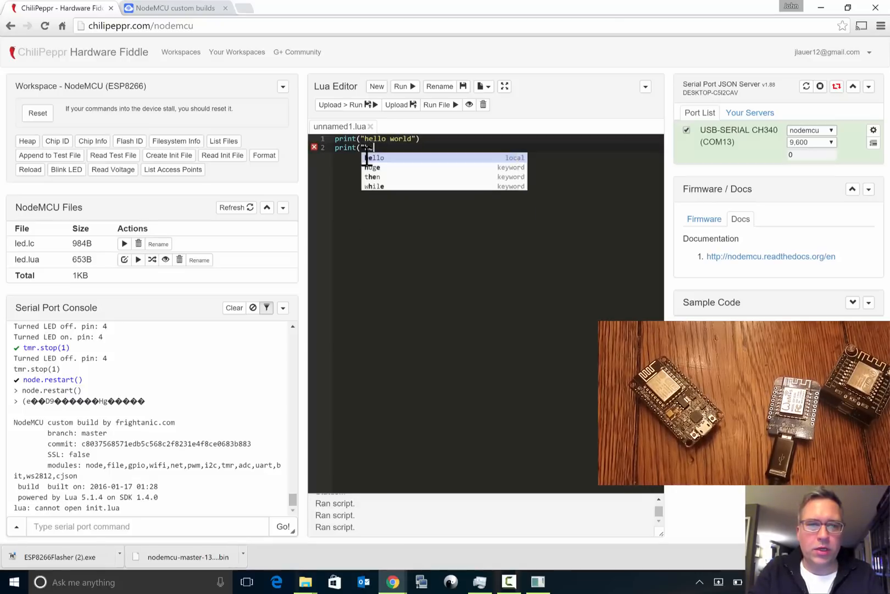
text(hello again"))
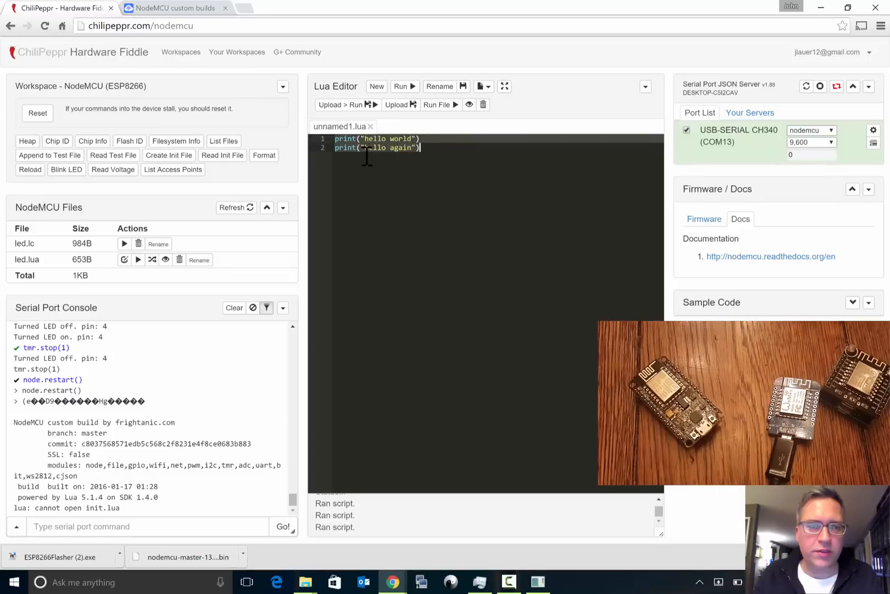
click(401, 87)
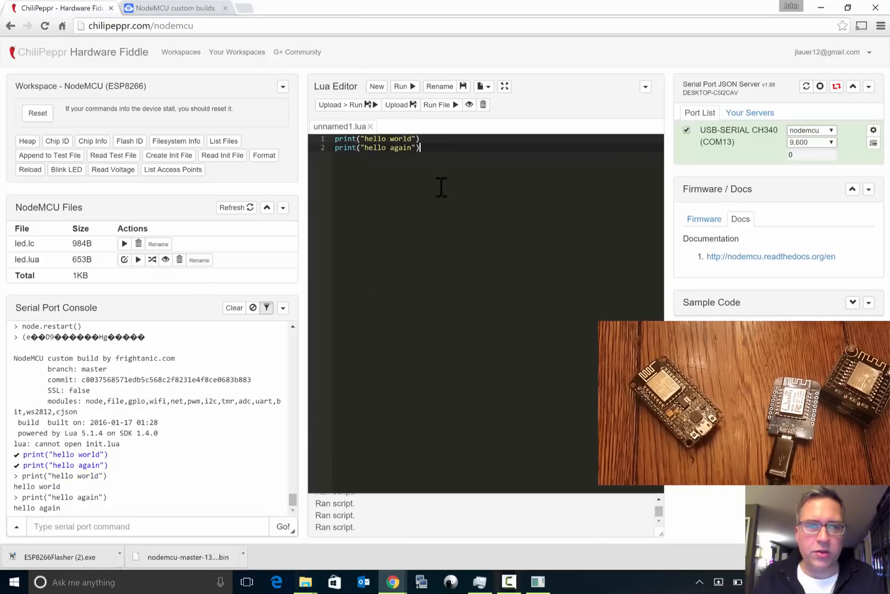
- Upload and compile unnamed1.lua, refresh the file list, then delete unnamed1.lc and unnamed1.lua
click(396, 105)
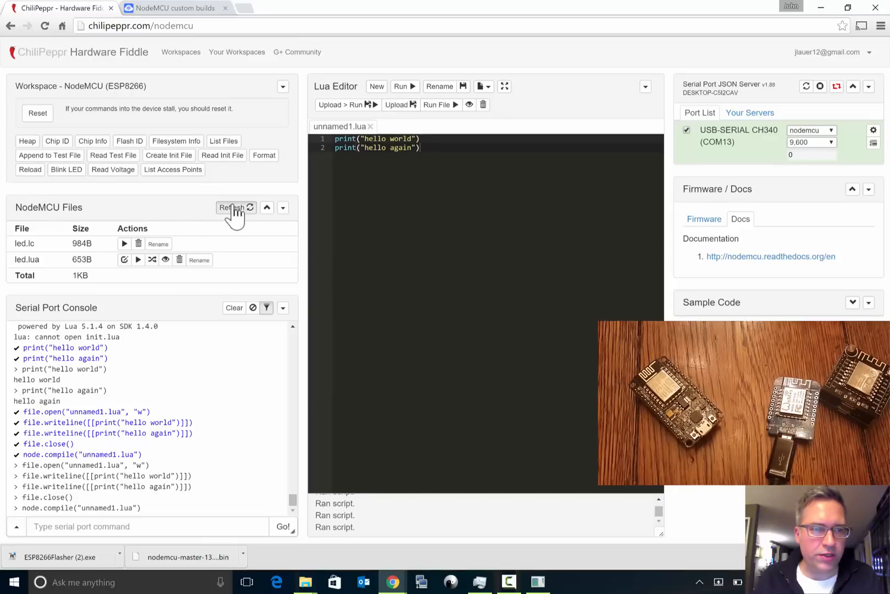
click(232, 208)
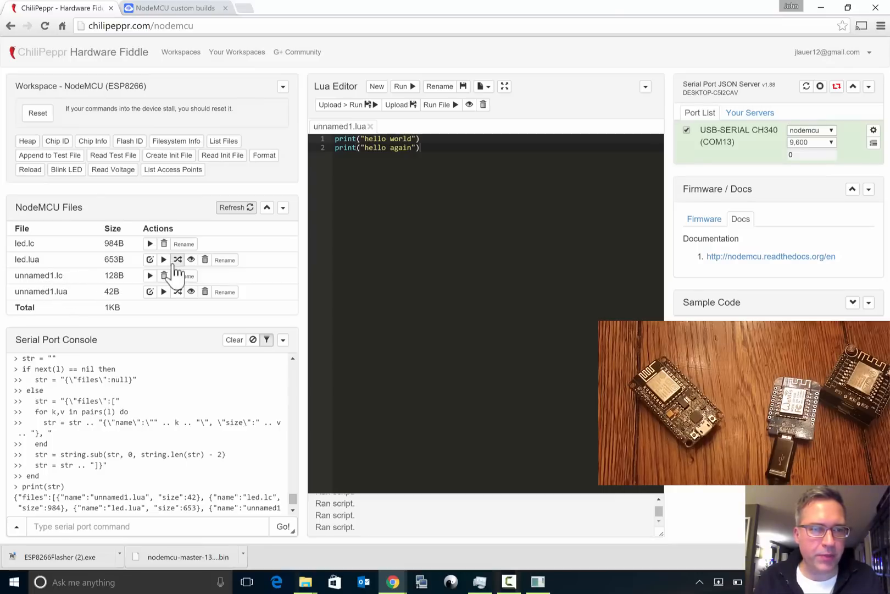
mouse_move(395, 223)
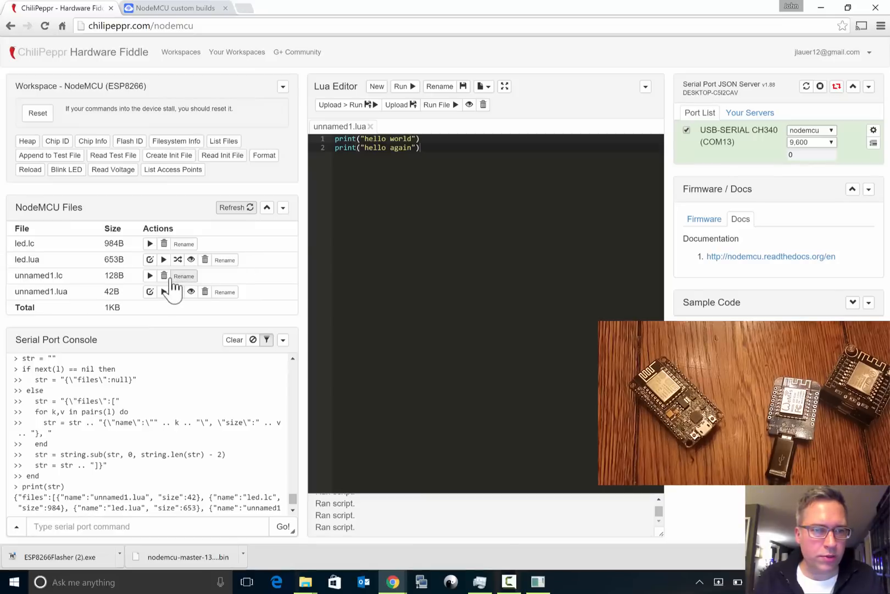
click(163, 276)
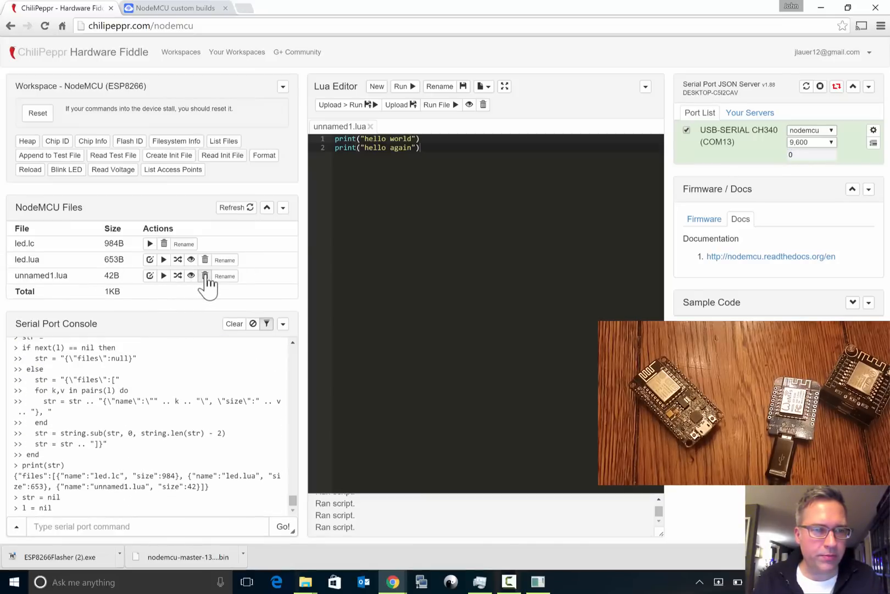
click(204, 275)
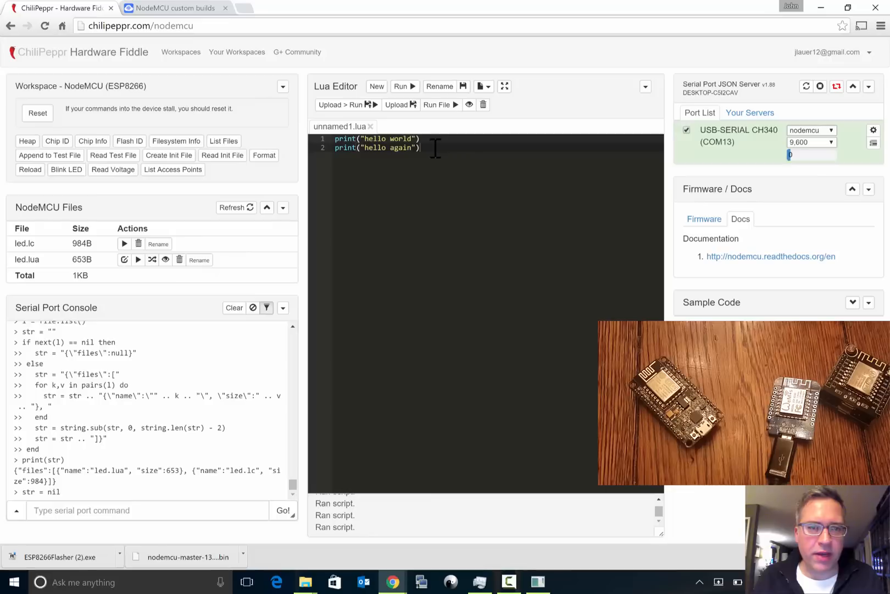
- Rename the script to hello_world
click(439, 87)
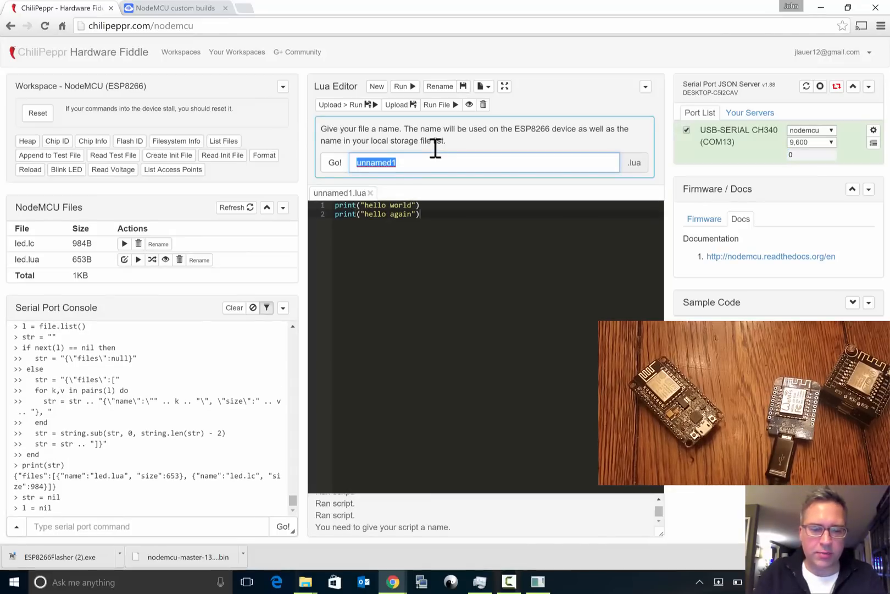
text(hello_world)
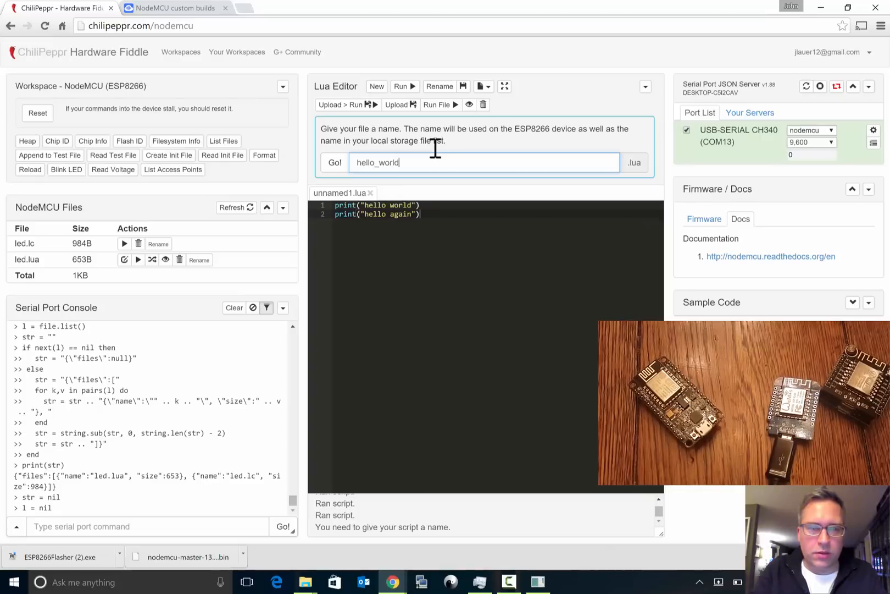
click(334, 162)
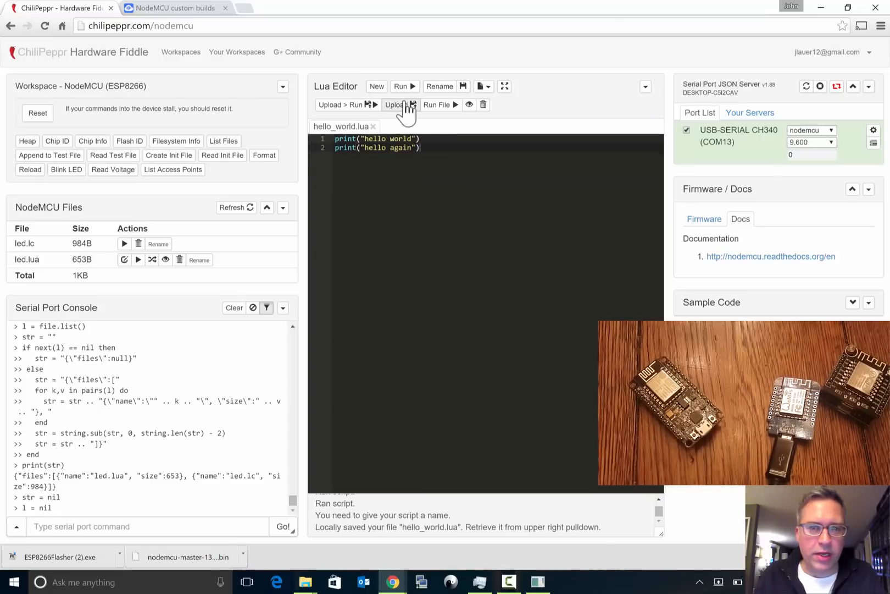
- Upload and compile hello_world.lua and refresh so hello_world.lc and hello_world.lua are listed
click(398, 104)
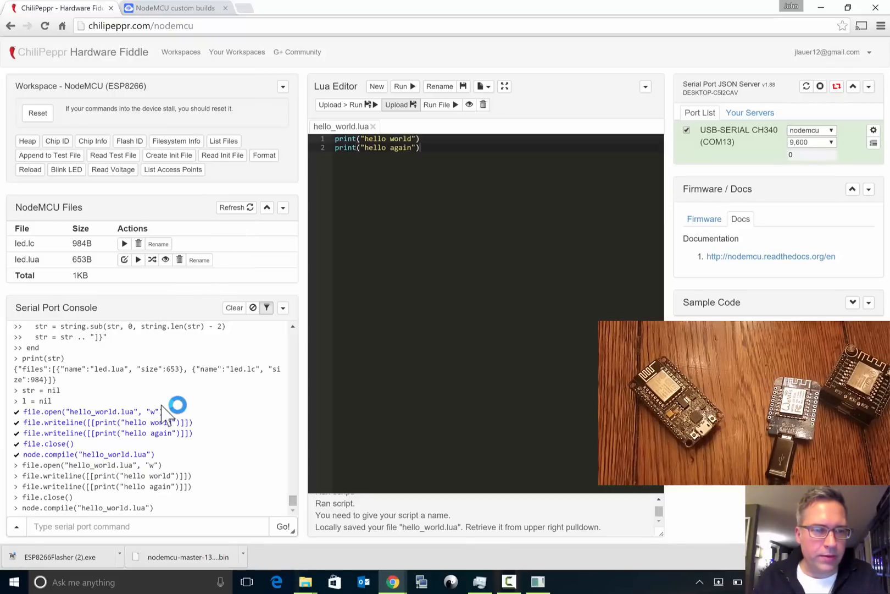
click(232, 208)
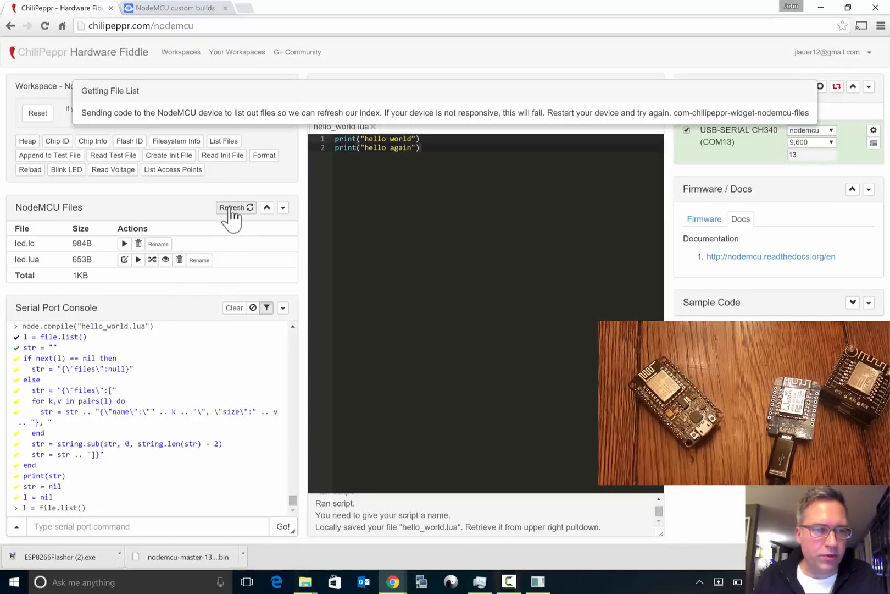
click(232, 207)
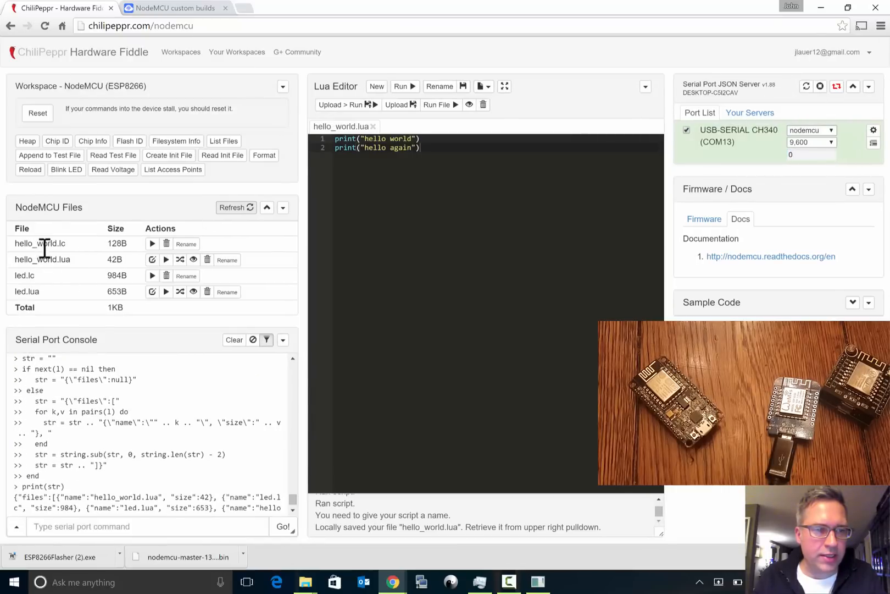
mouse_move(359, 127)
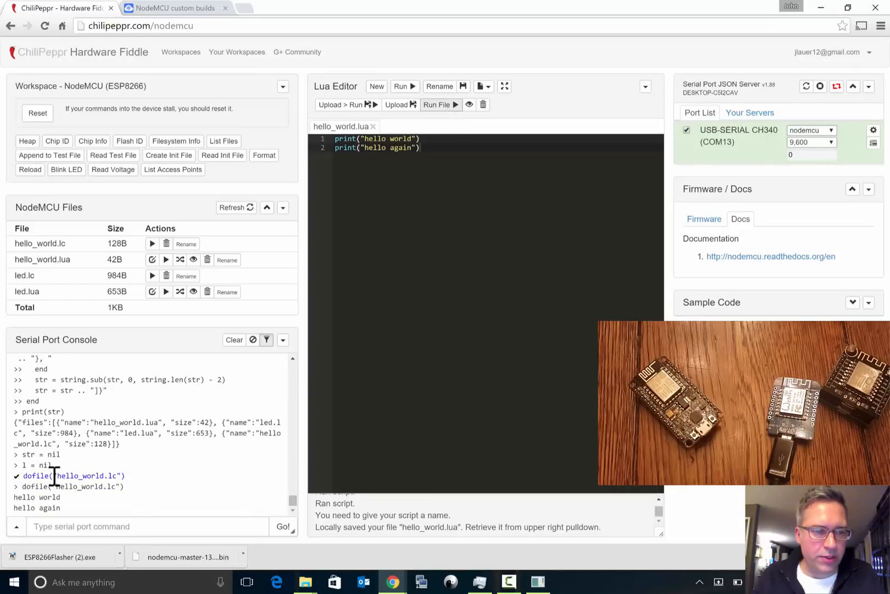
mouse_move(152, 489)
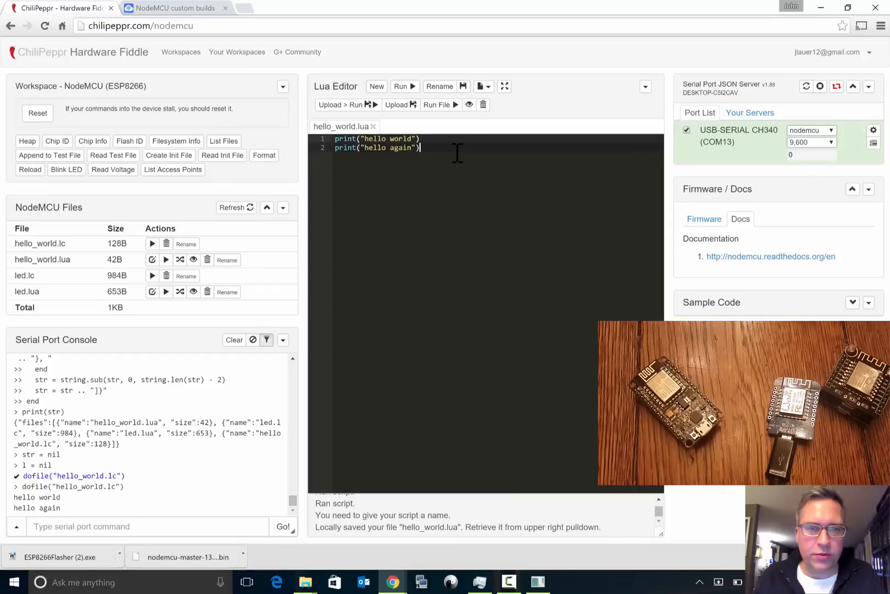
- Run the compiled hello_world.lc, printing hello world and hello again, with led.lua open
click(481, 87)
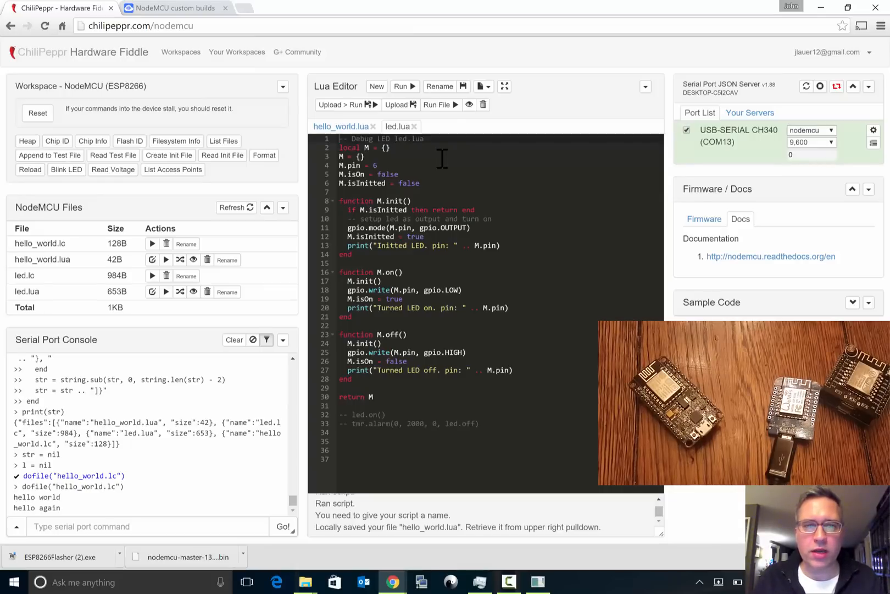
- Start a new blank unnamed2.lua script and show the NodeMCU workspace description
click(376, 87)
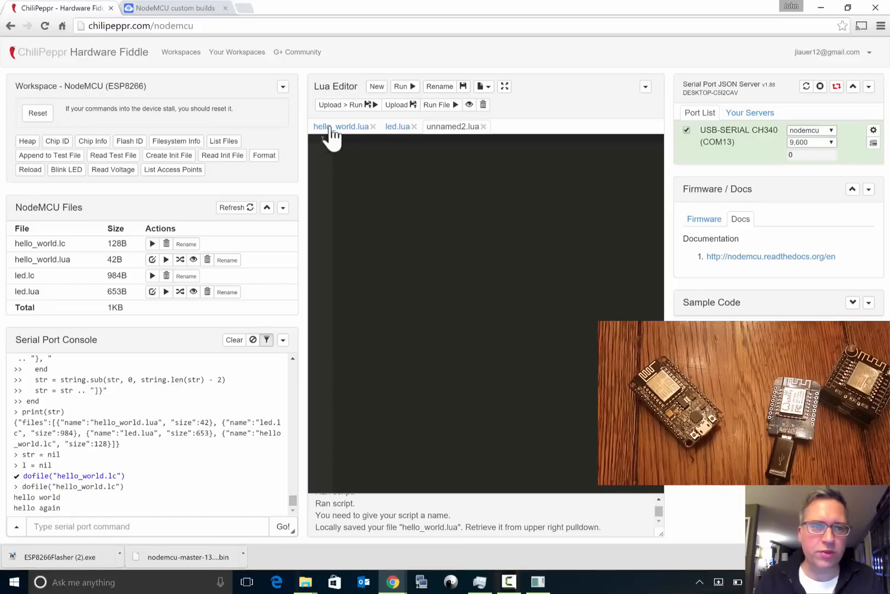
click(283, 87)
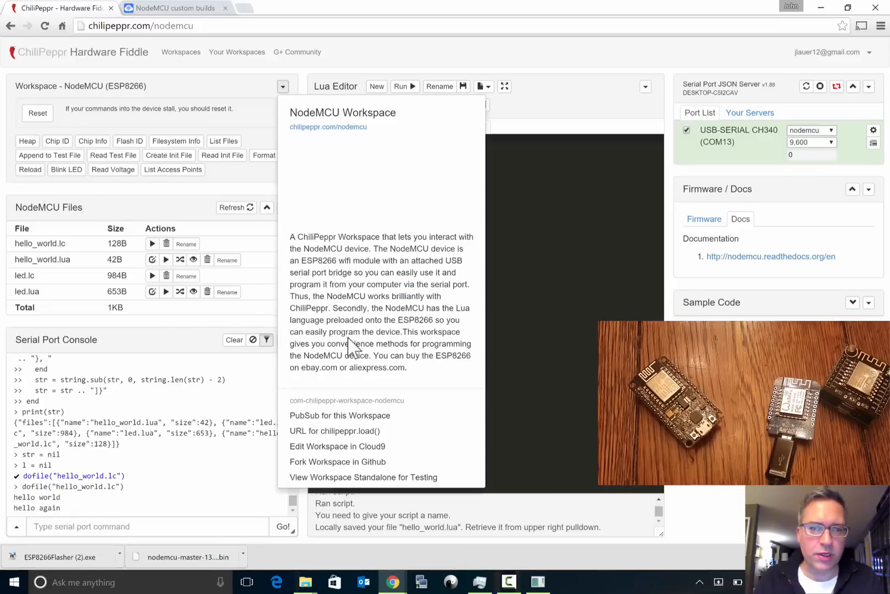